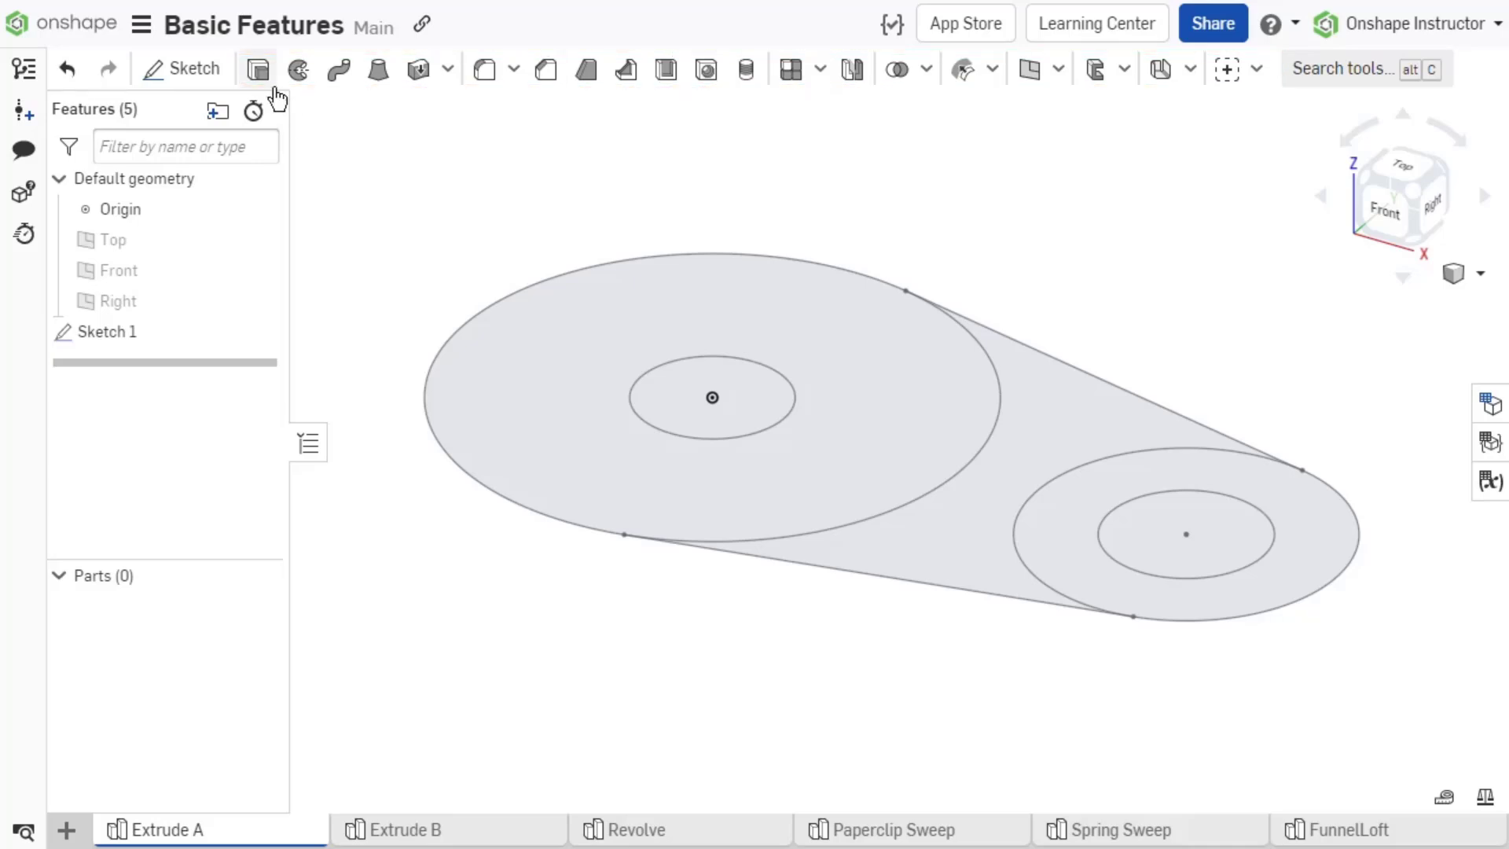
Extrude Sketch 1's large and inner circles downward into a solid 25 mm cylinder.
left_click(257, 68)
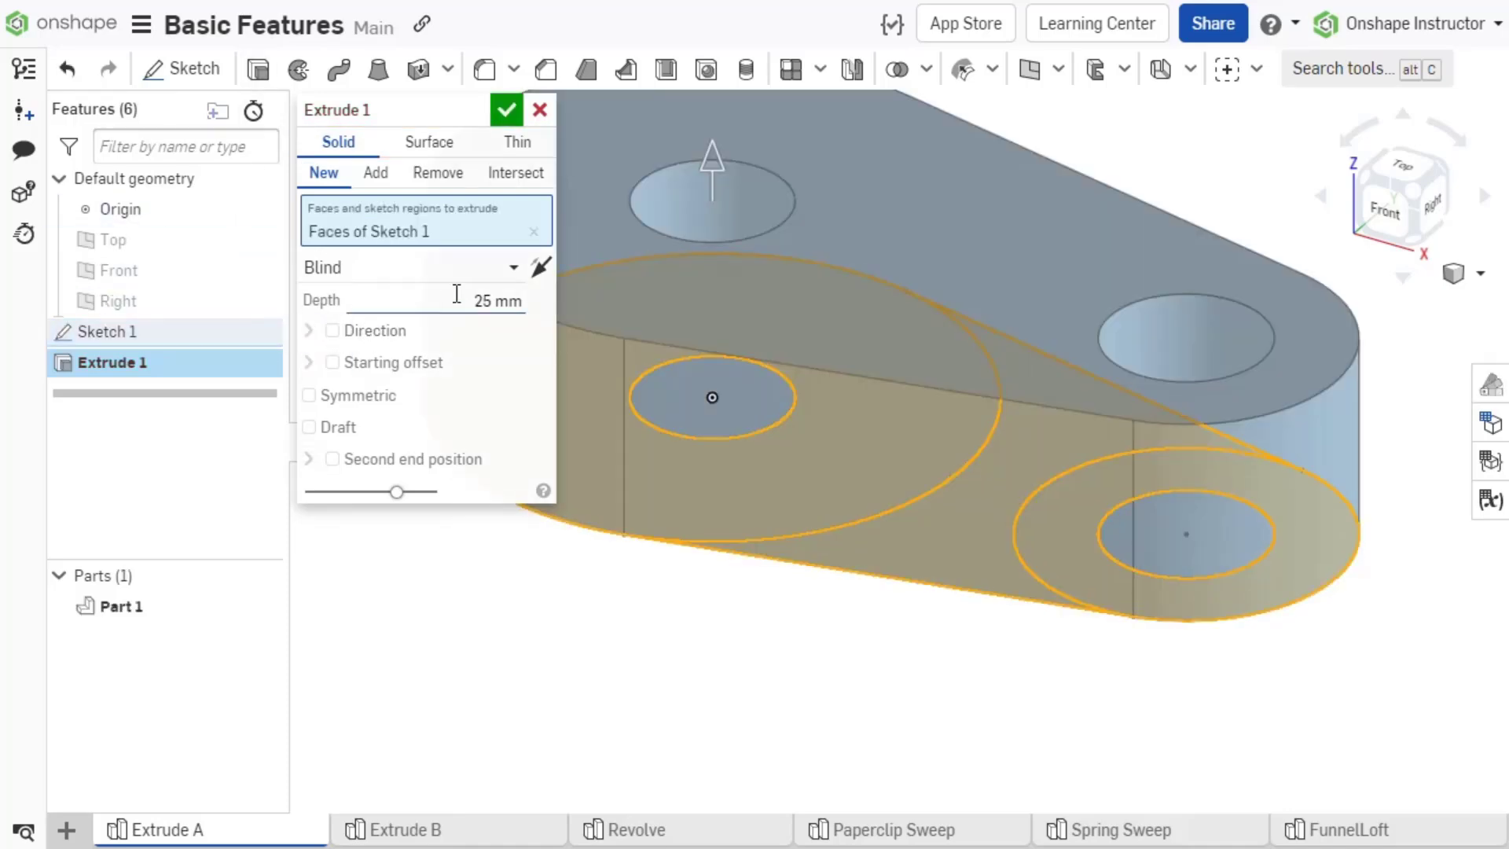
left_click(541, 267)
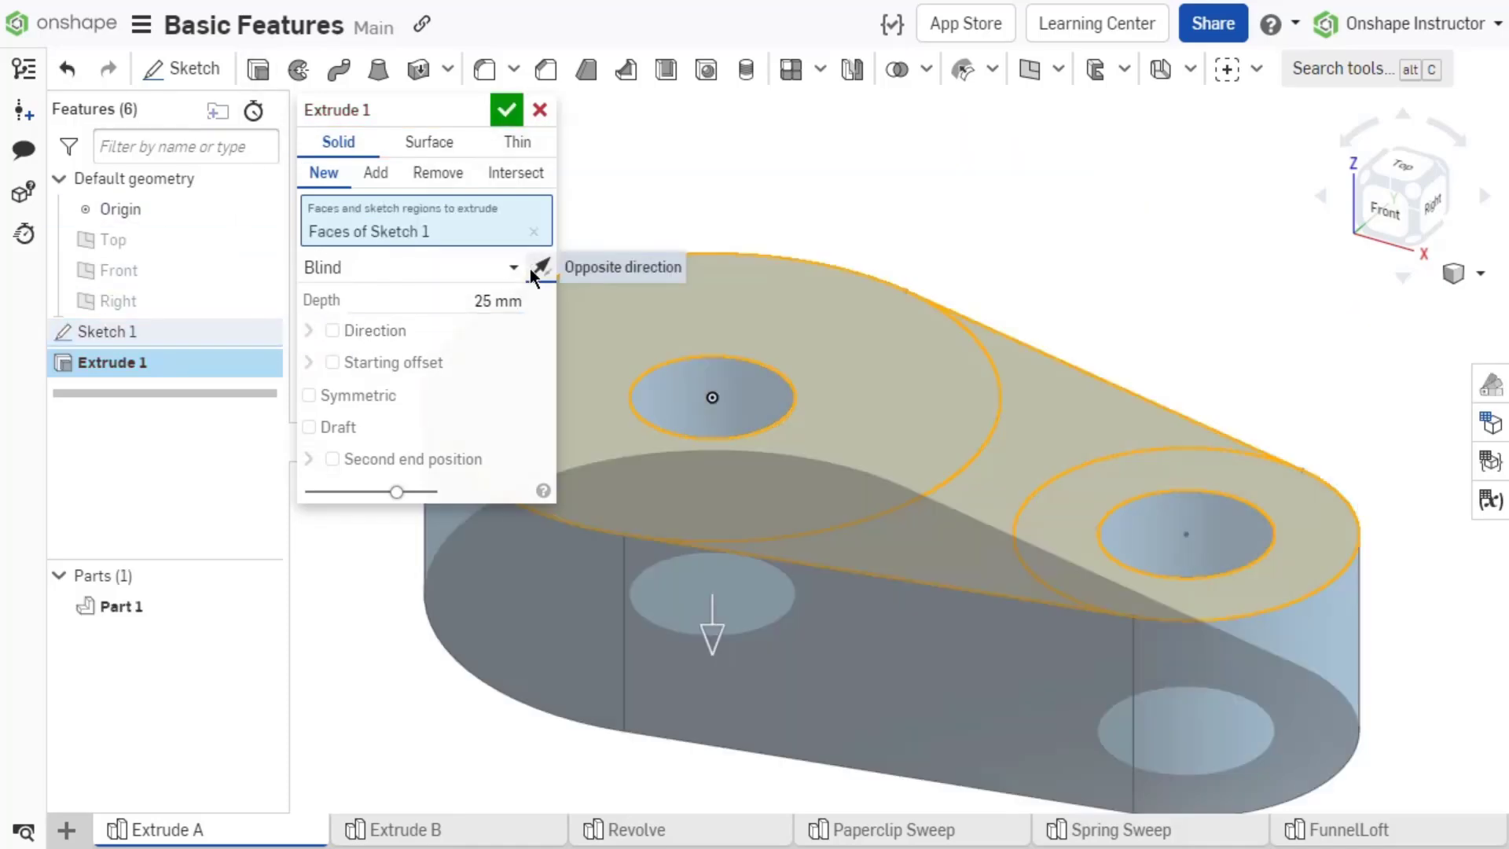
left_click(428, 141)
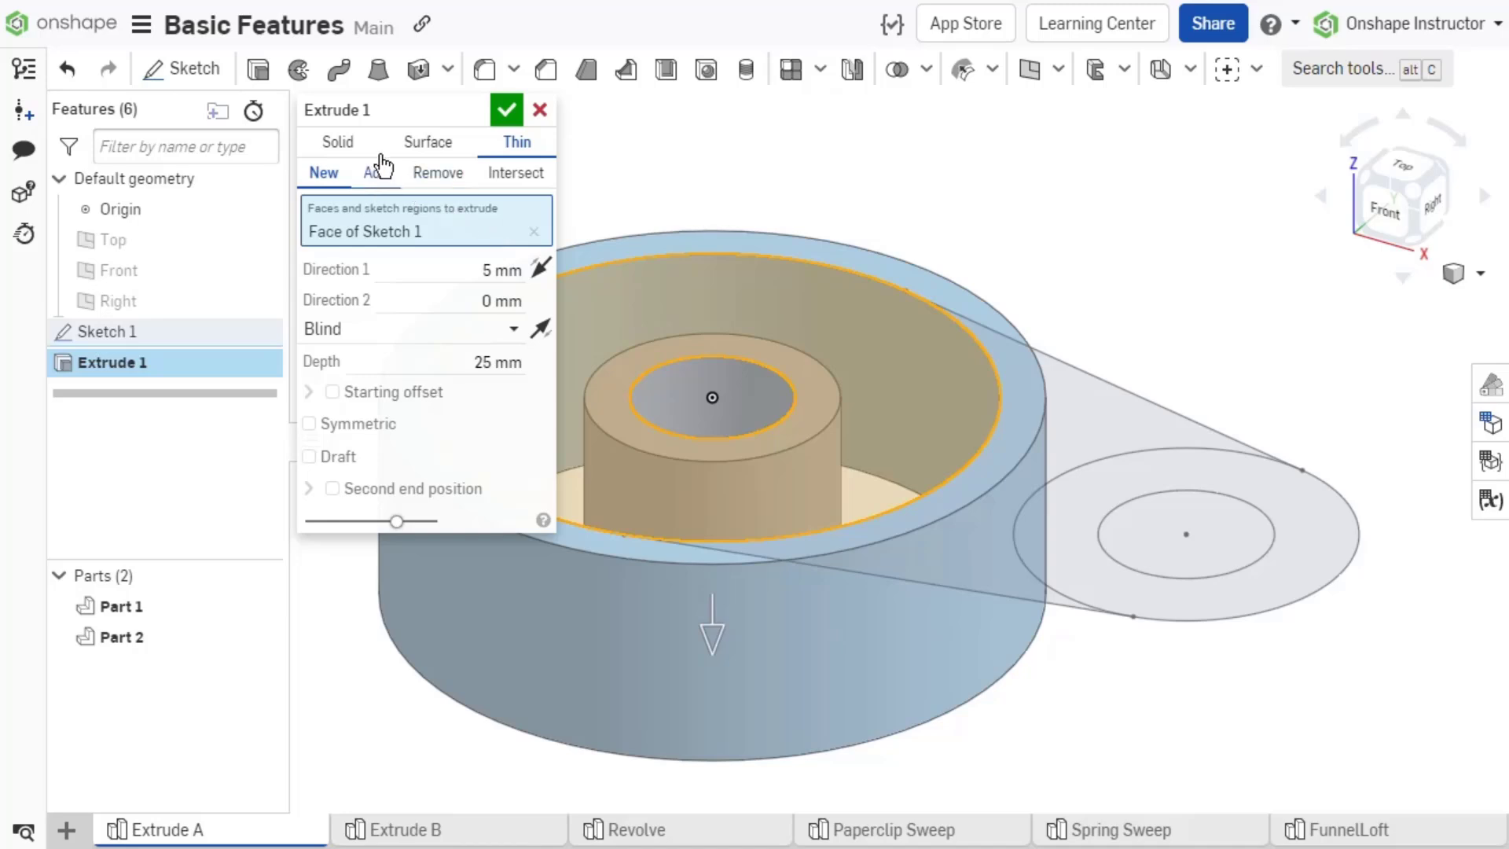
left_click(338, 142)
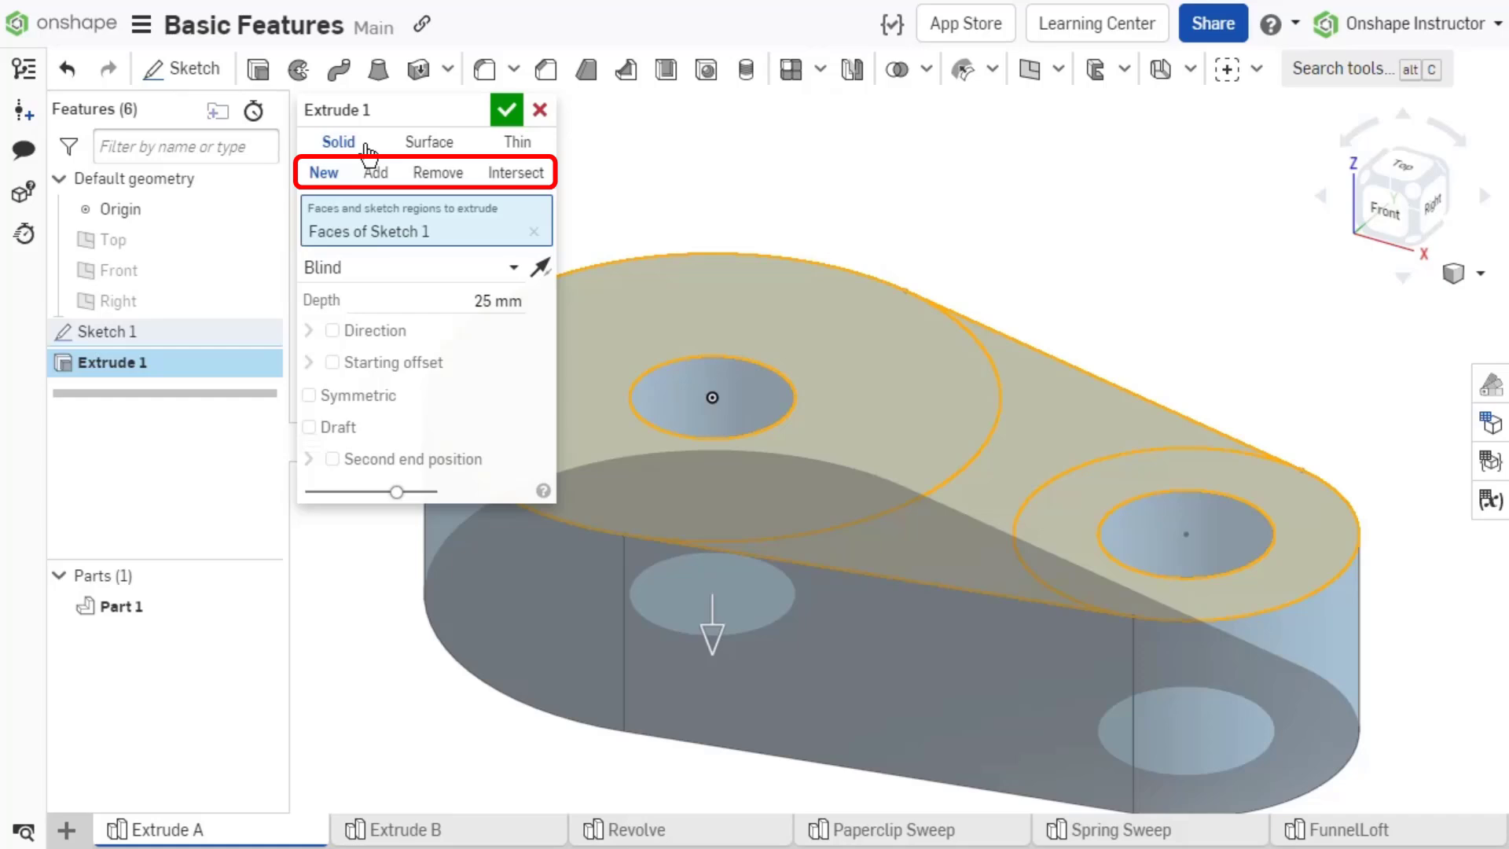
left_click(323, 172)
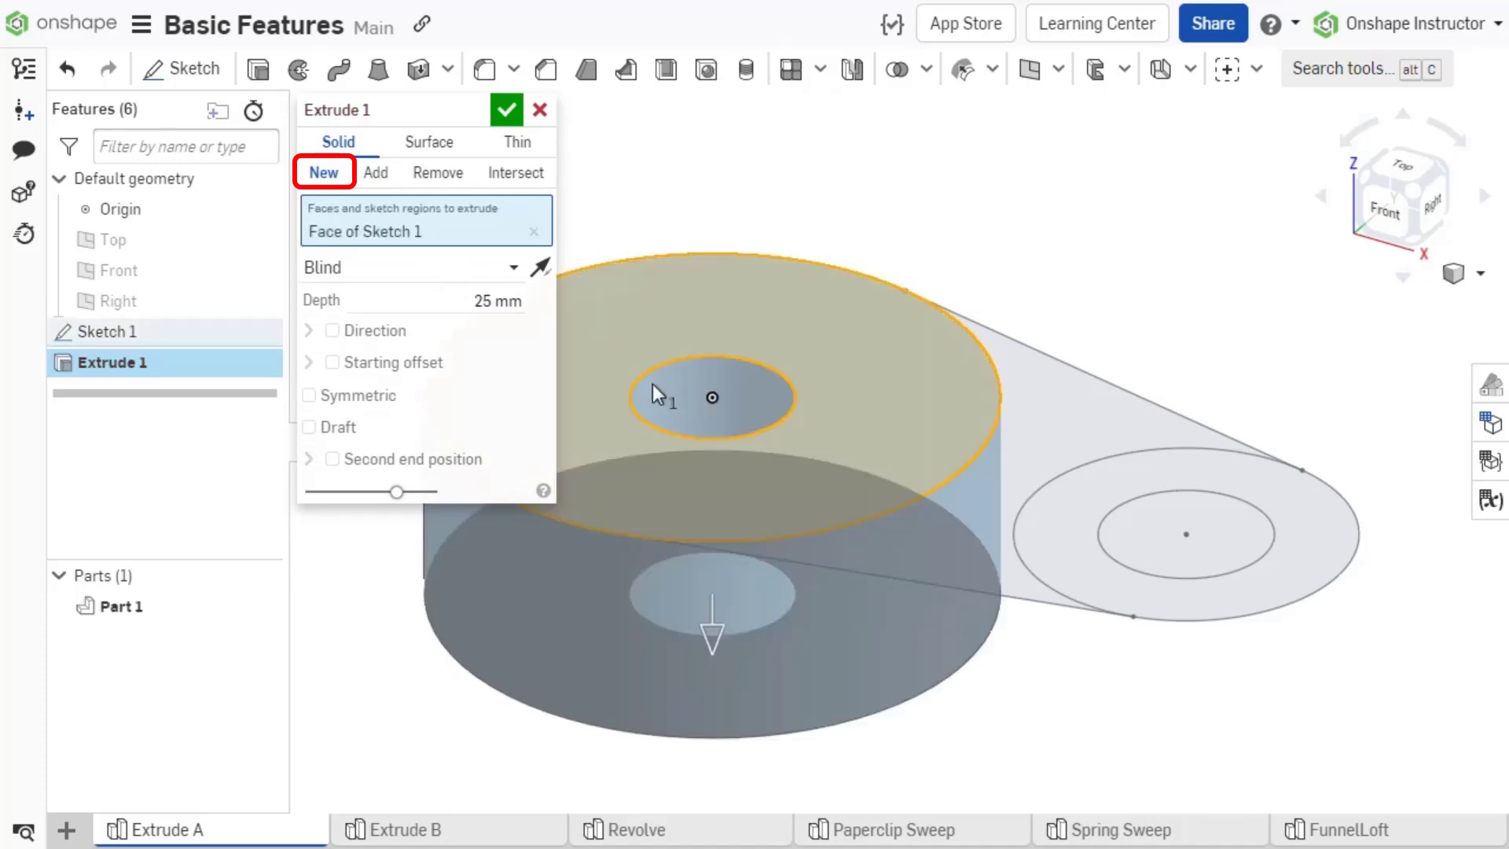
left_click(712, 398)
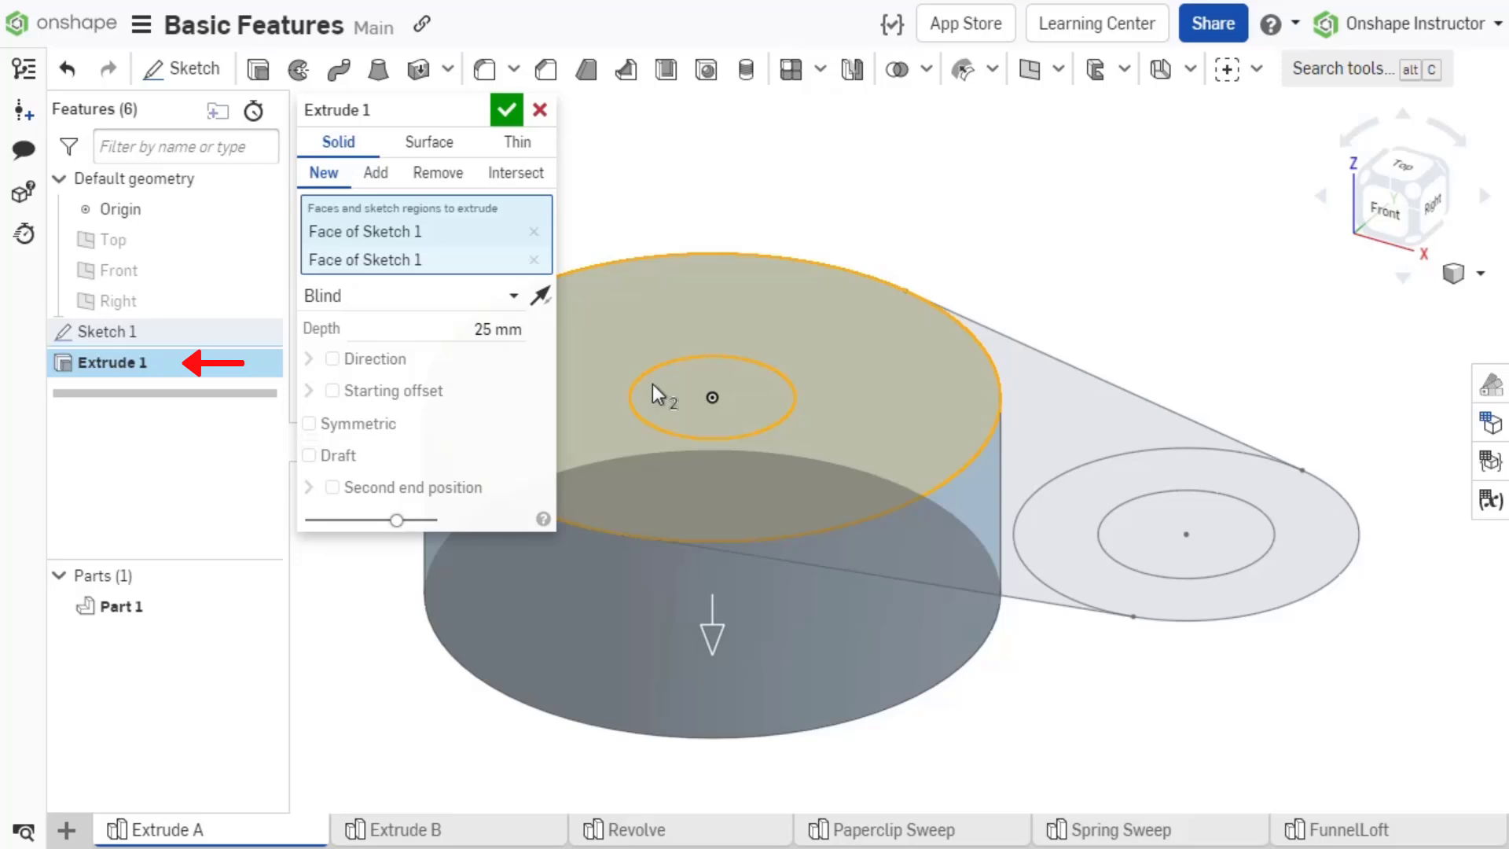
left_click(506, 108)
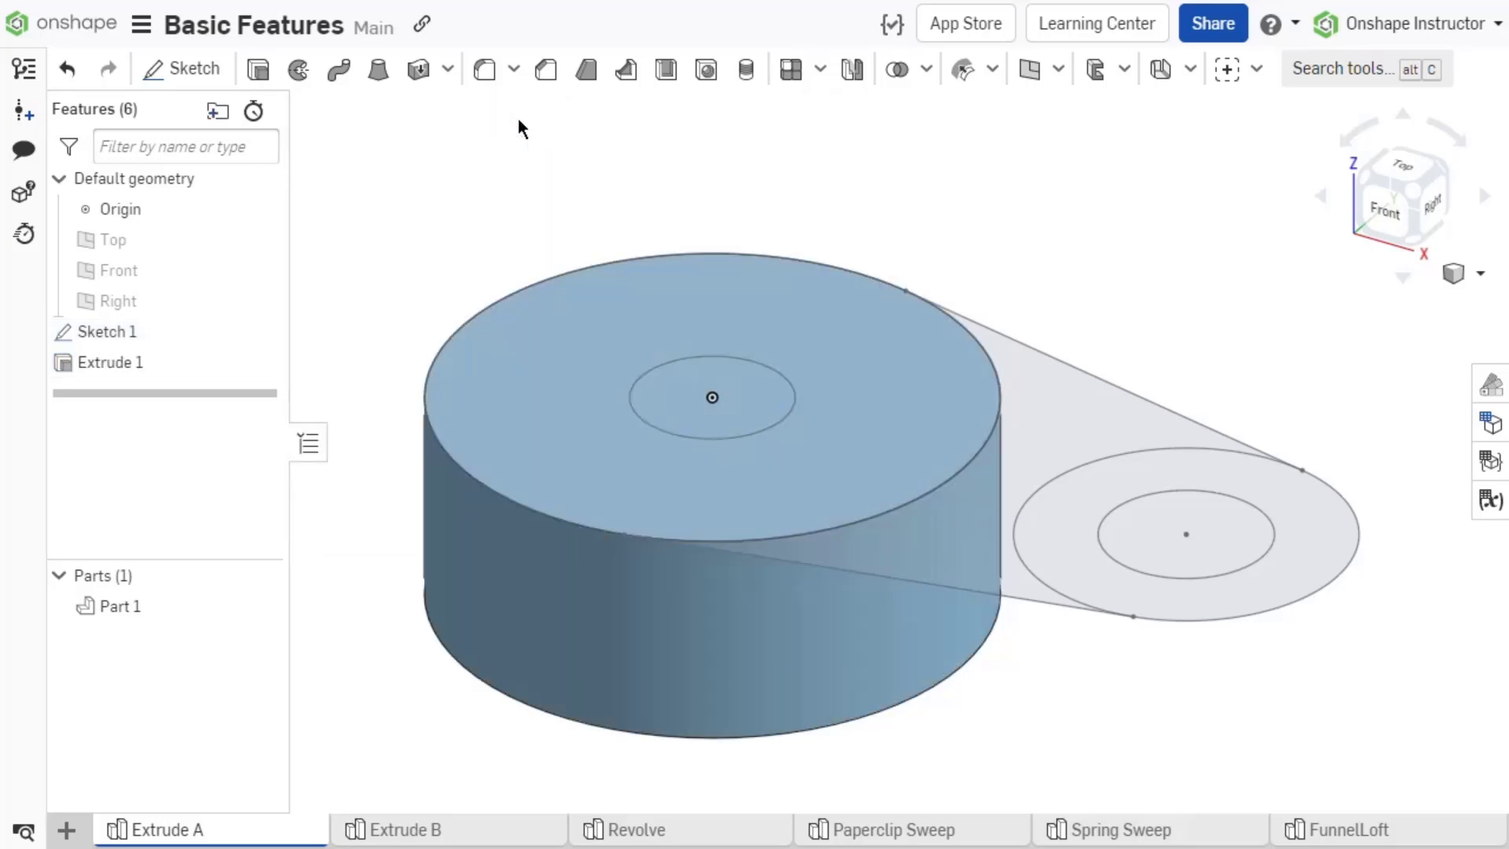
mouse_move(308, 99)
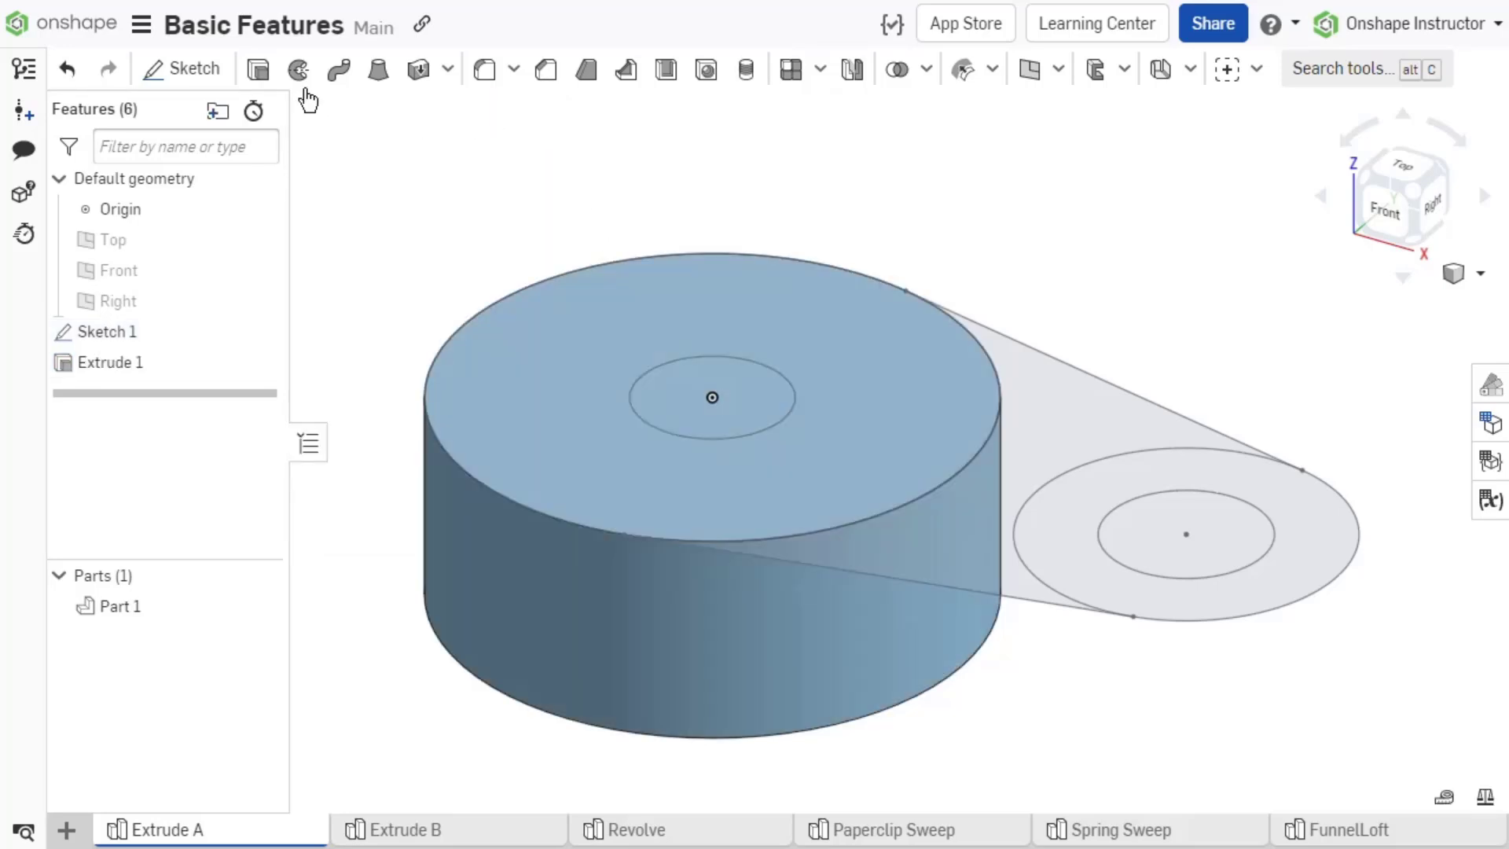
Extrude the connecting web 15 mm and cut both holes through the part.
left_click(257, 68)
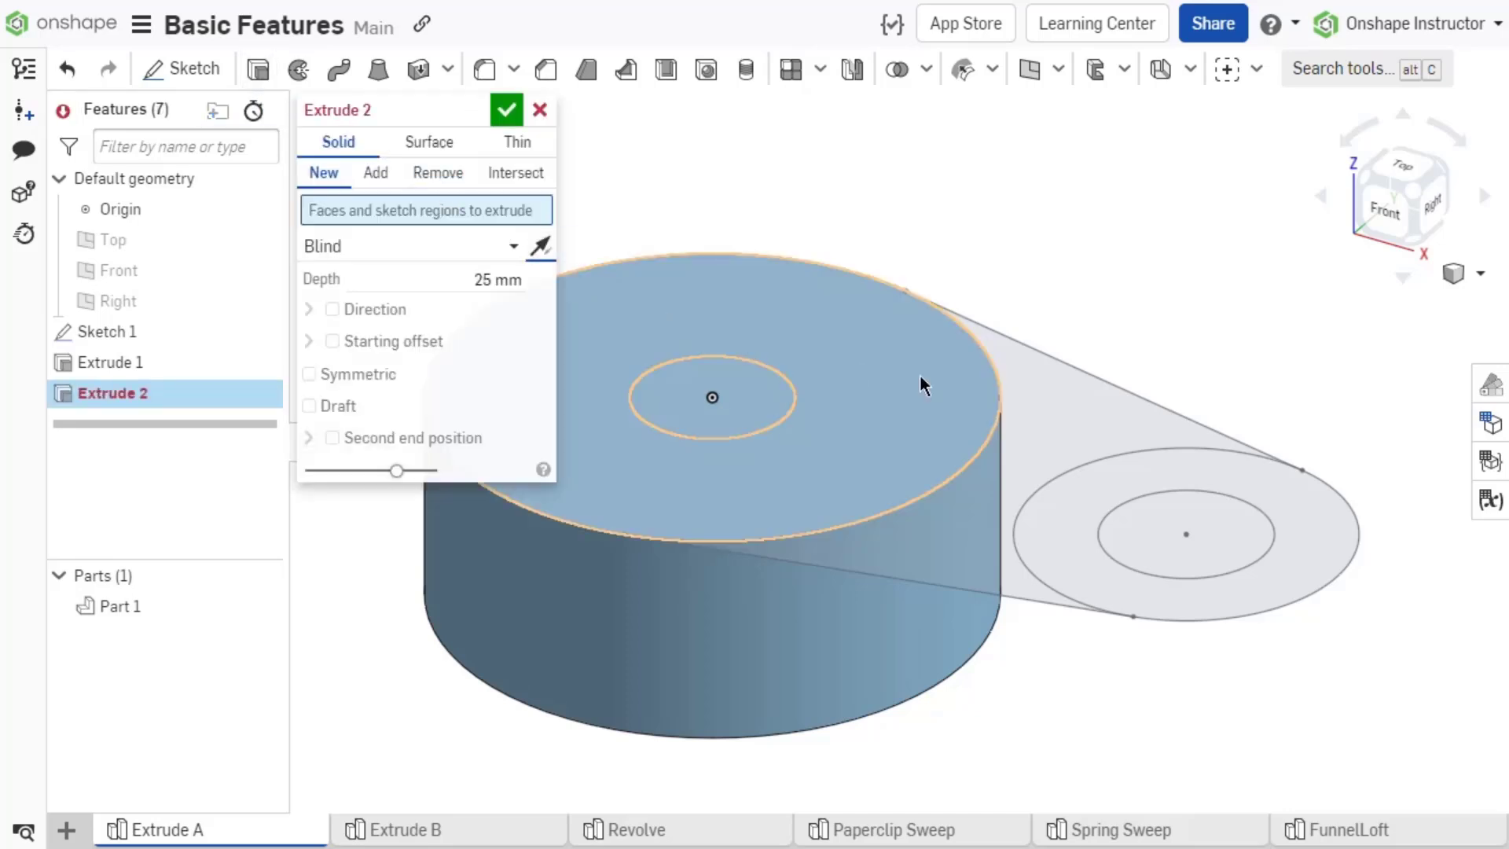
left_click(374, 173)
type("15")
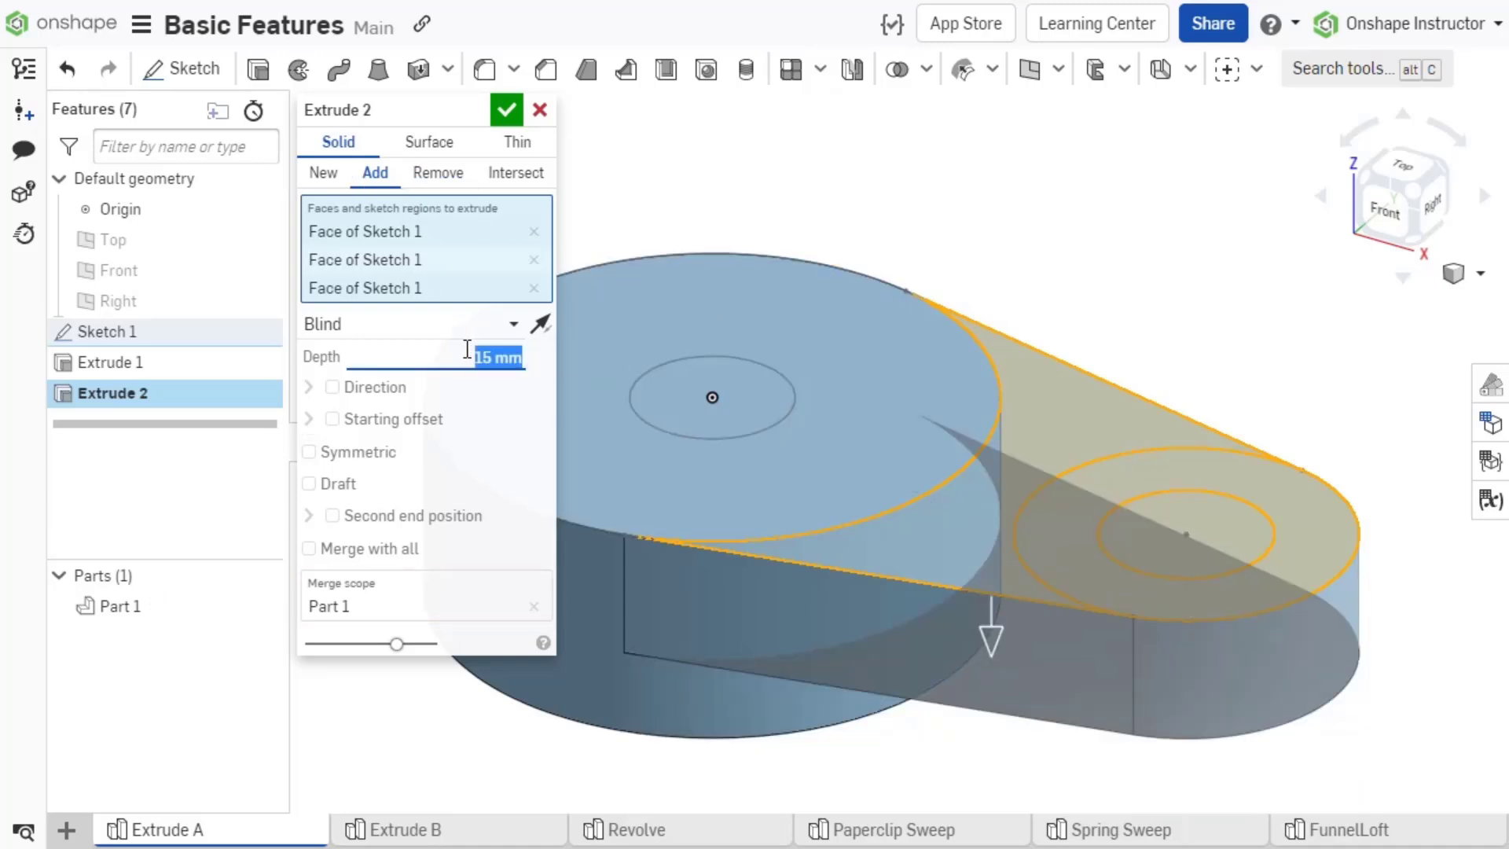
left_click(257, 68)
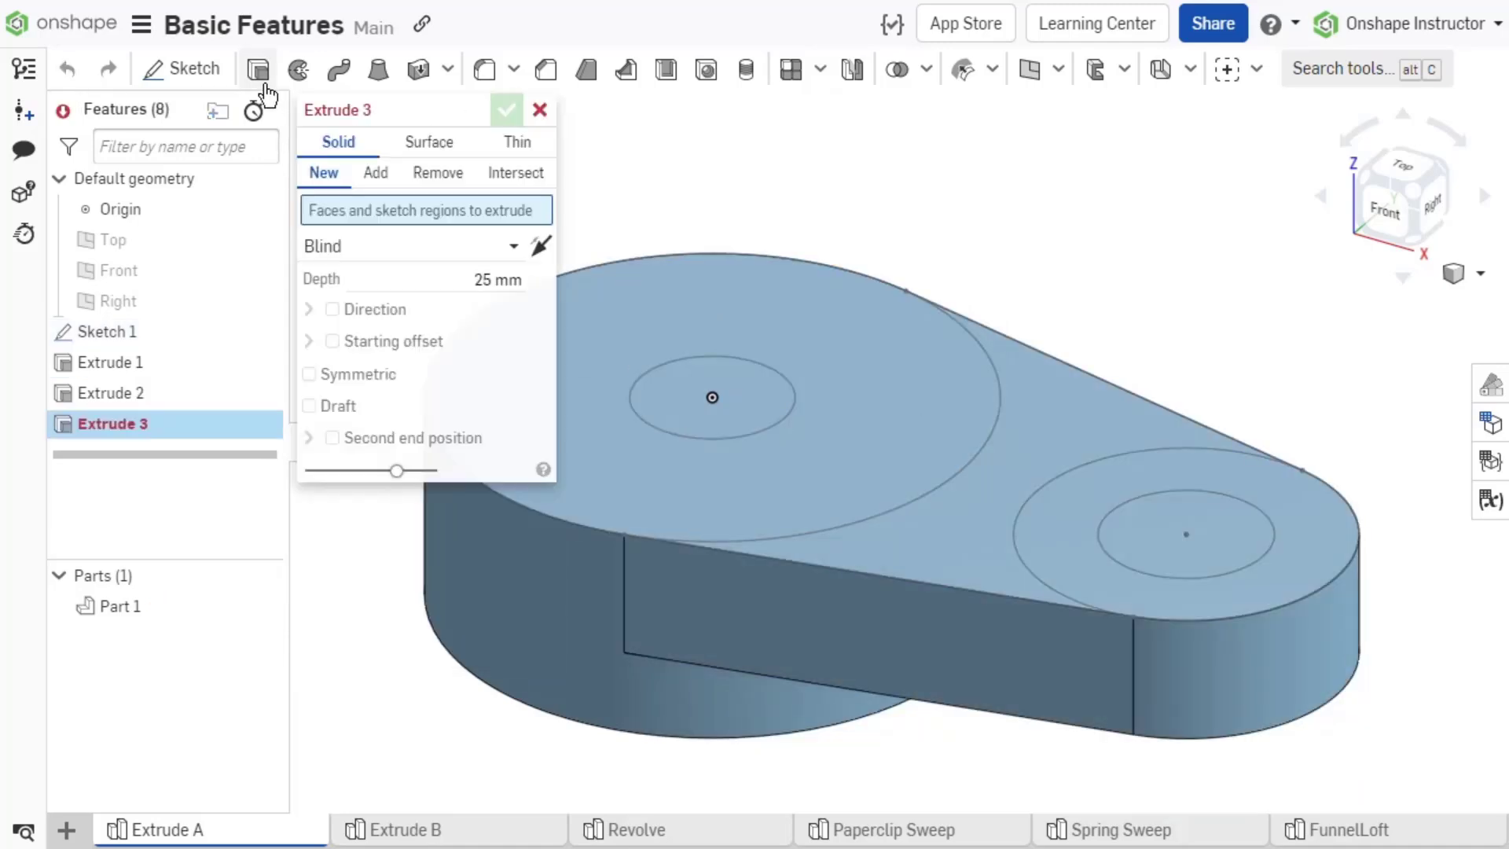
left_click(437, 172)
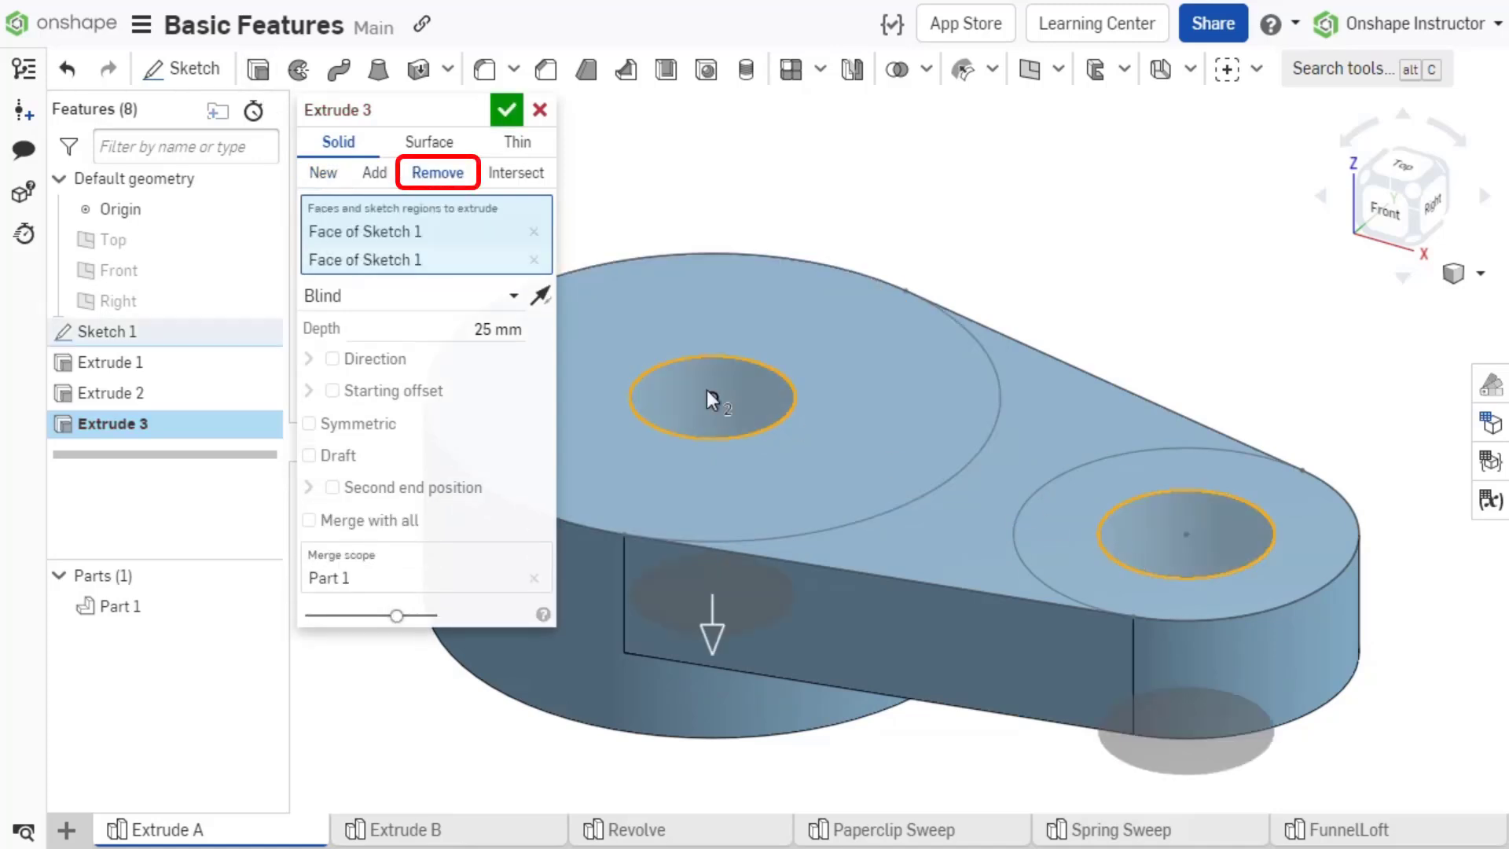
left_click(506, 108)
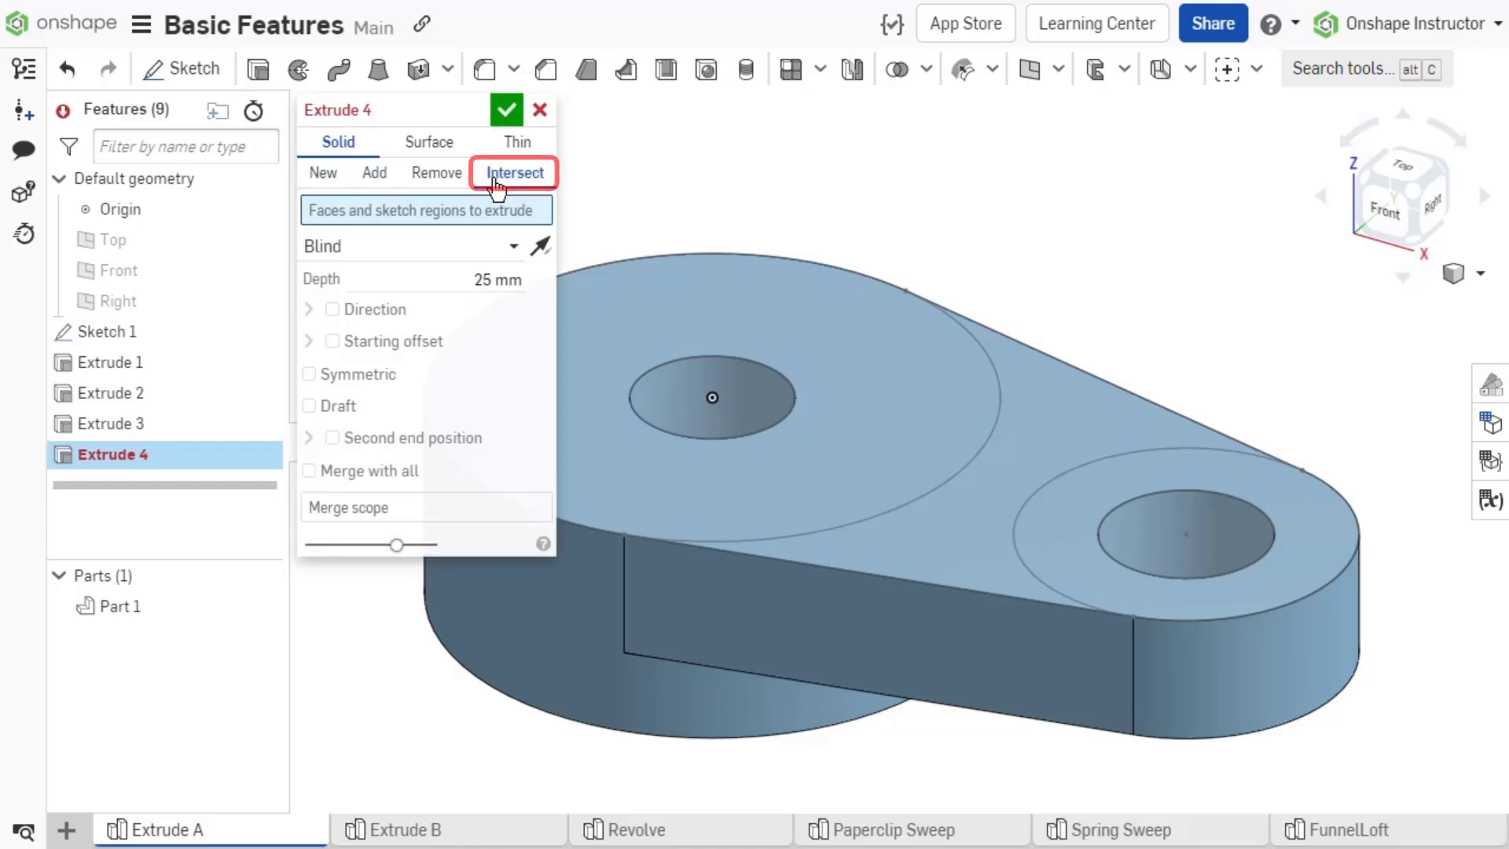
Add a 5 mm raised ring around the small hole.
left_click(876, 562)
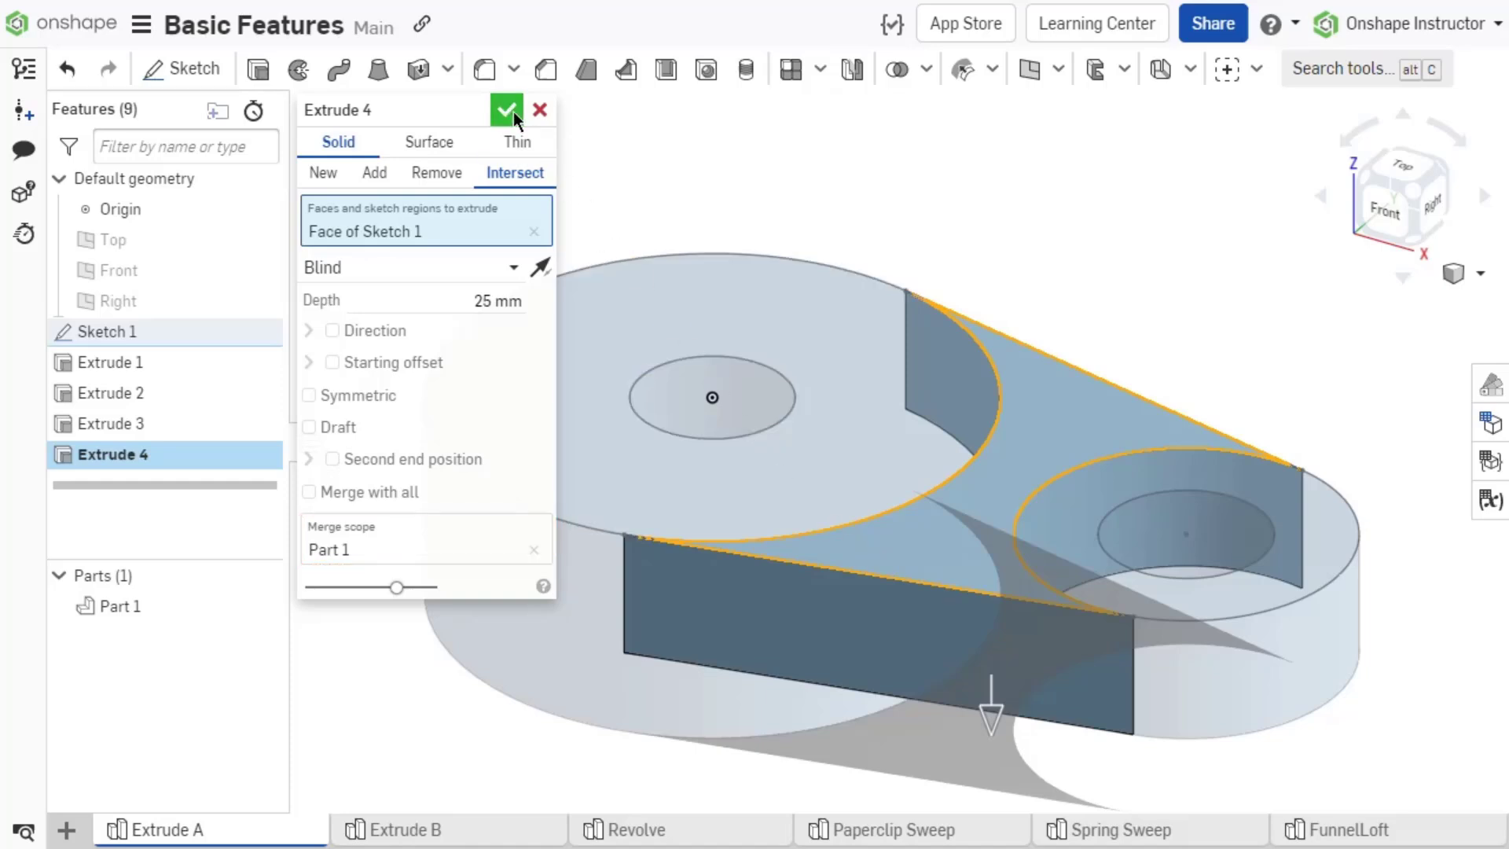
left_click(540, 110)
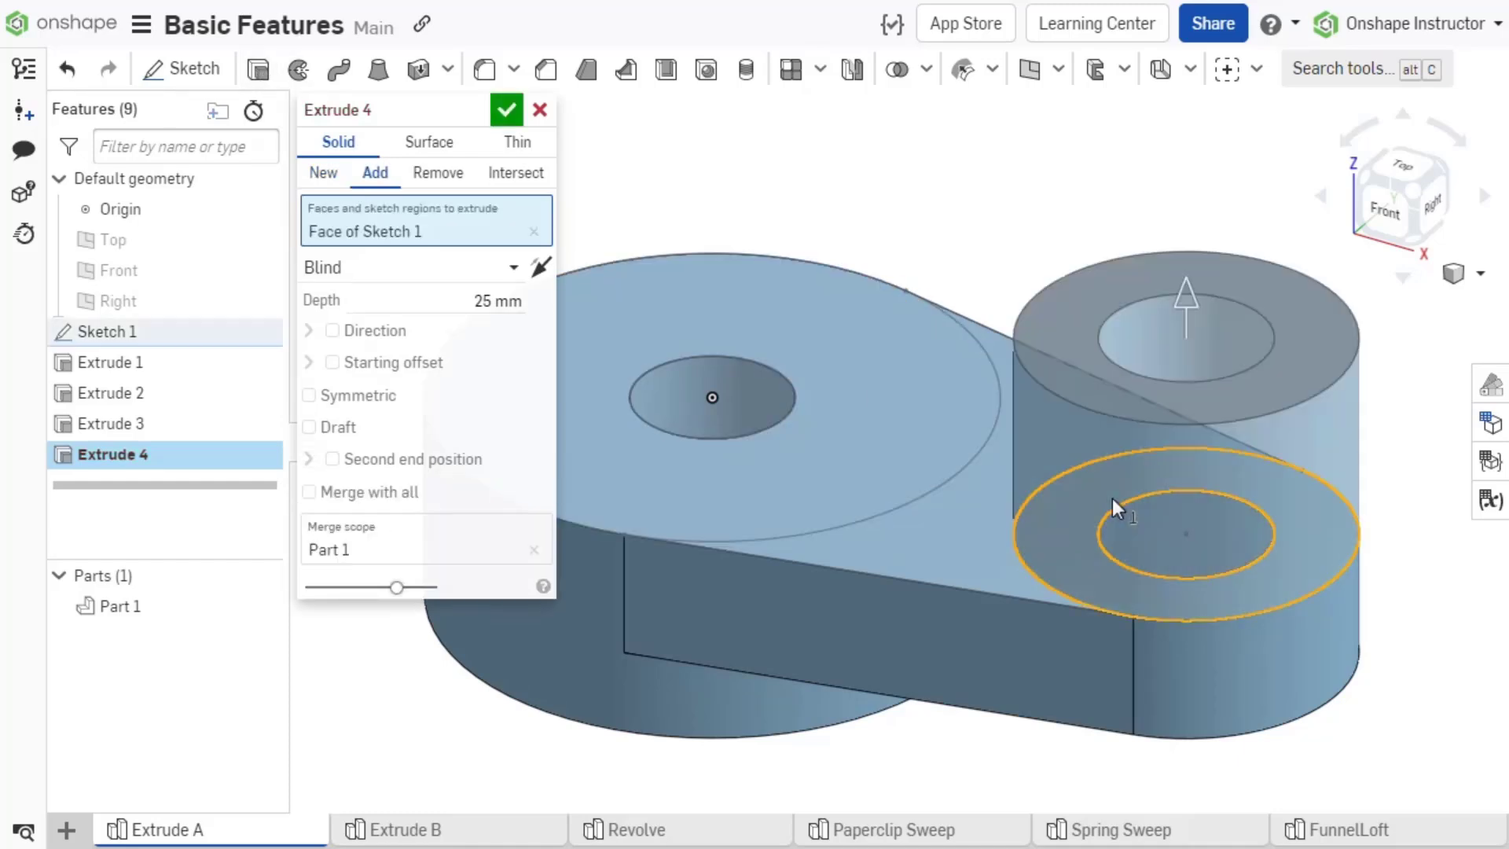
left_click(496, 300)
type("5")
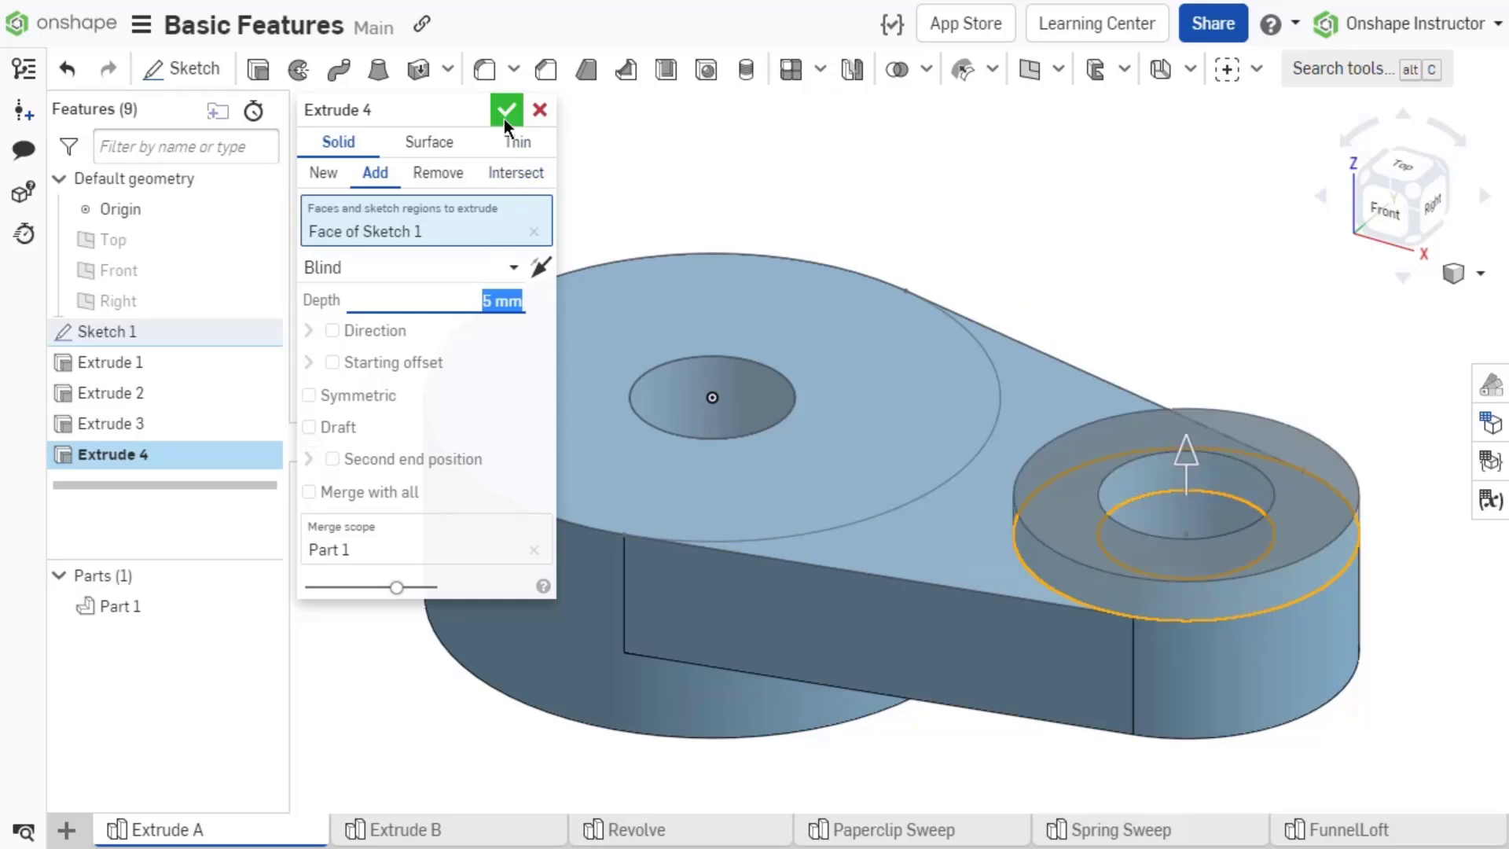
left_click(506, 110)
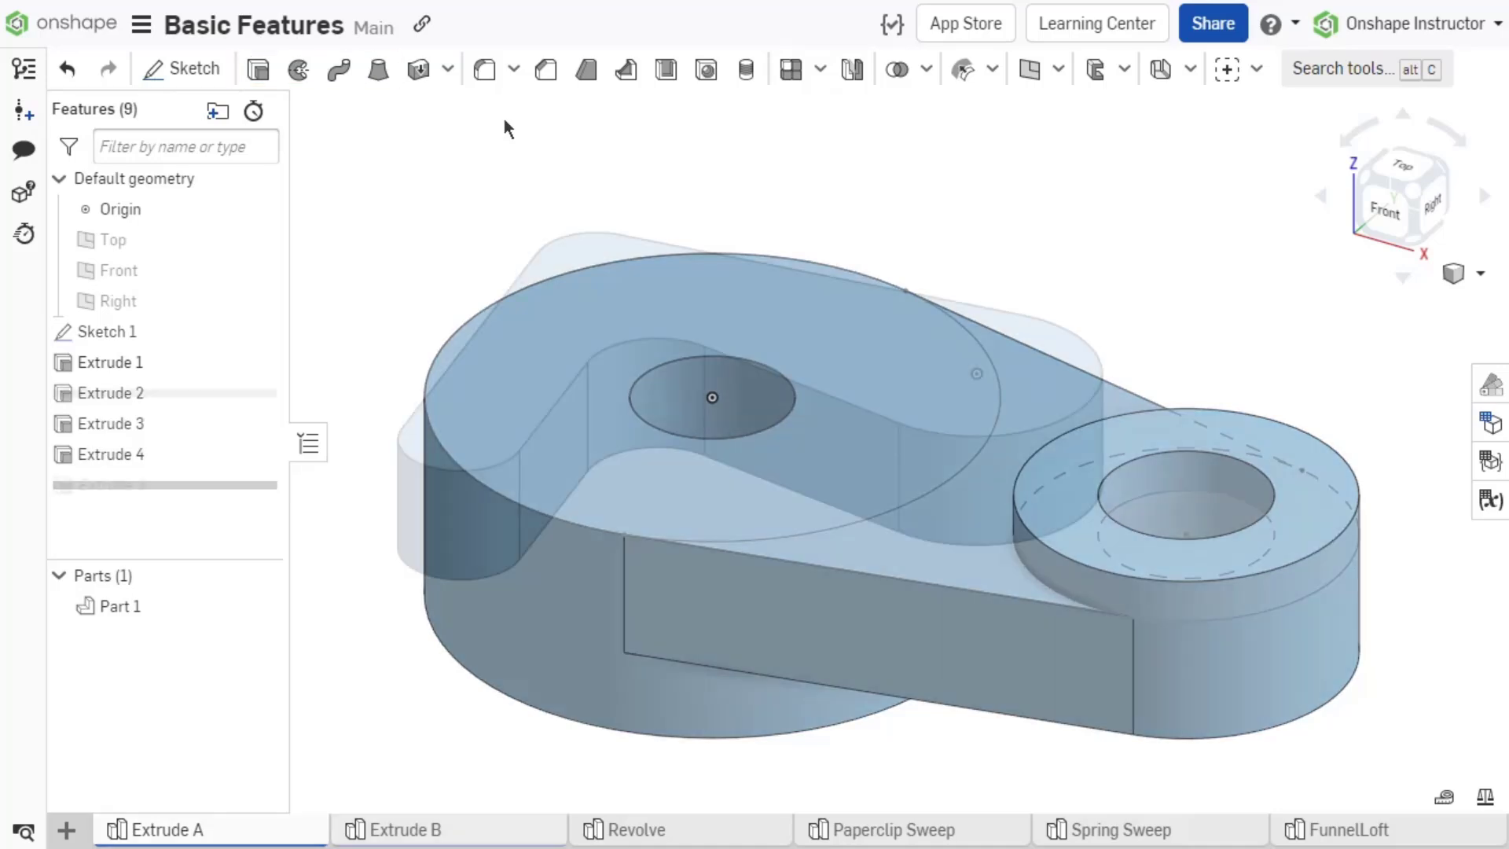
On the Extrude B tab, extrude the four left-side Sketch 1 faces 25 mm.
left_click(403, 830)
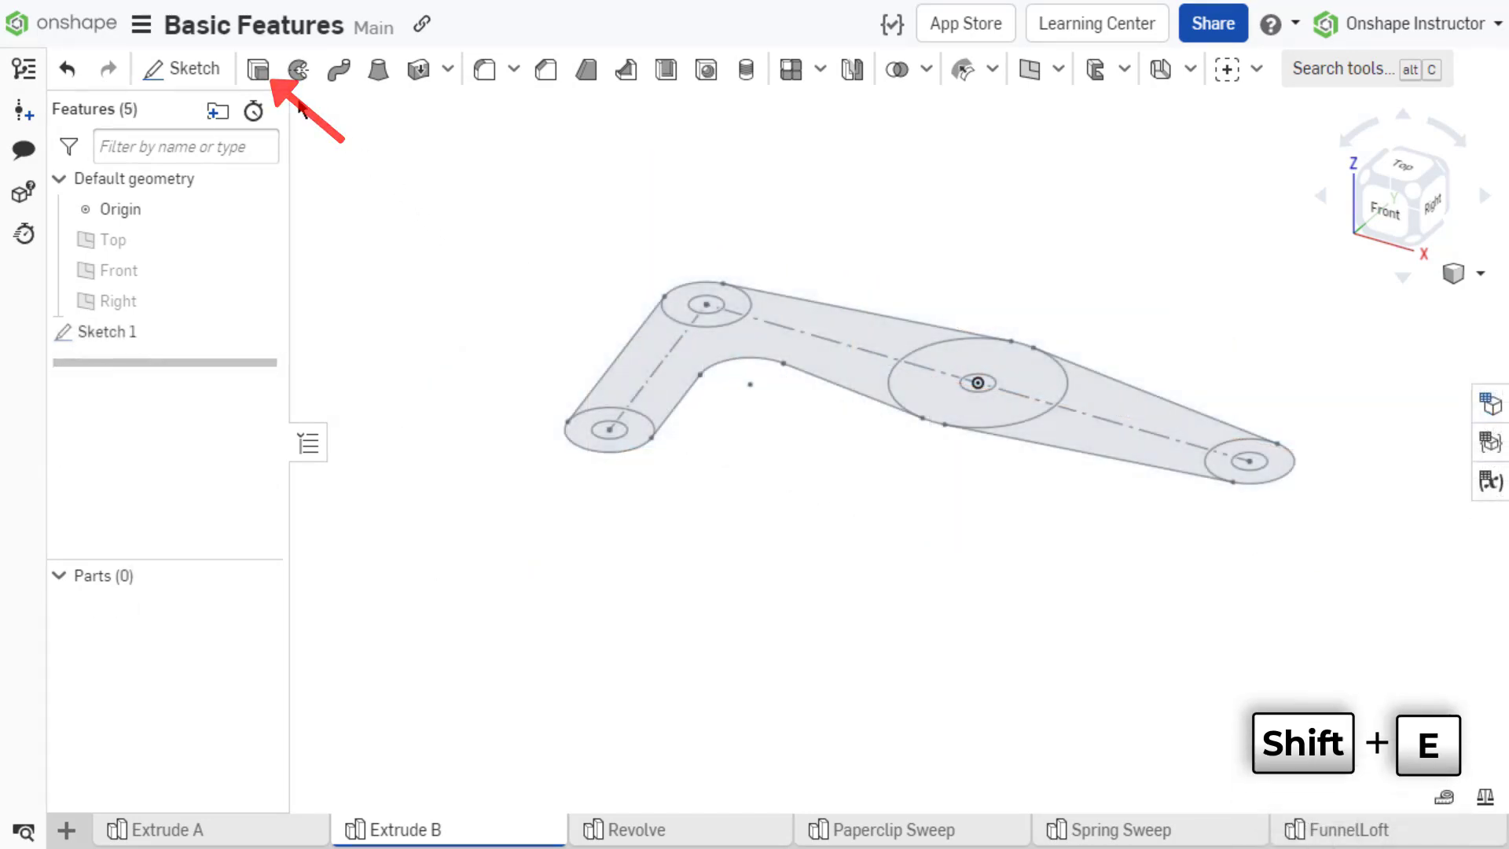
left_click(258, 69)
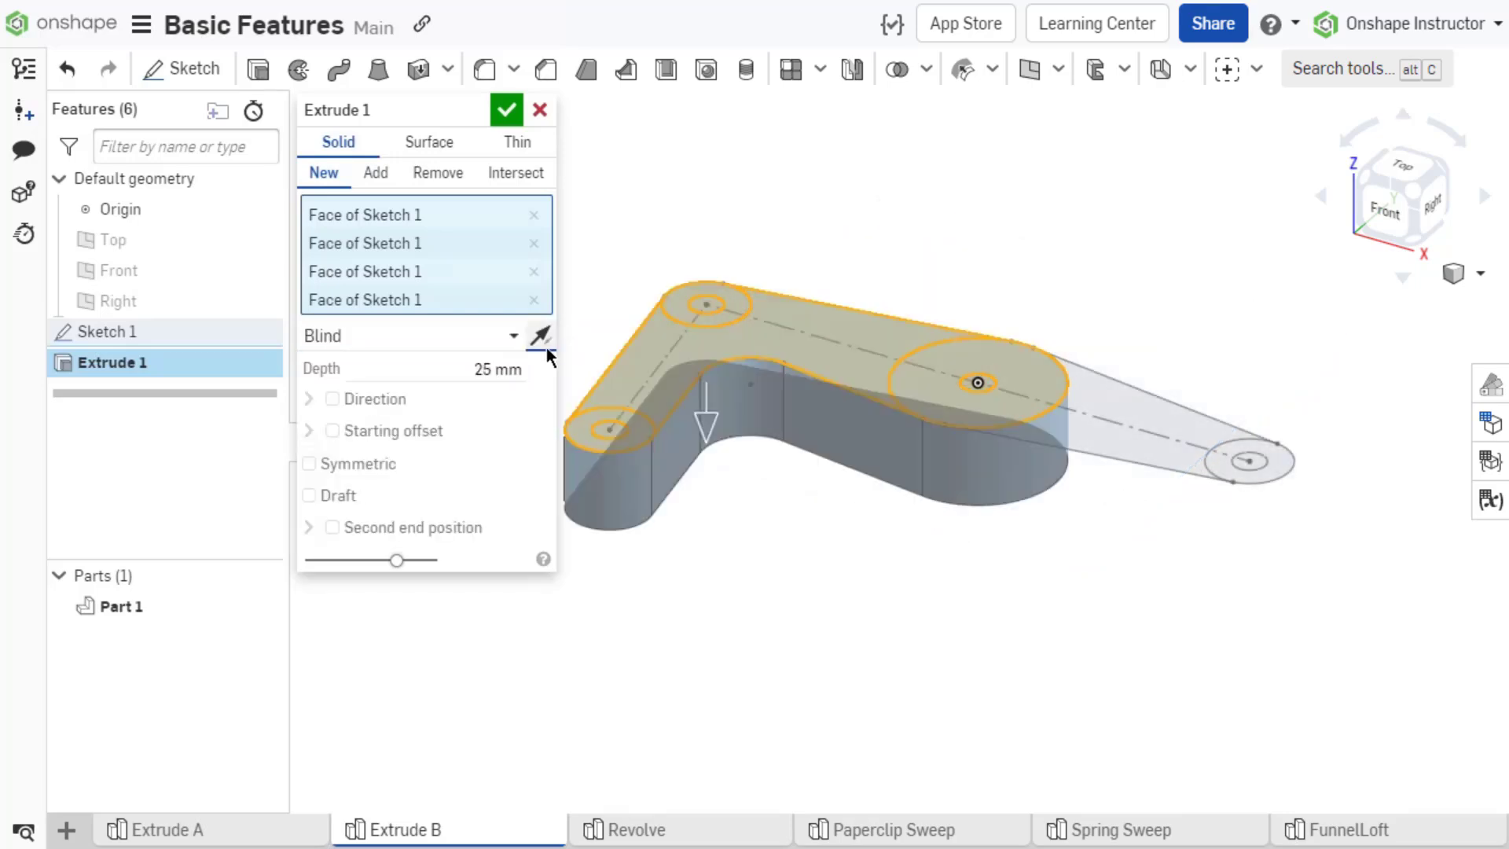
left_click(506, 108)
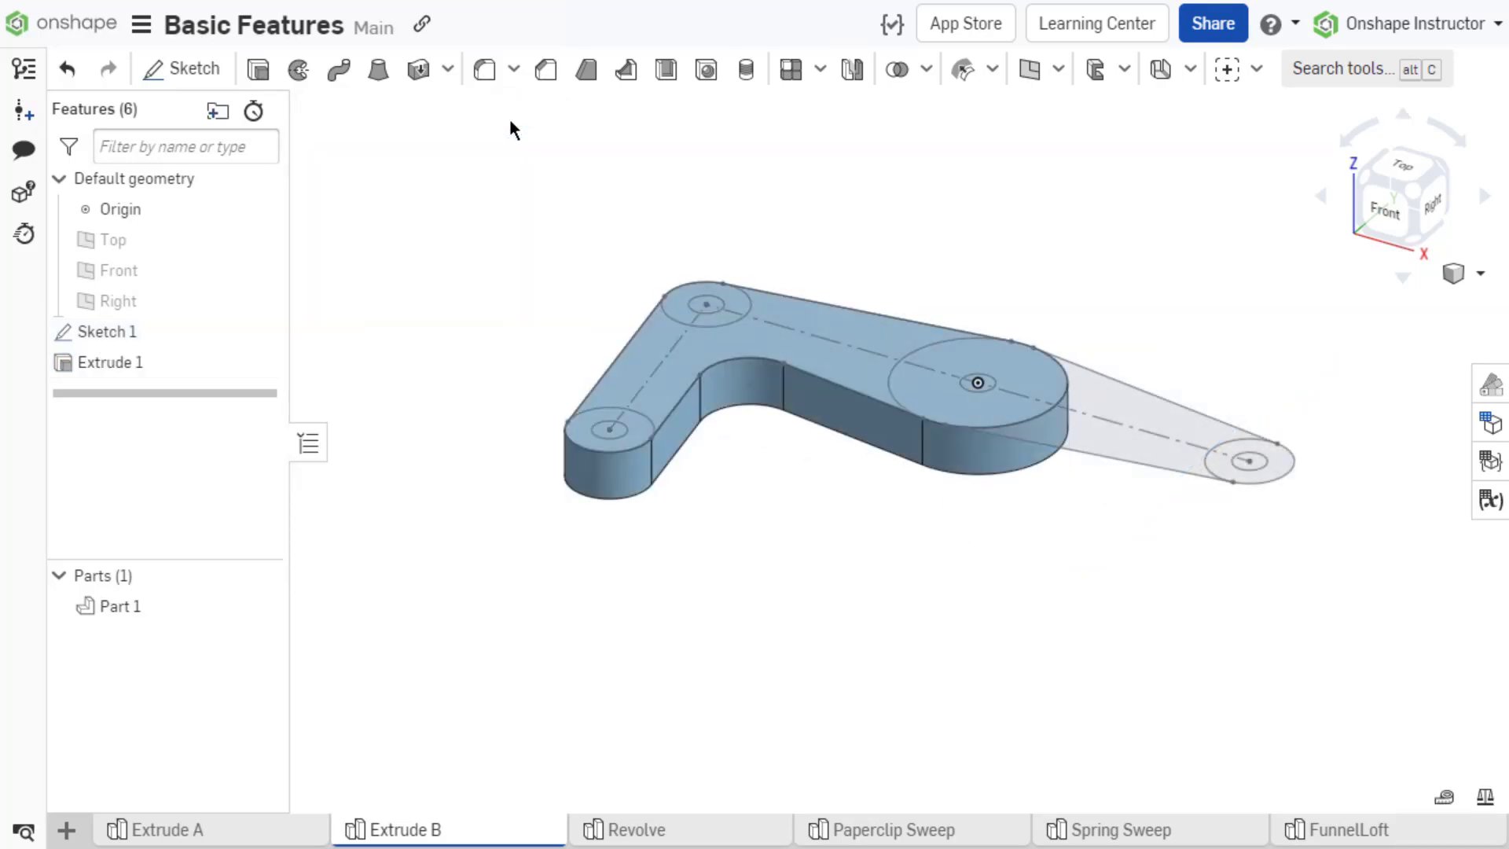
Start Extrude 2 as a 1 mm thin Add, then switch it to Solid.
left_click(257, 69)
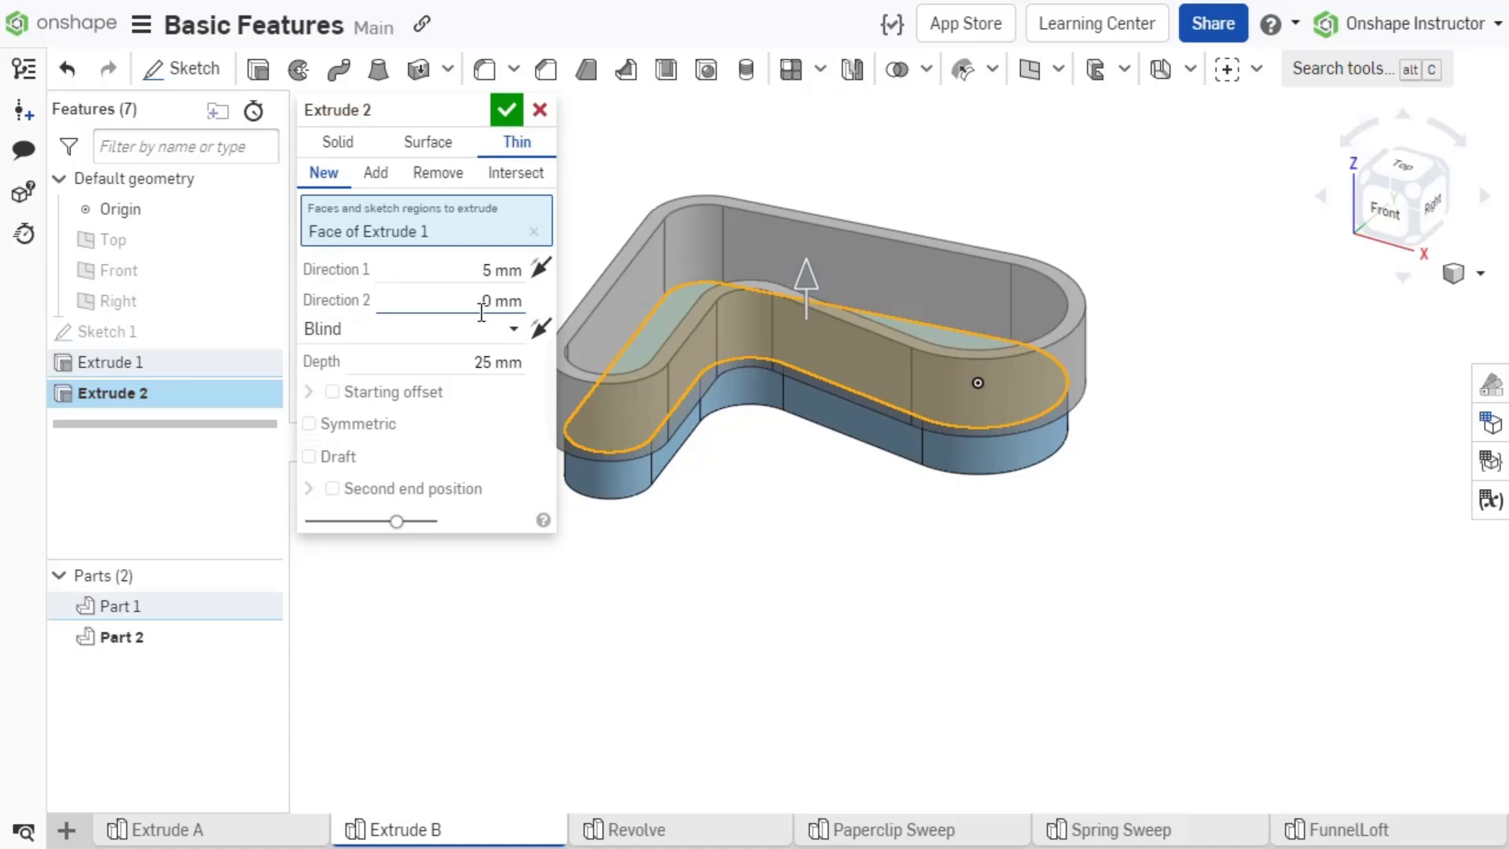
left_click(501, 300)
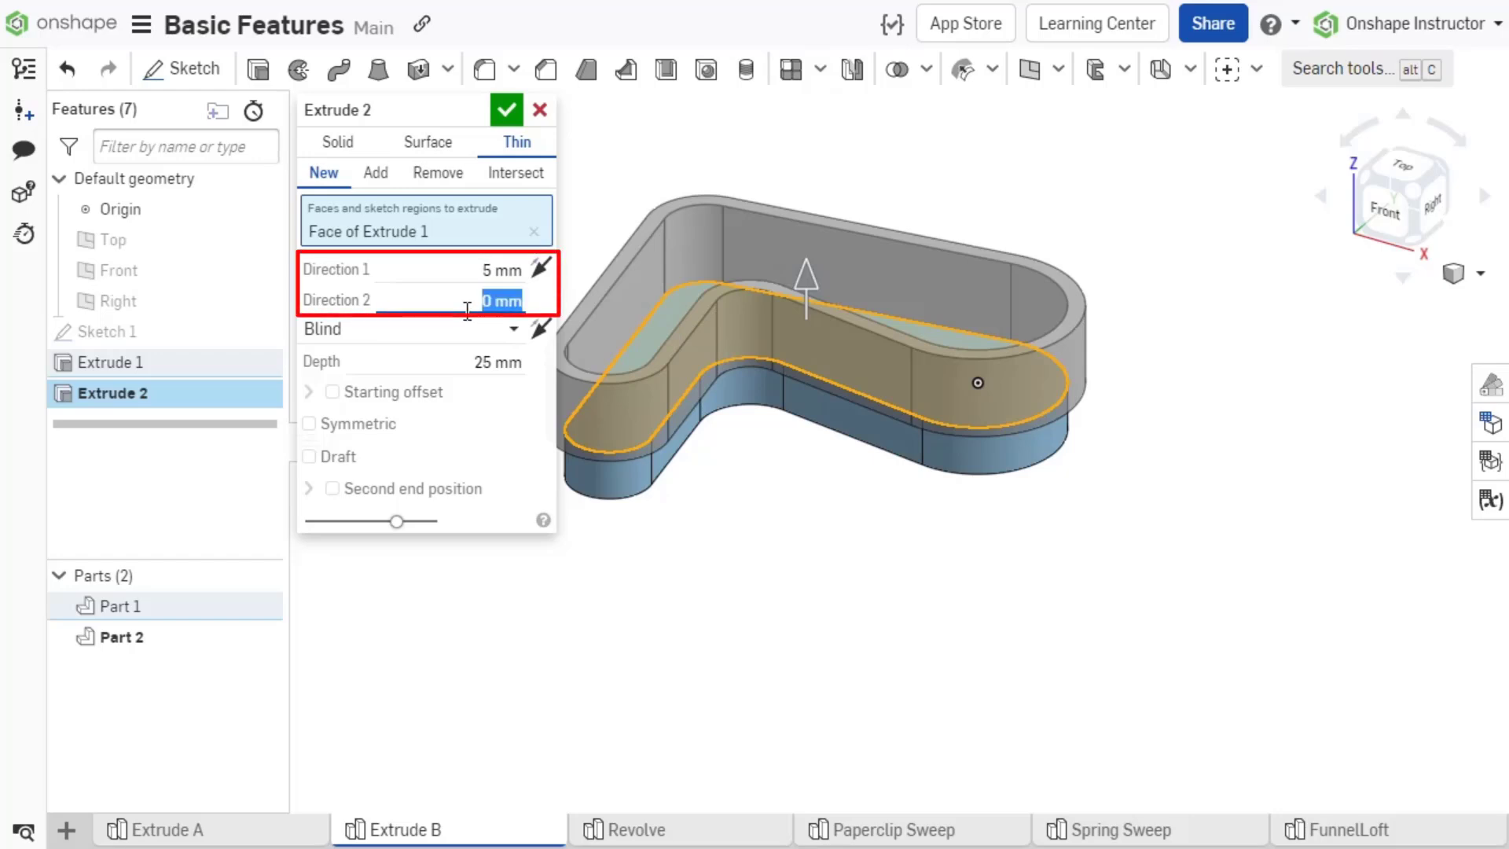
type("1")
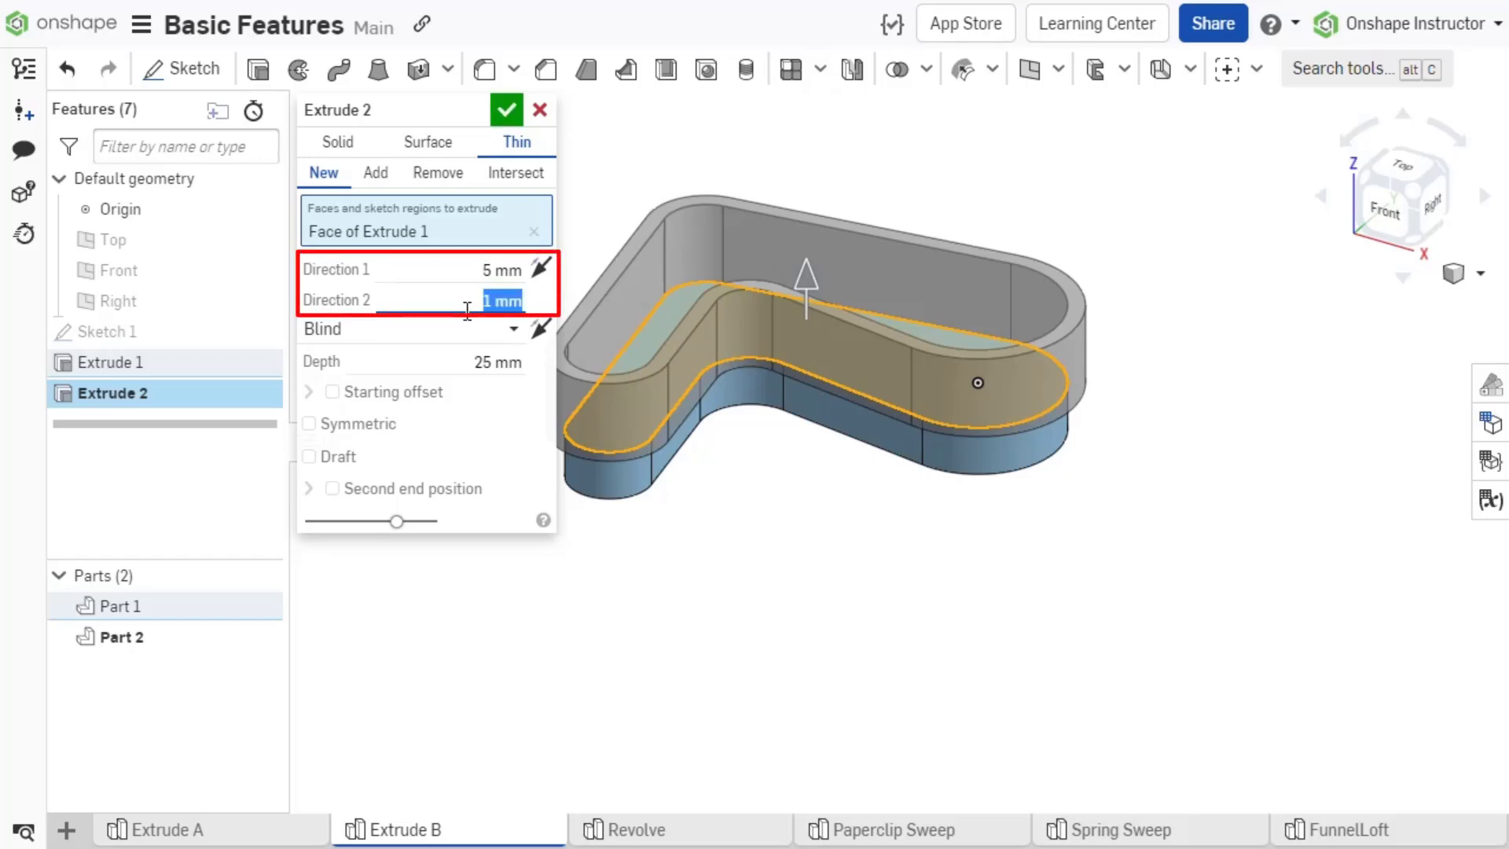
left_click(376, 172)
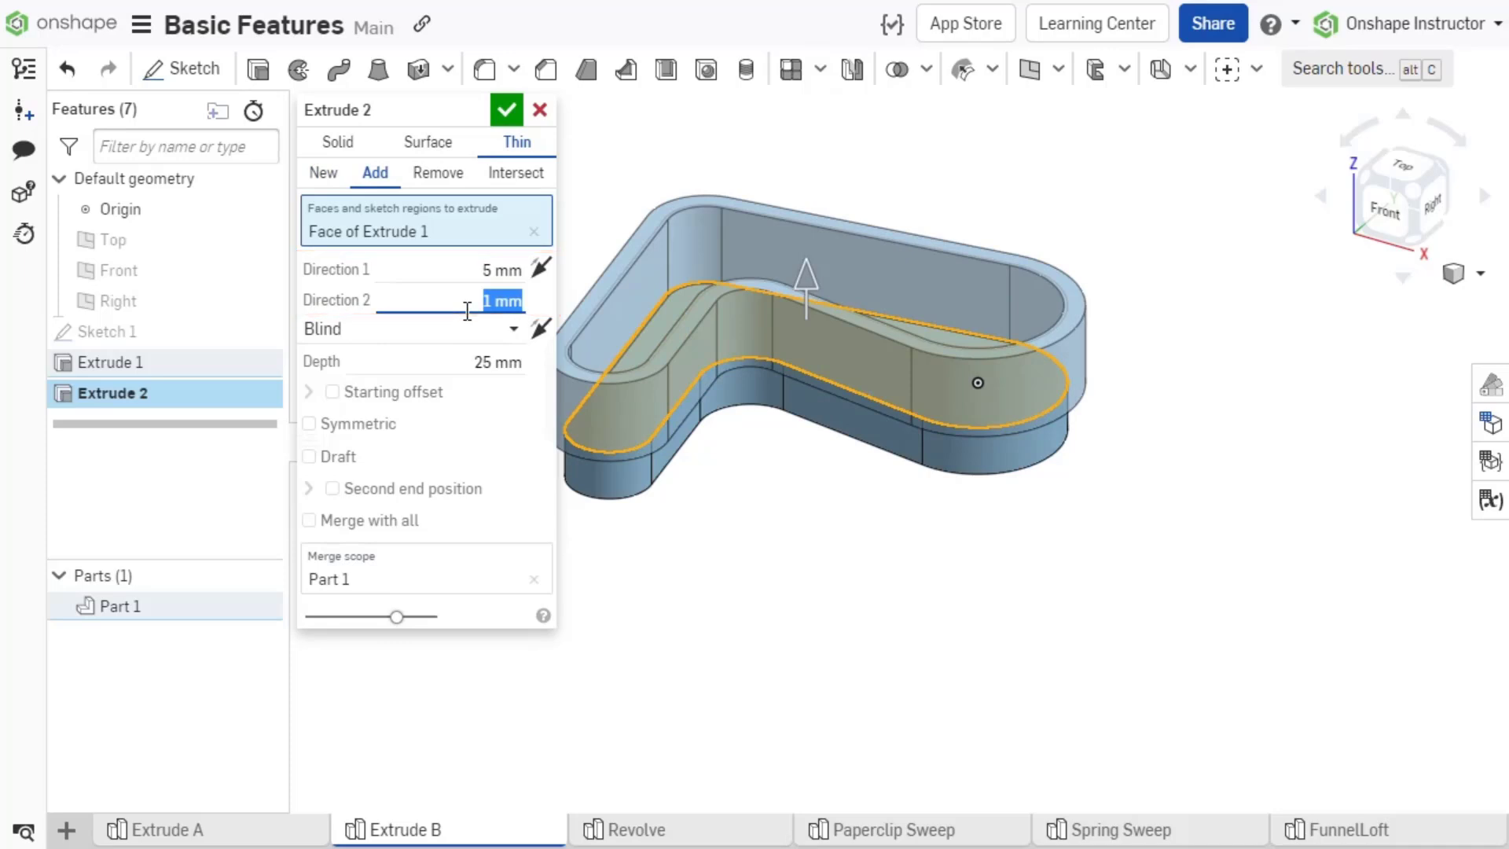
left_click(540, 269)
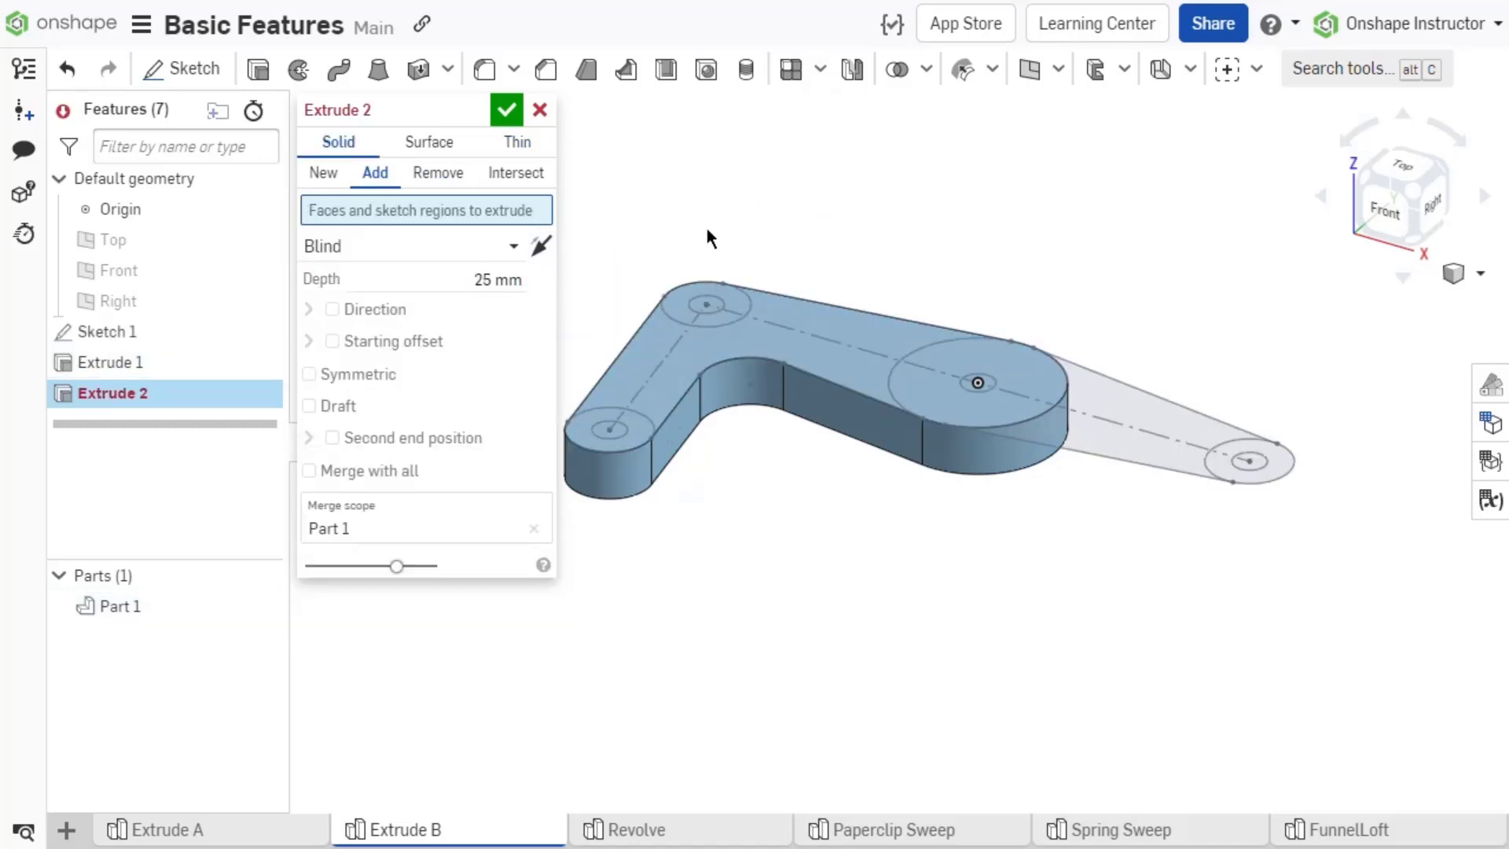
Set Extrude 2 on the arm faces to a 20 mm blind add, without a custom direction.
left_click(977, 382)
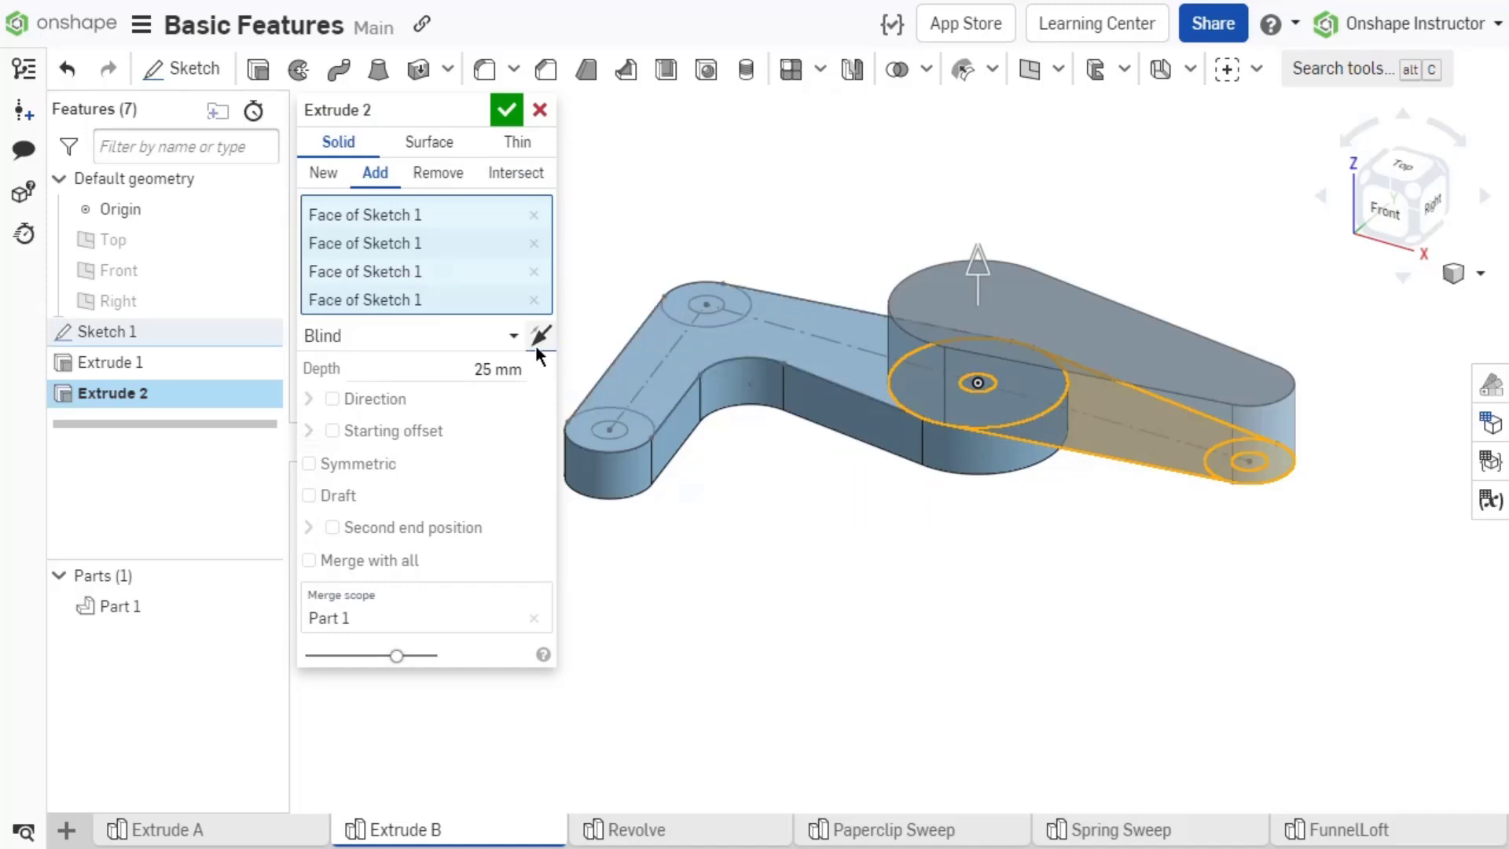
left_click(414, 335)
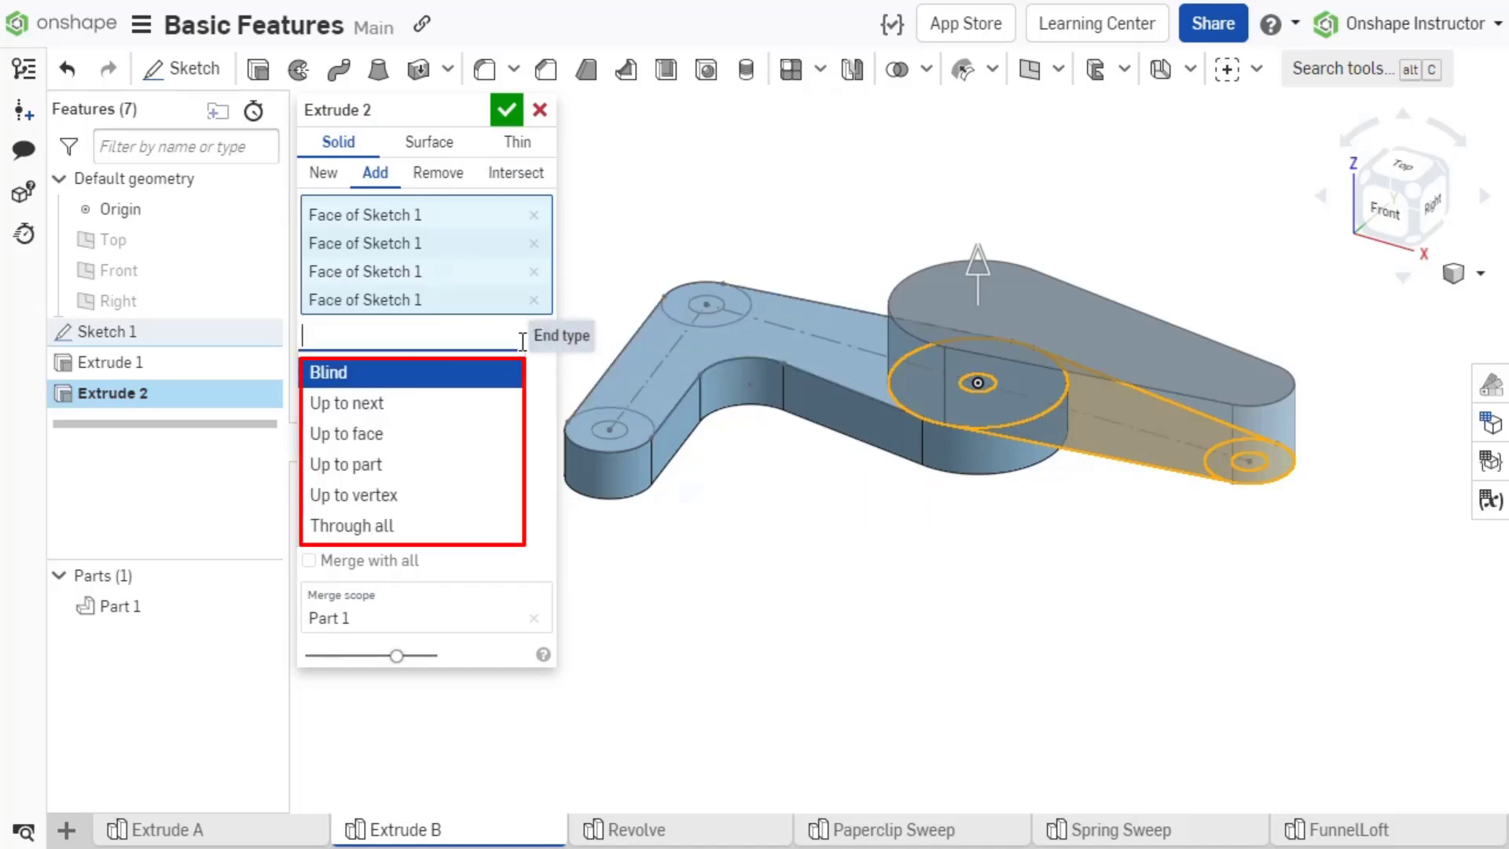
left_click(329, 373)
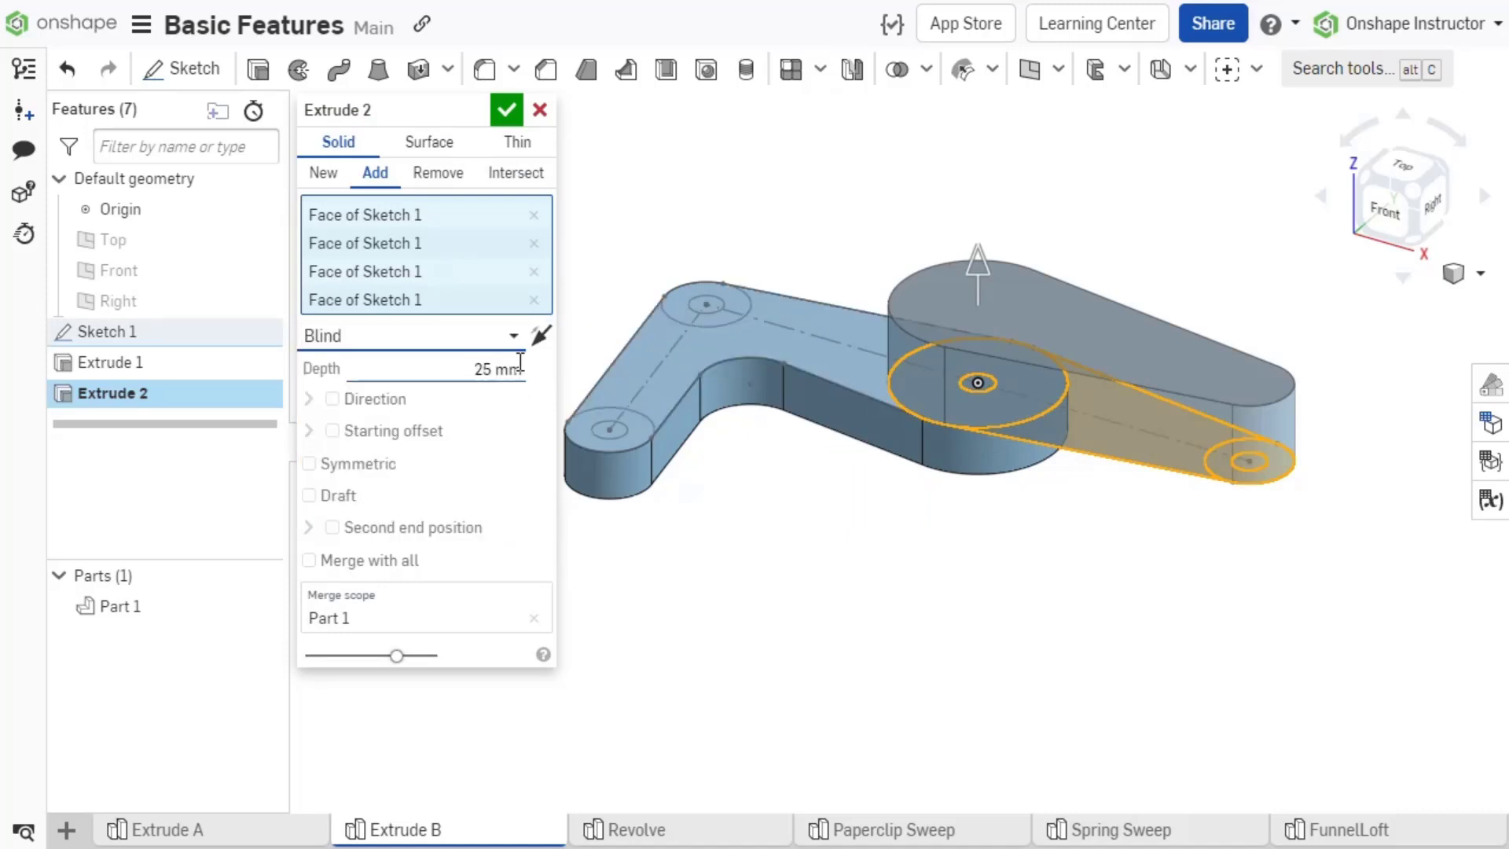
left_click(424, 368)
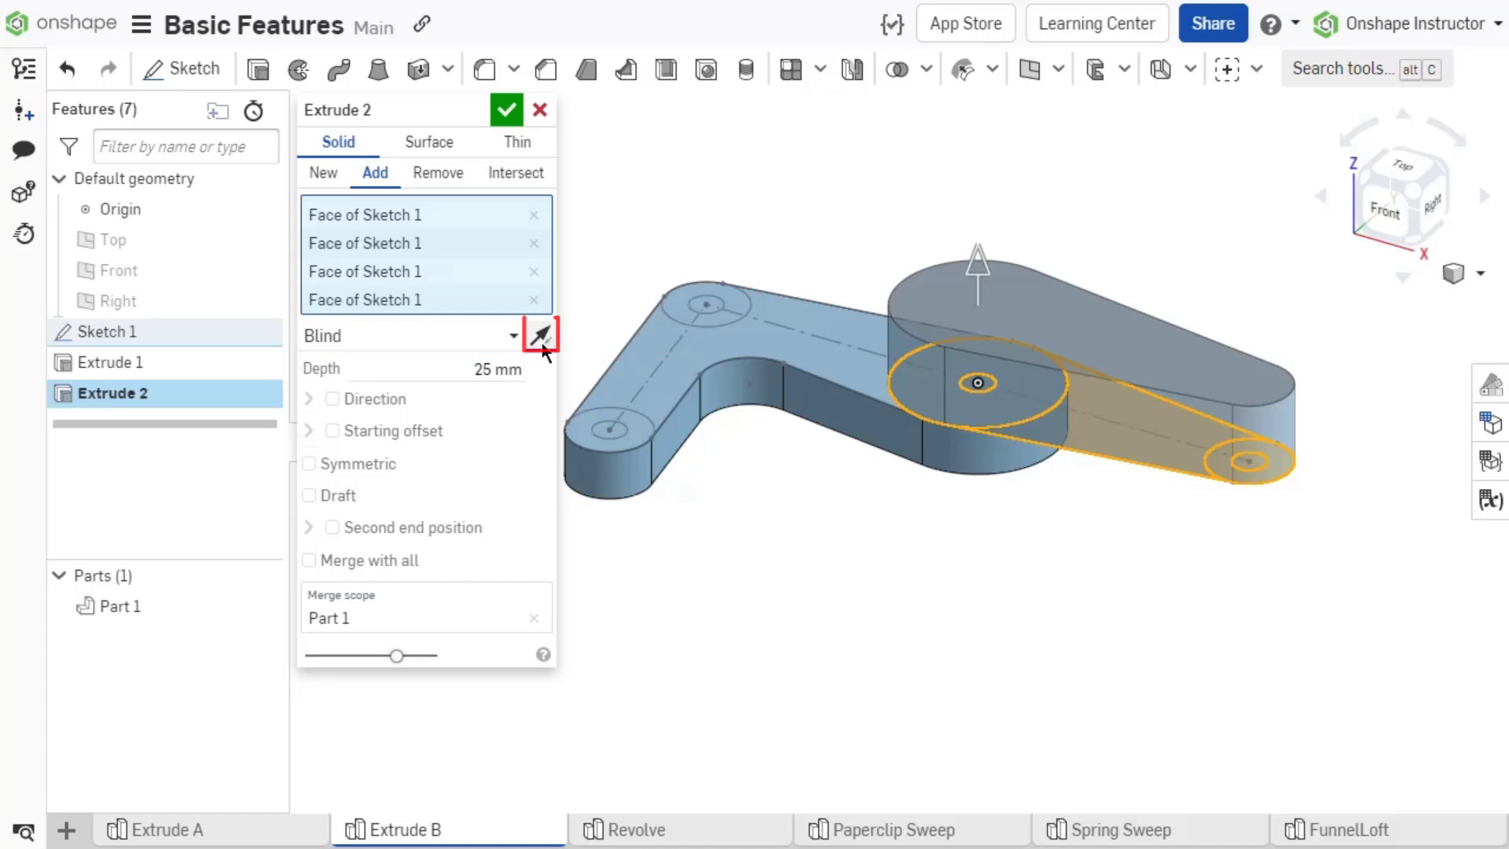
left_click(540, 334)
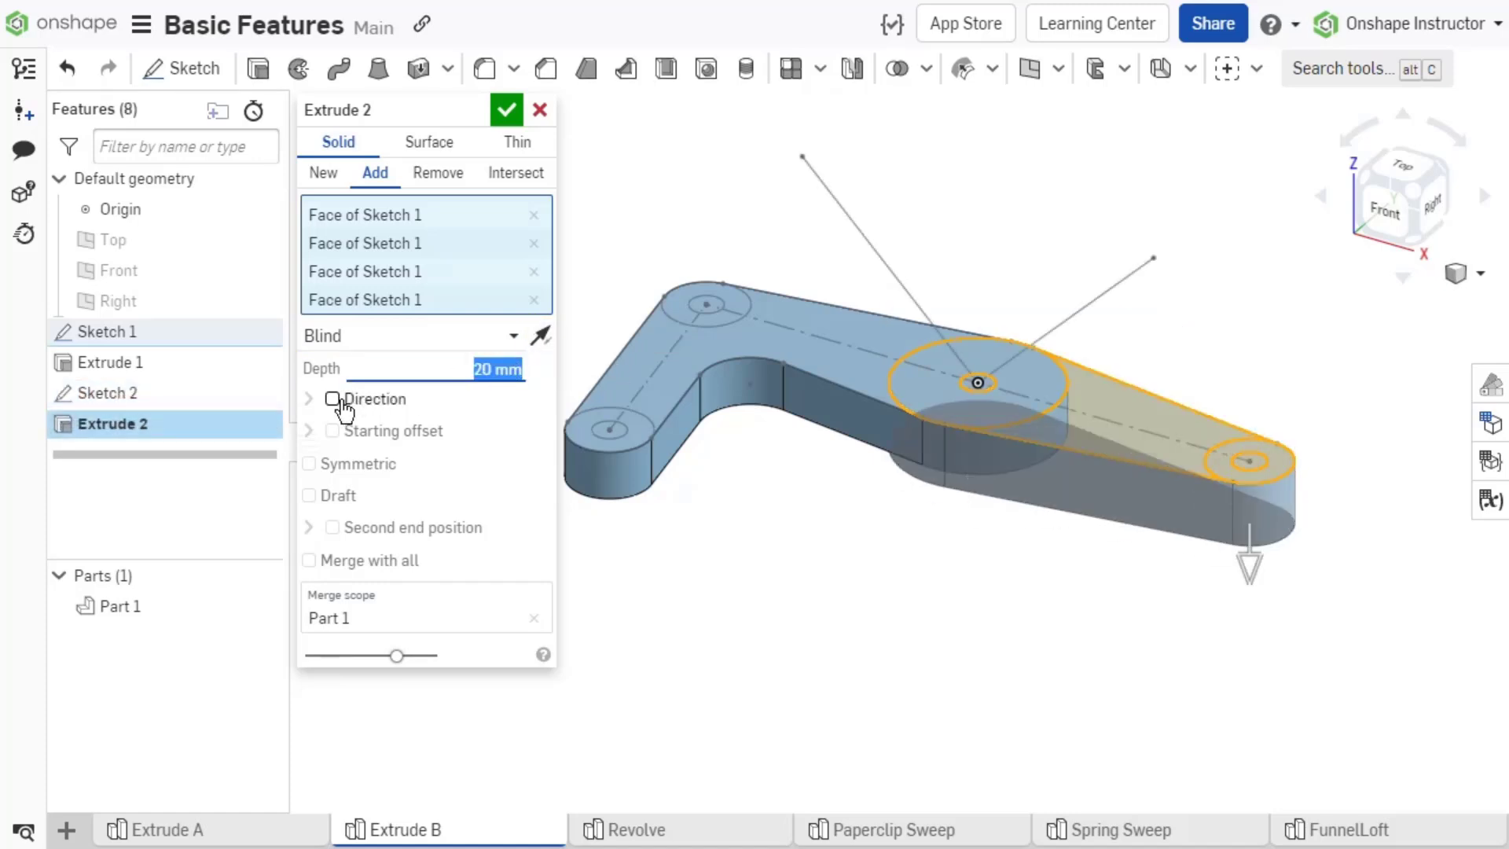
left_click(332, 398)
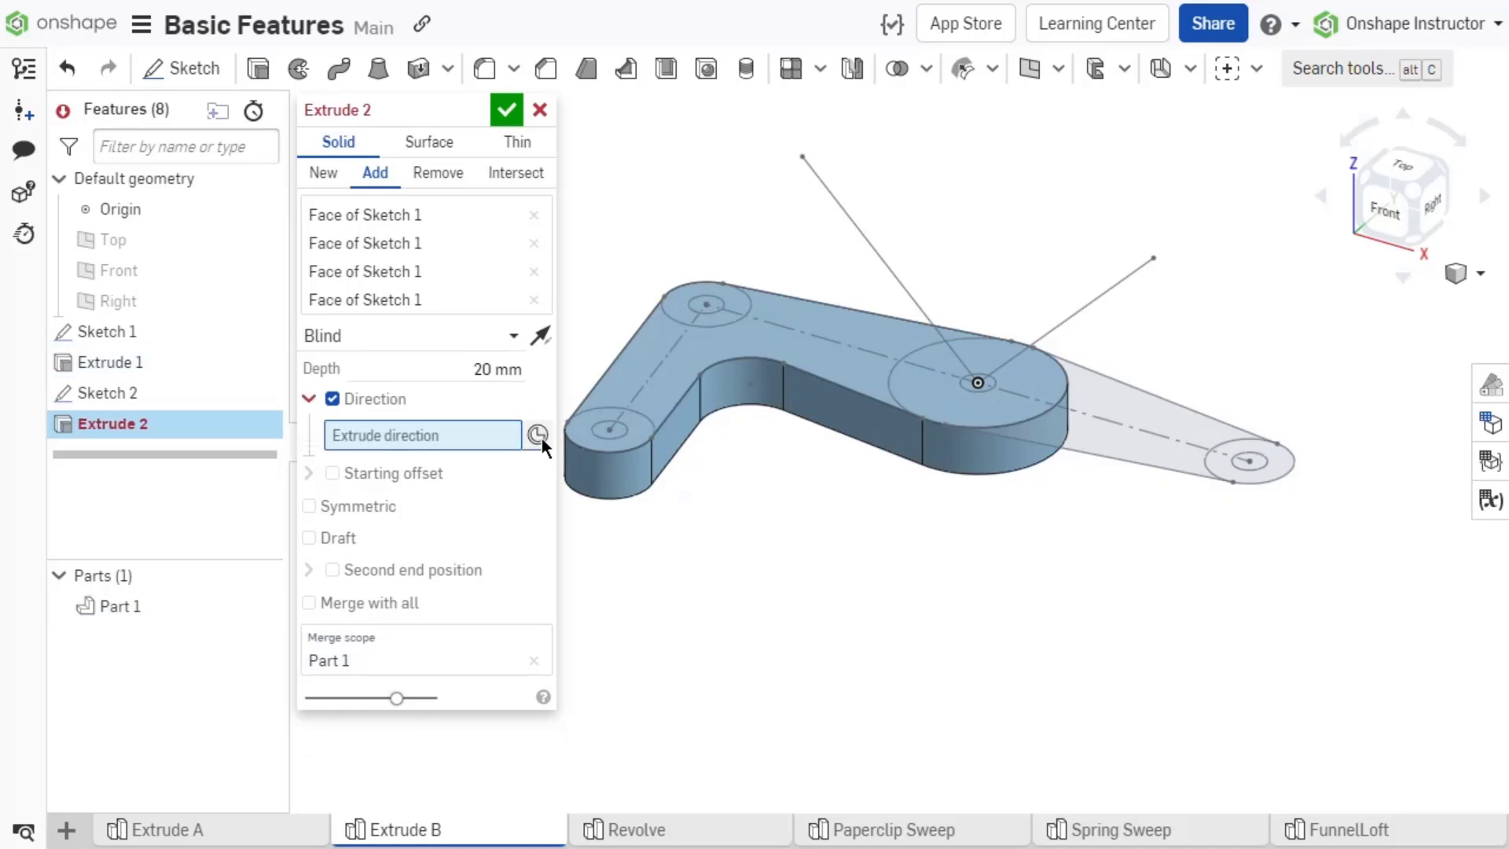
left_click(537, 434)
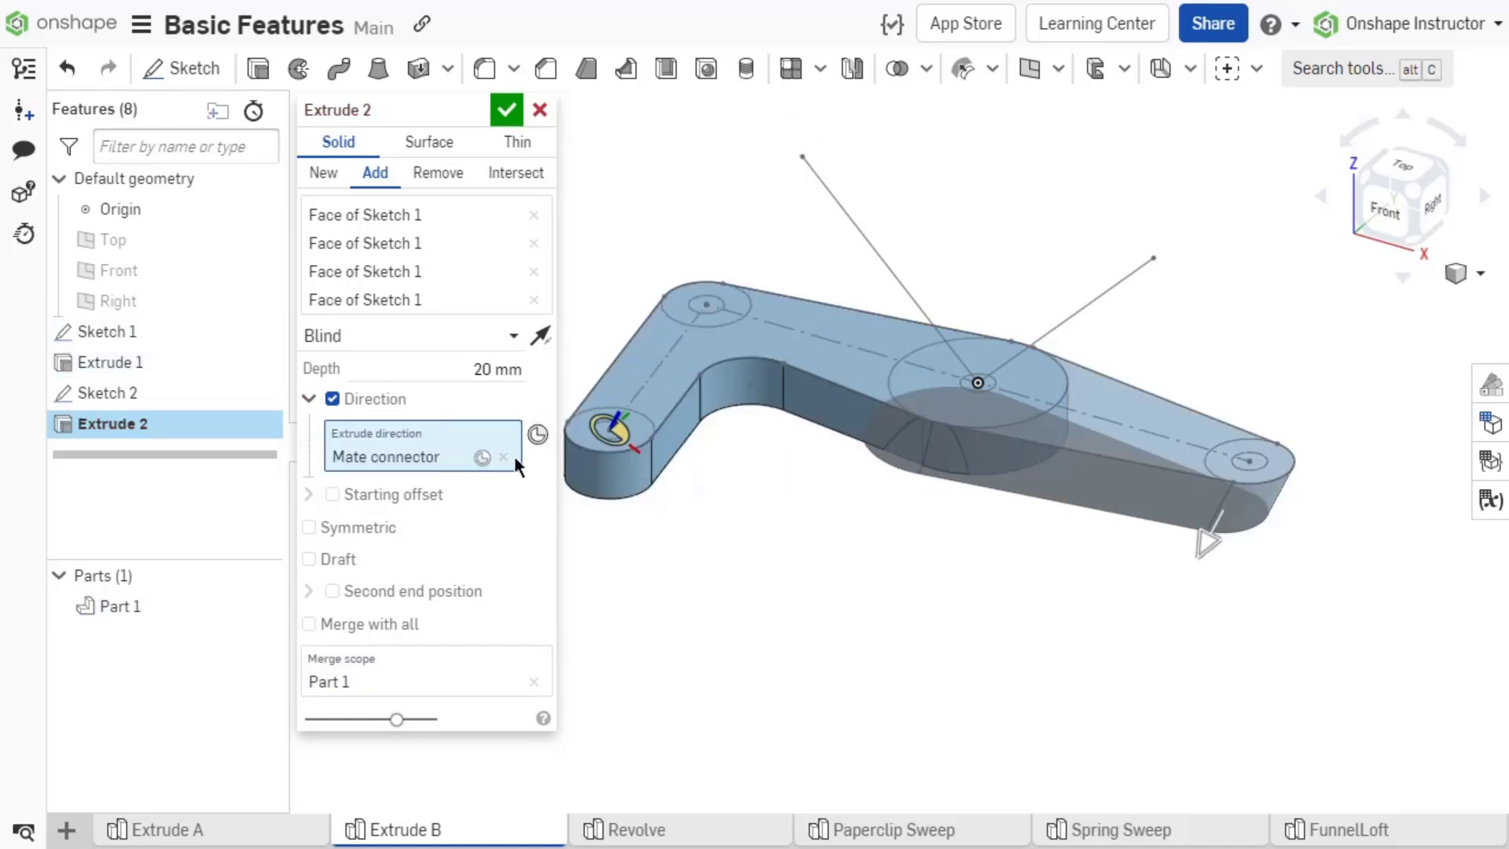
left_click(112, 240)
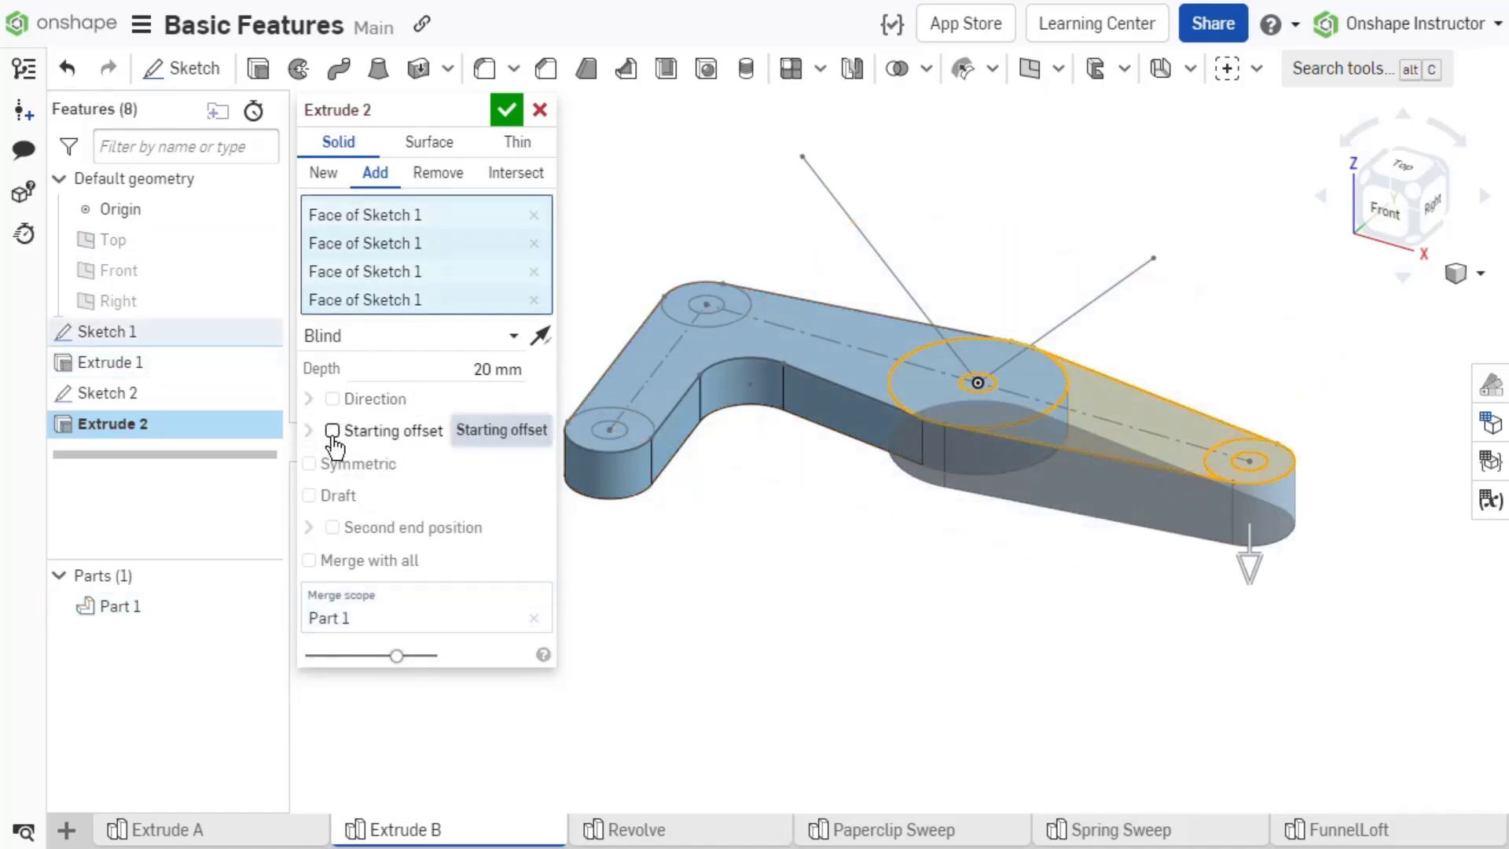
Make Extrude 2 a symmetric 20 mm boss after removing a trial vertex starting offset.
left_click(332, 430)
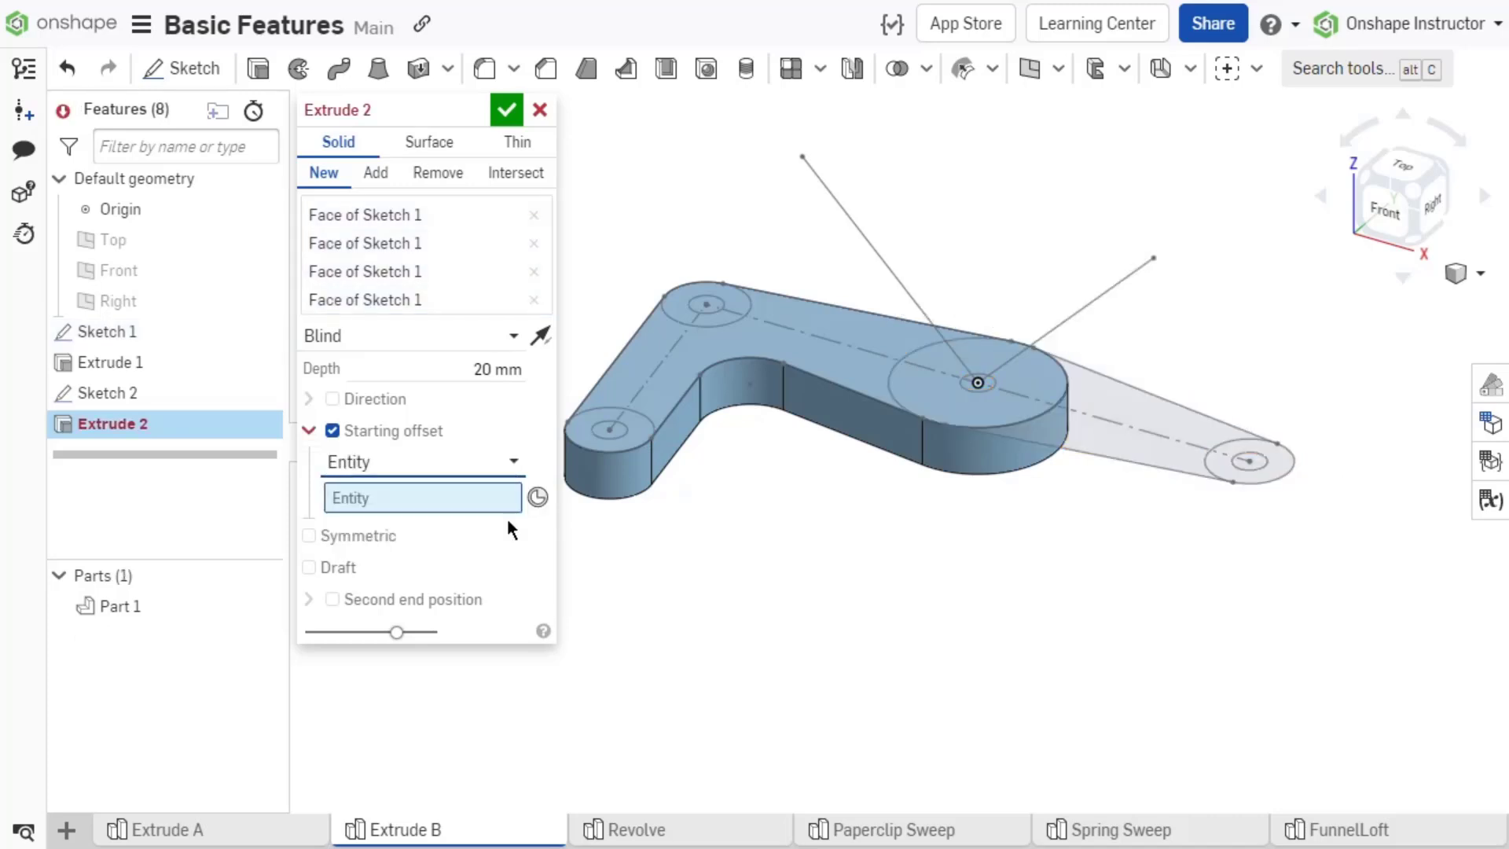
left_click(801, 158)
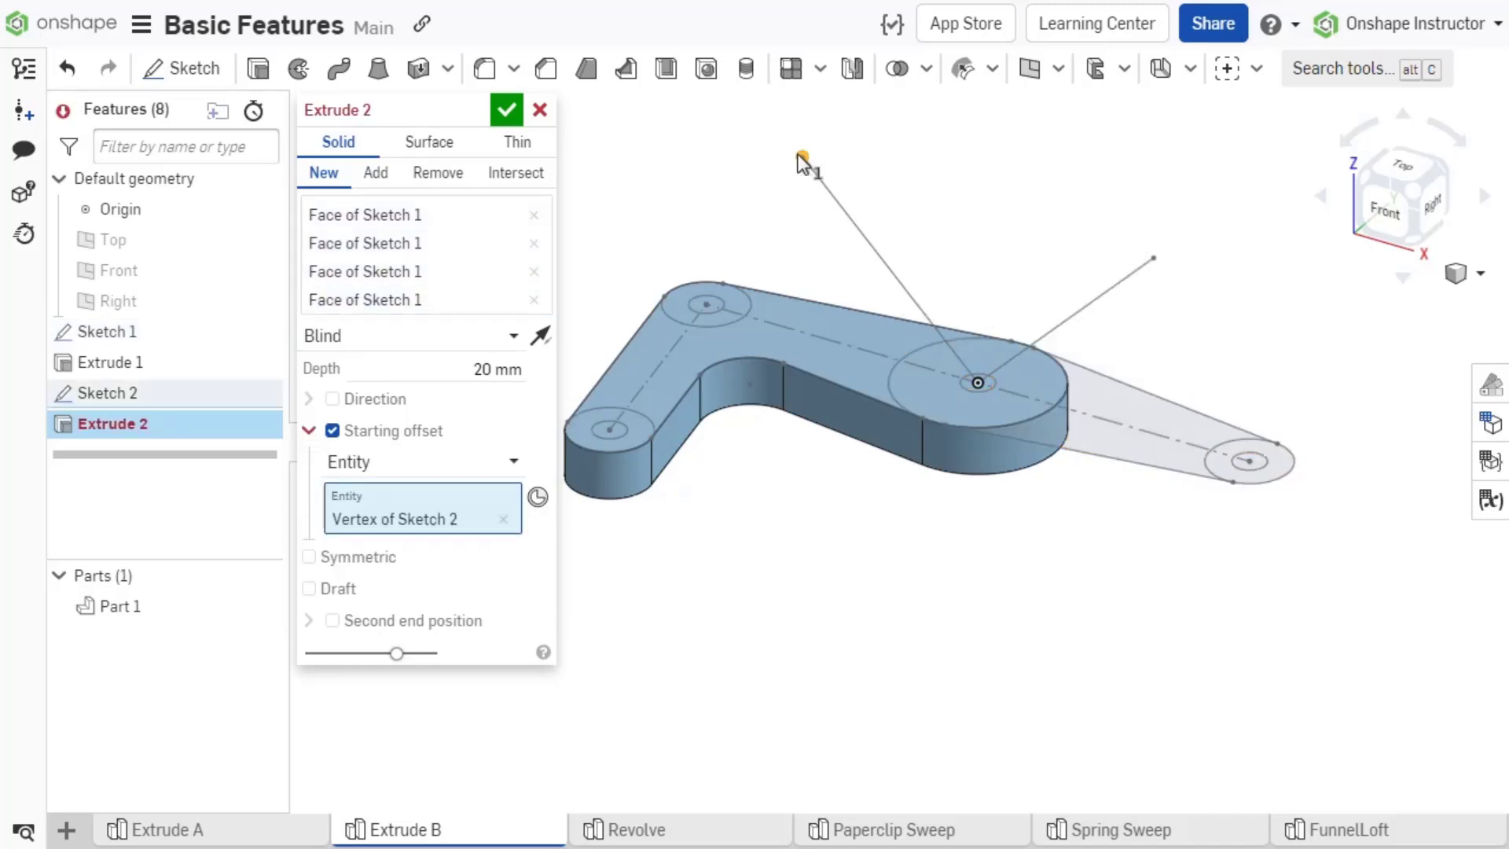
left_click(540, 335)
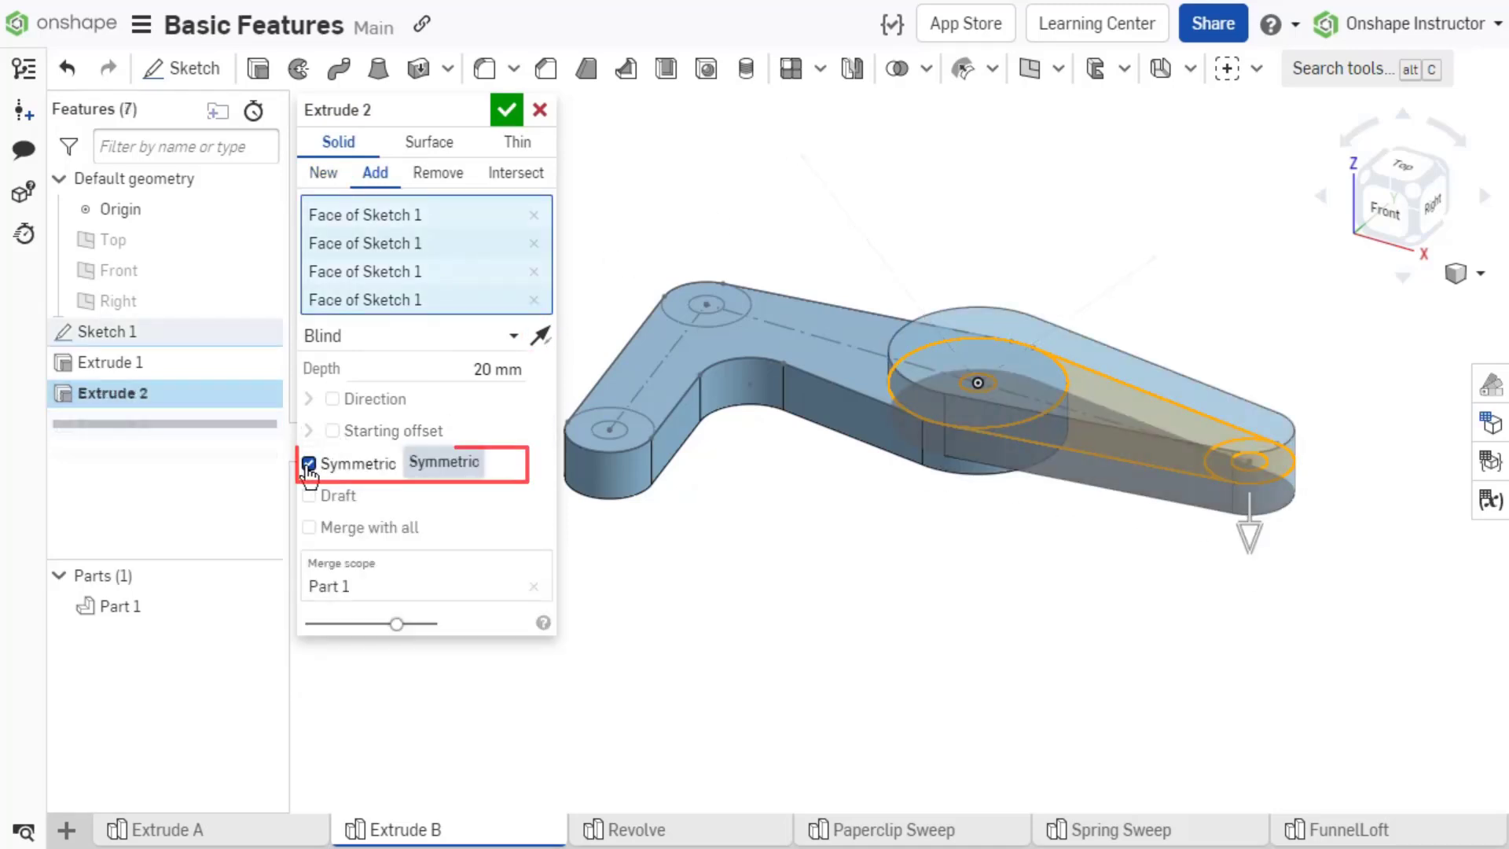
left_click(309, 463)
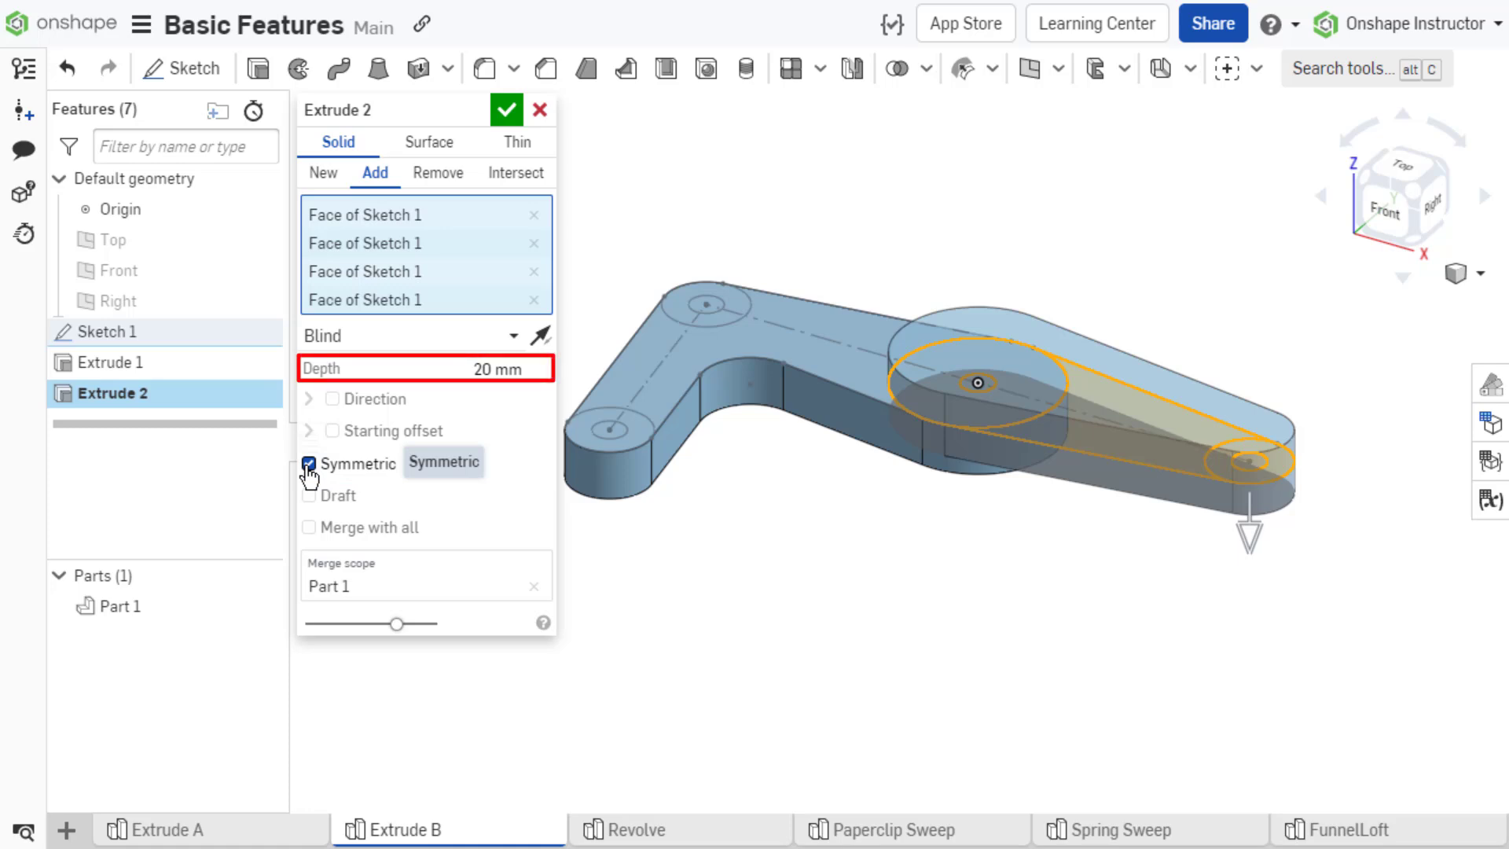
left_click(309, 463)
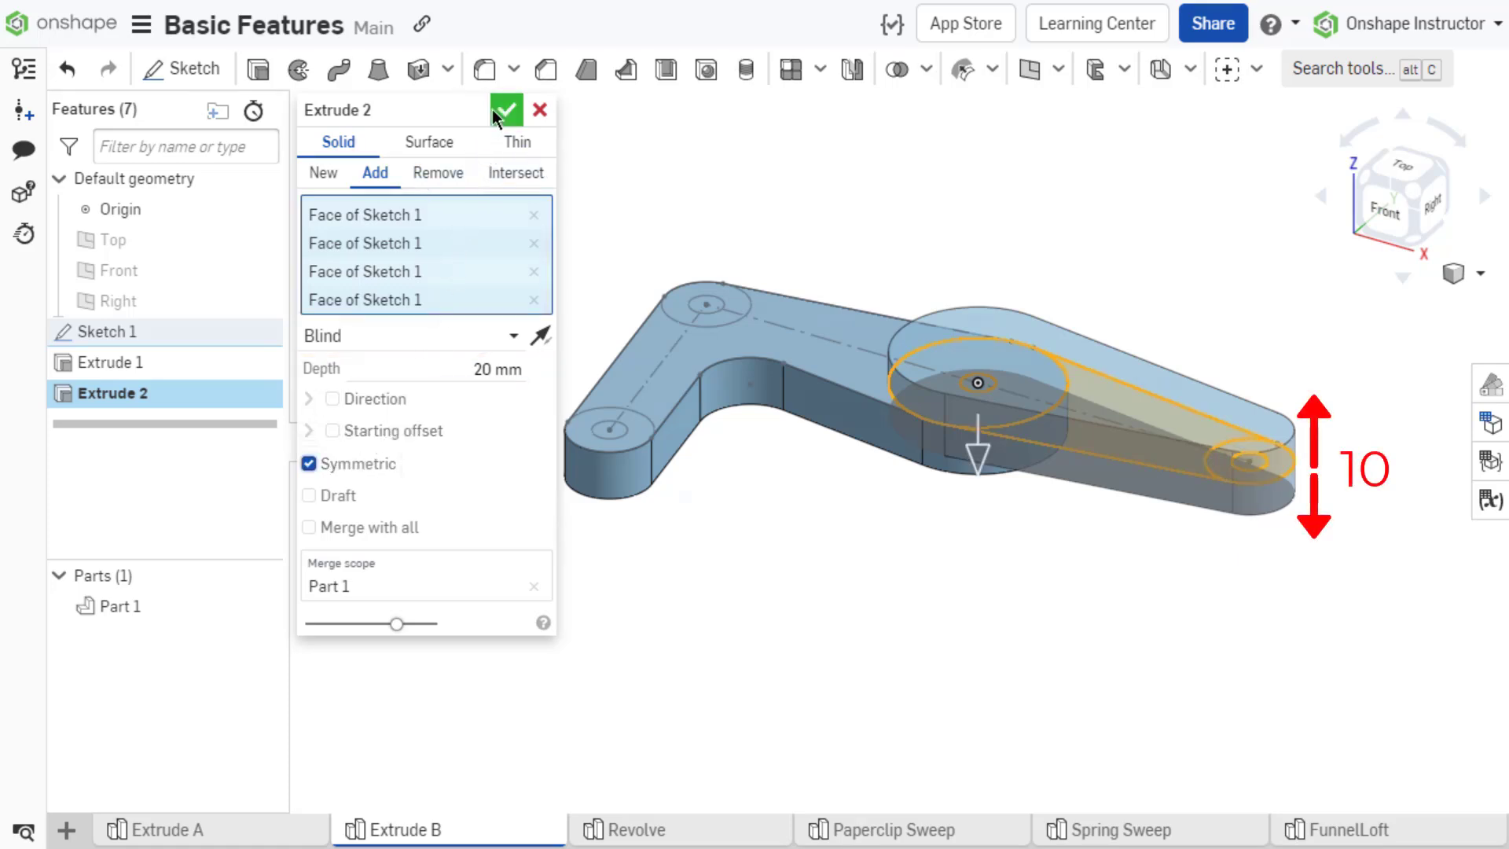
left_click(506, 108)
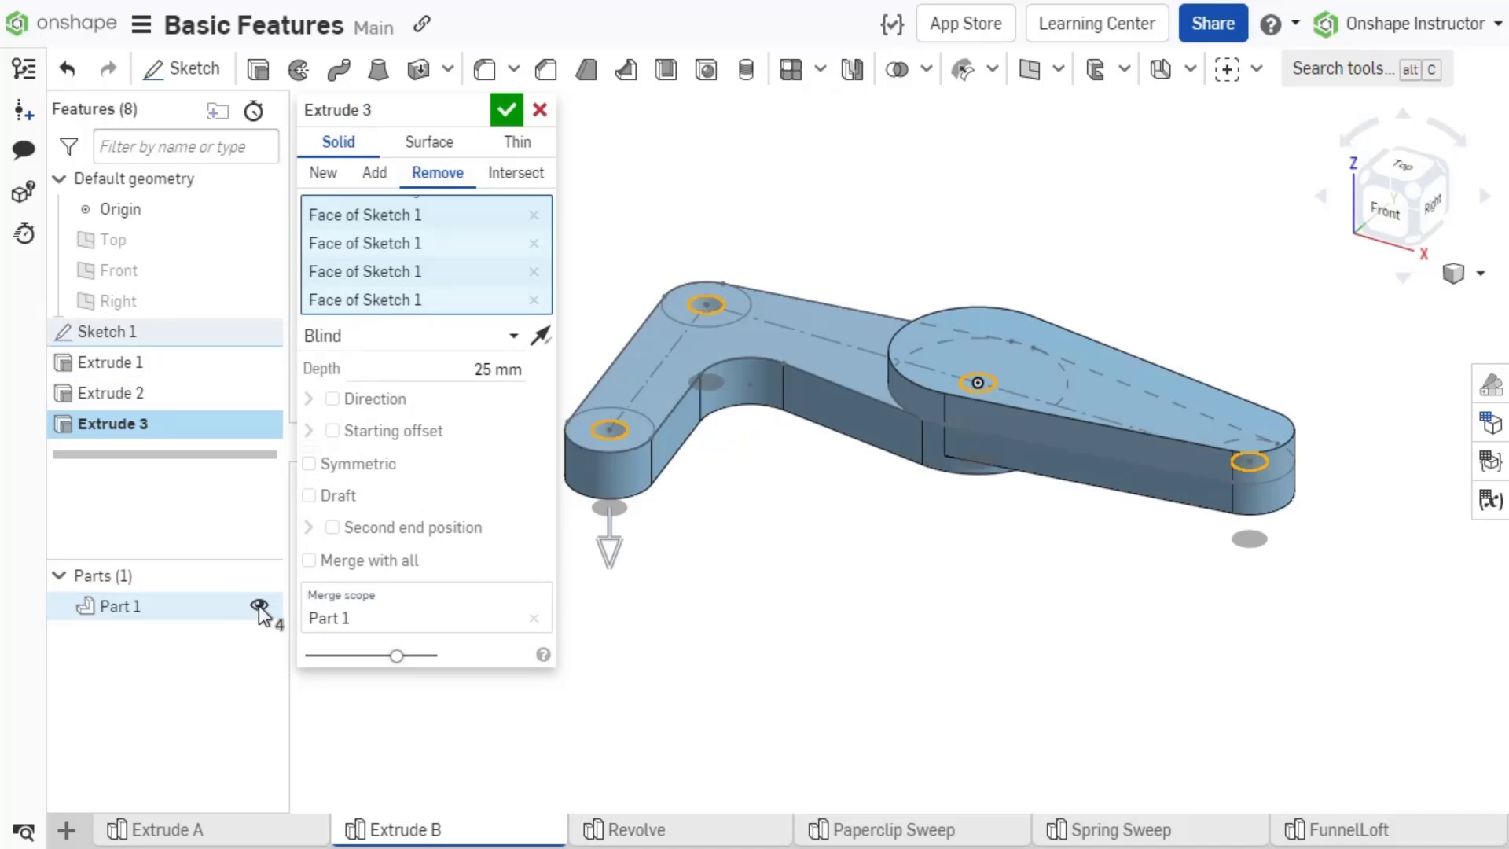
Make Extrude 3 a symmetric Through all cut, dropping the trial second end position.
left_click(414, 335)
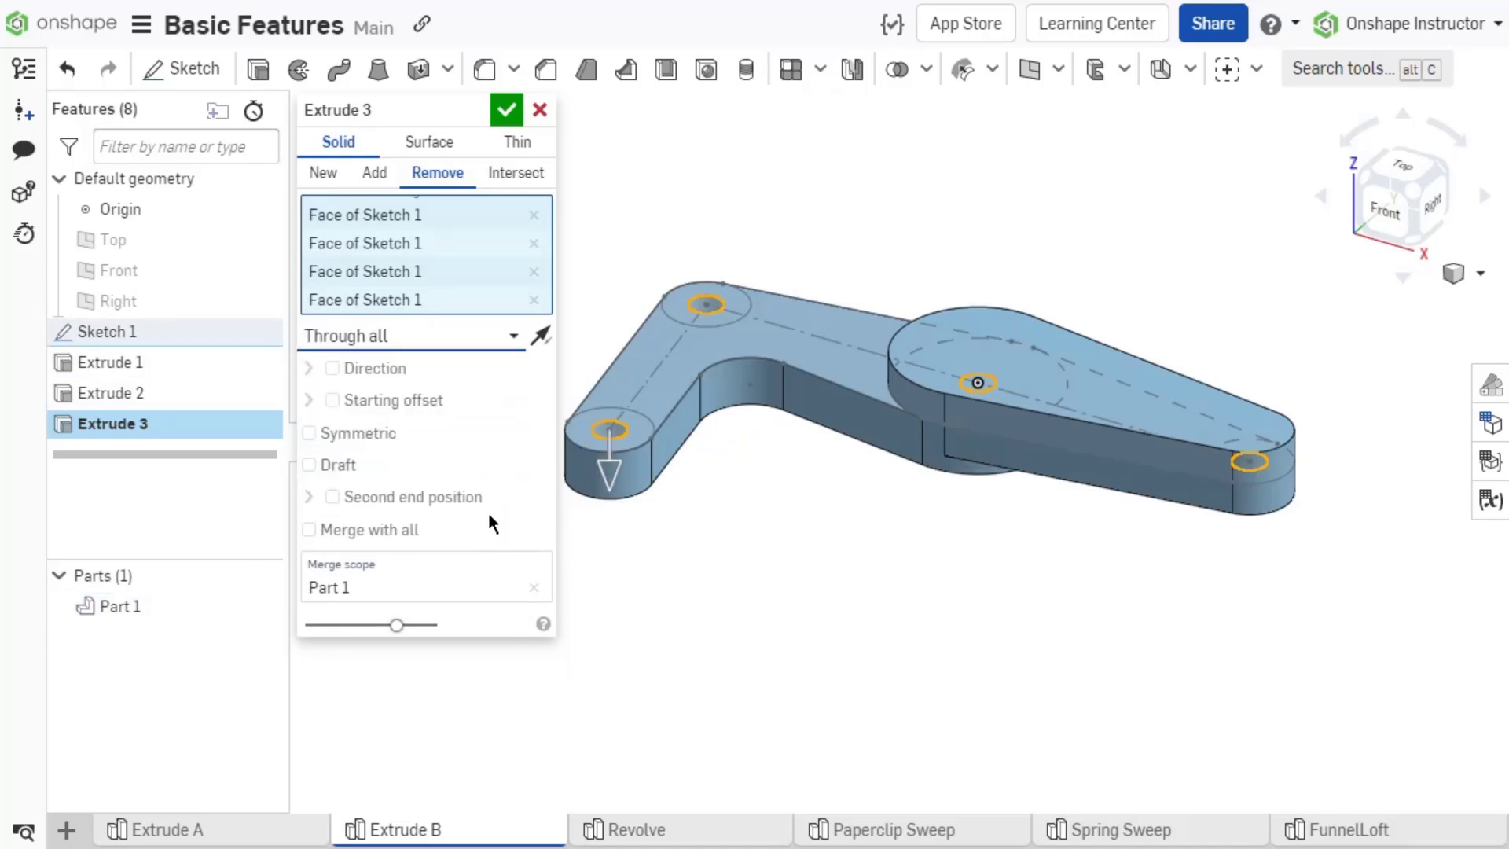
left_click(333, 497)
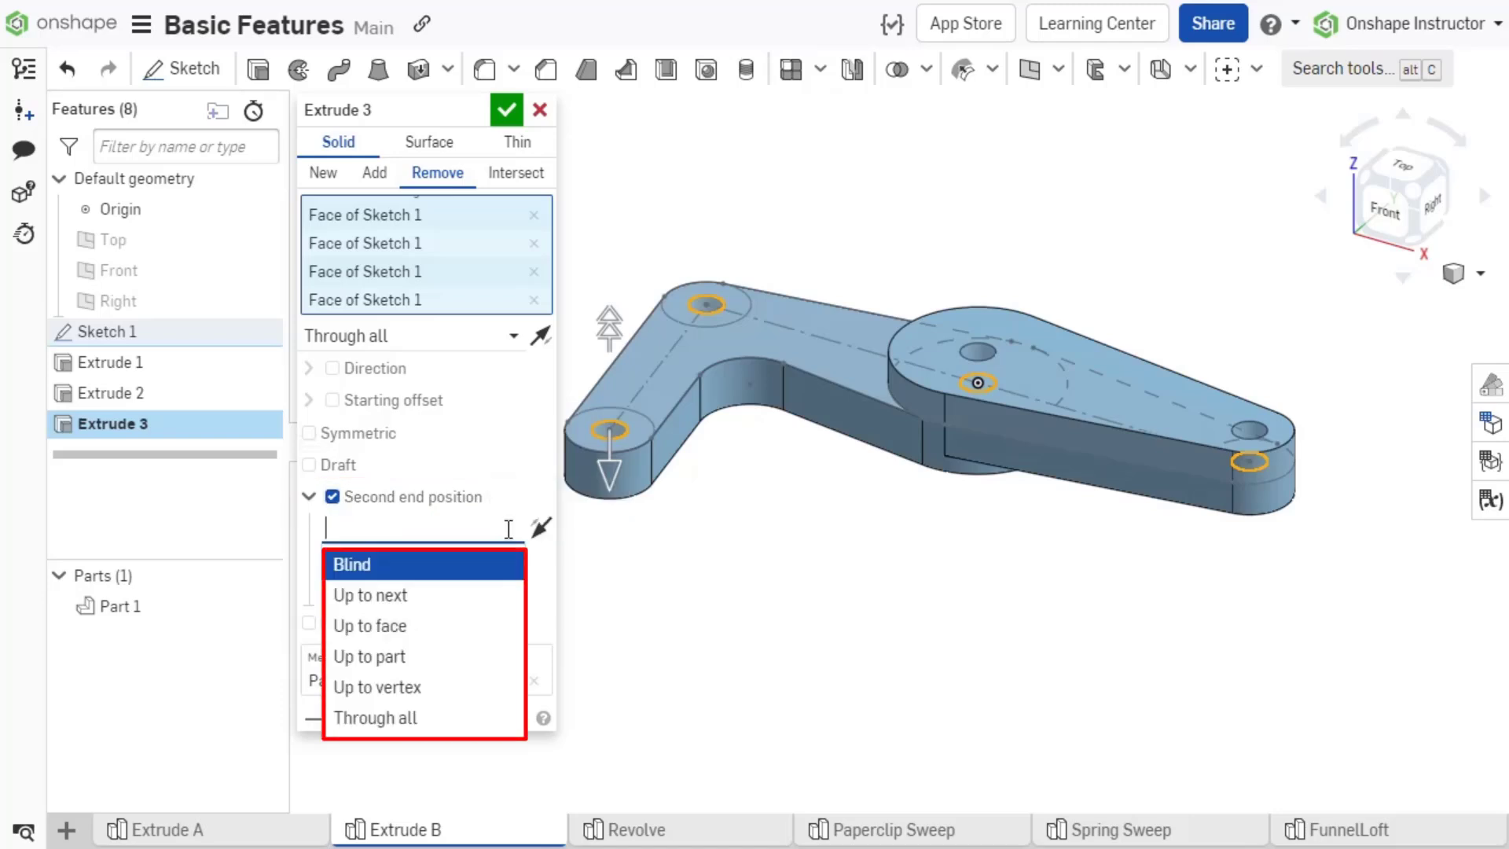
left_click(374, 717)
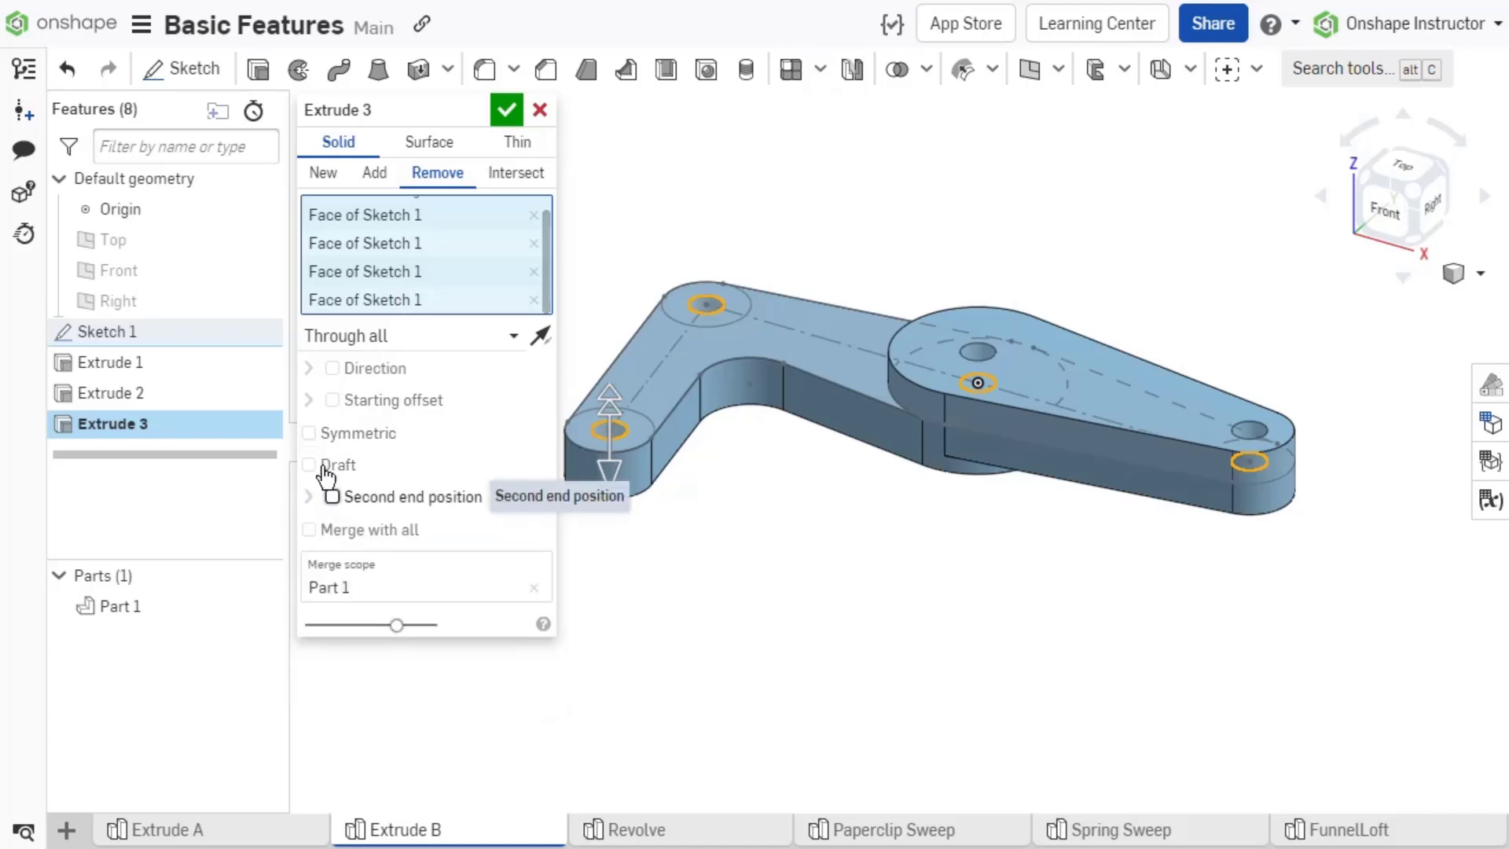
left_click(310, 432)
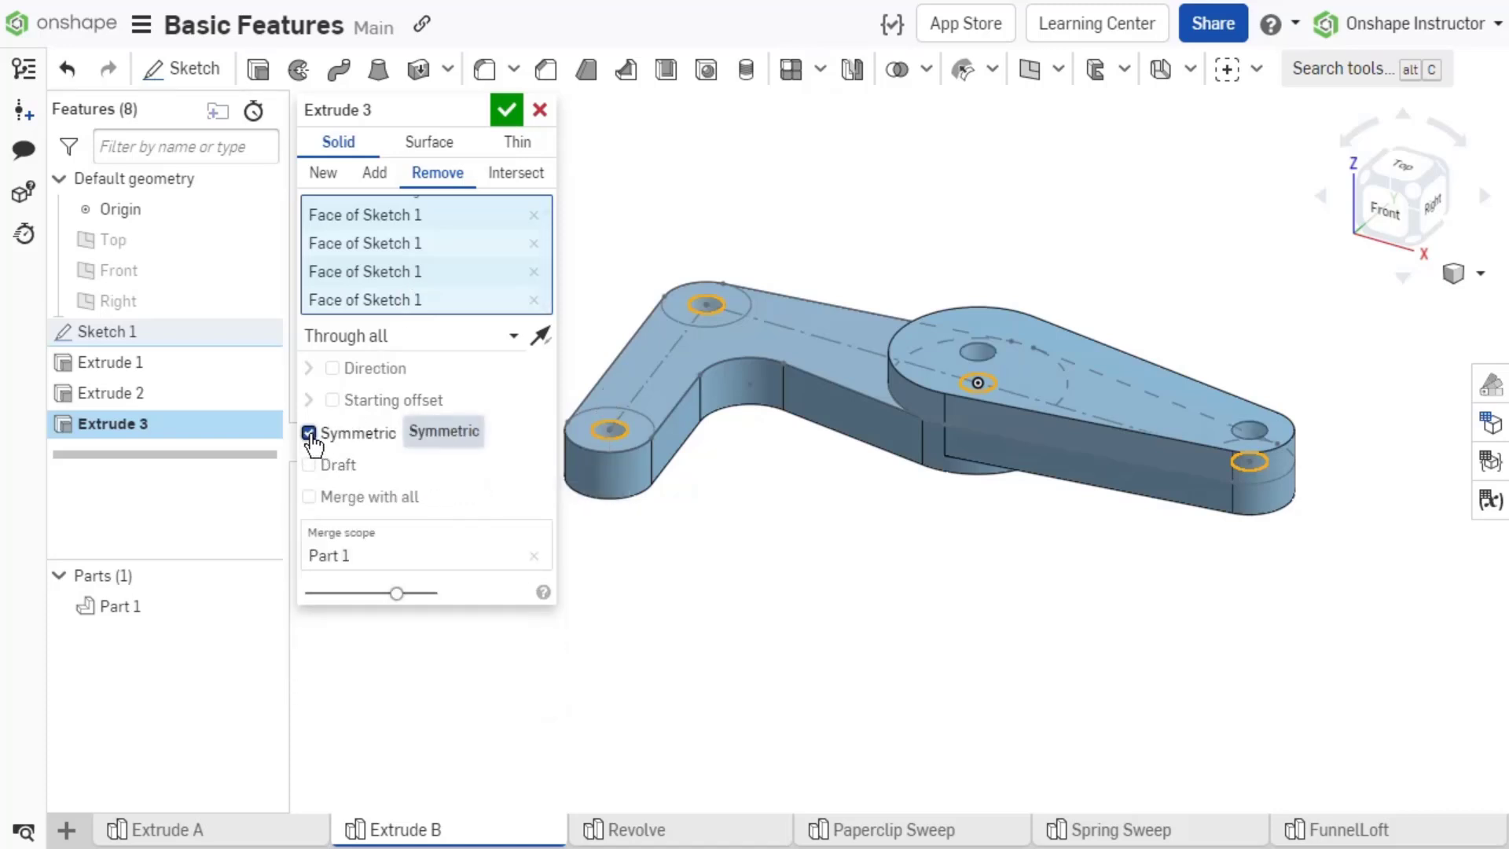
left_click(308, 433)
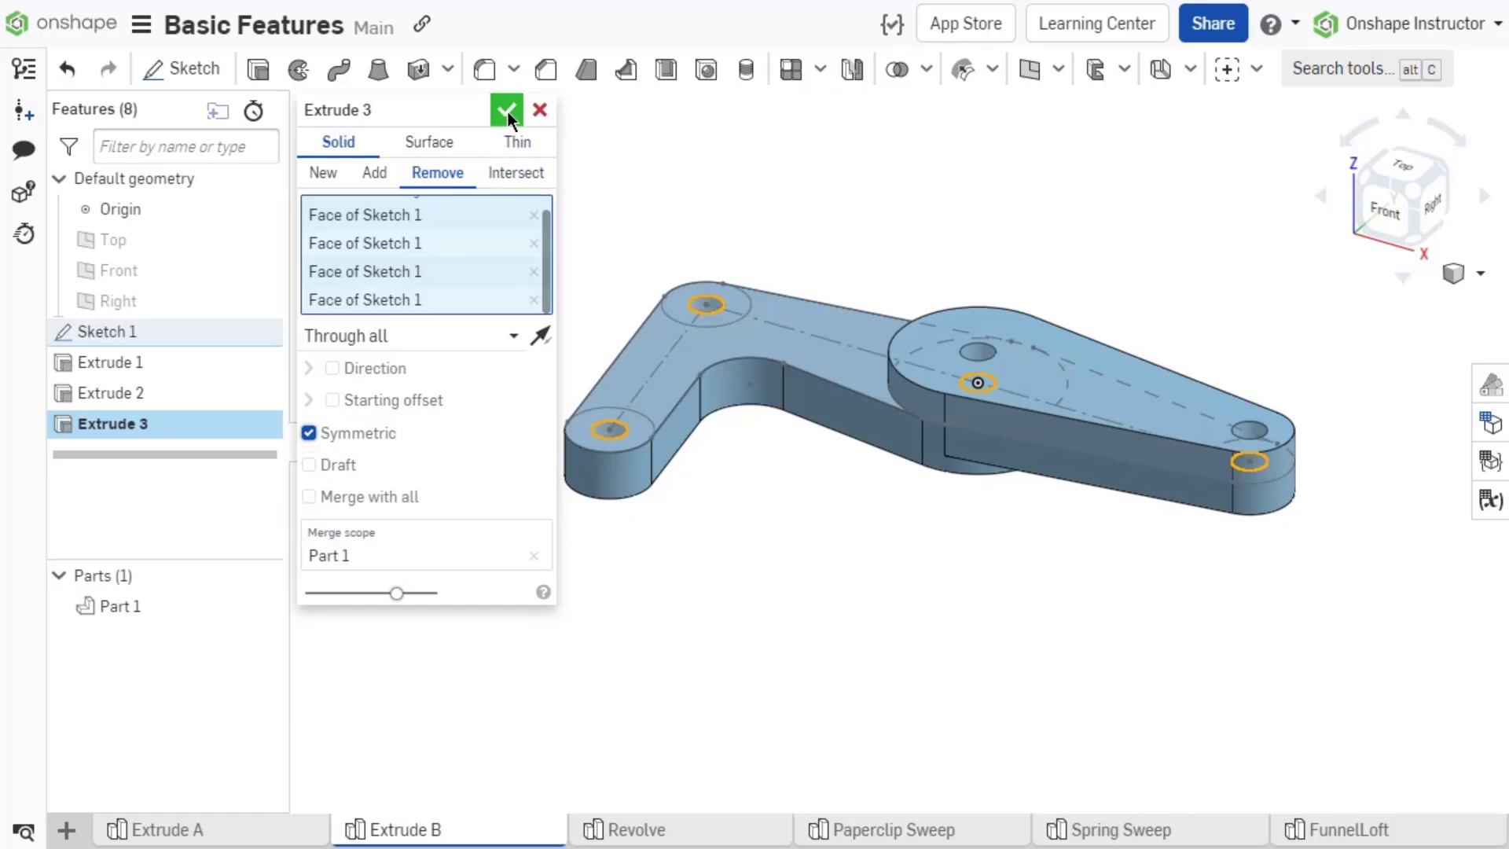
left_click(507, 110)
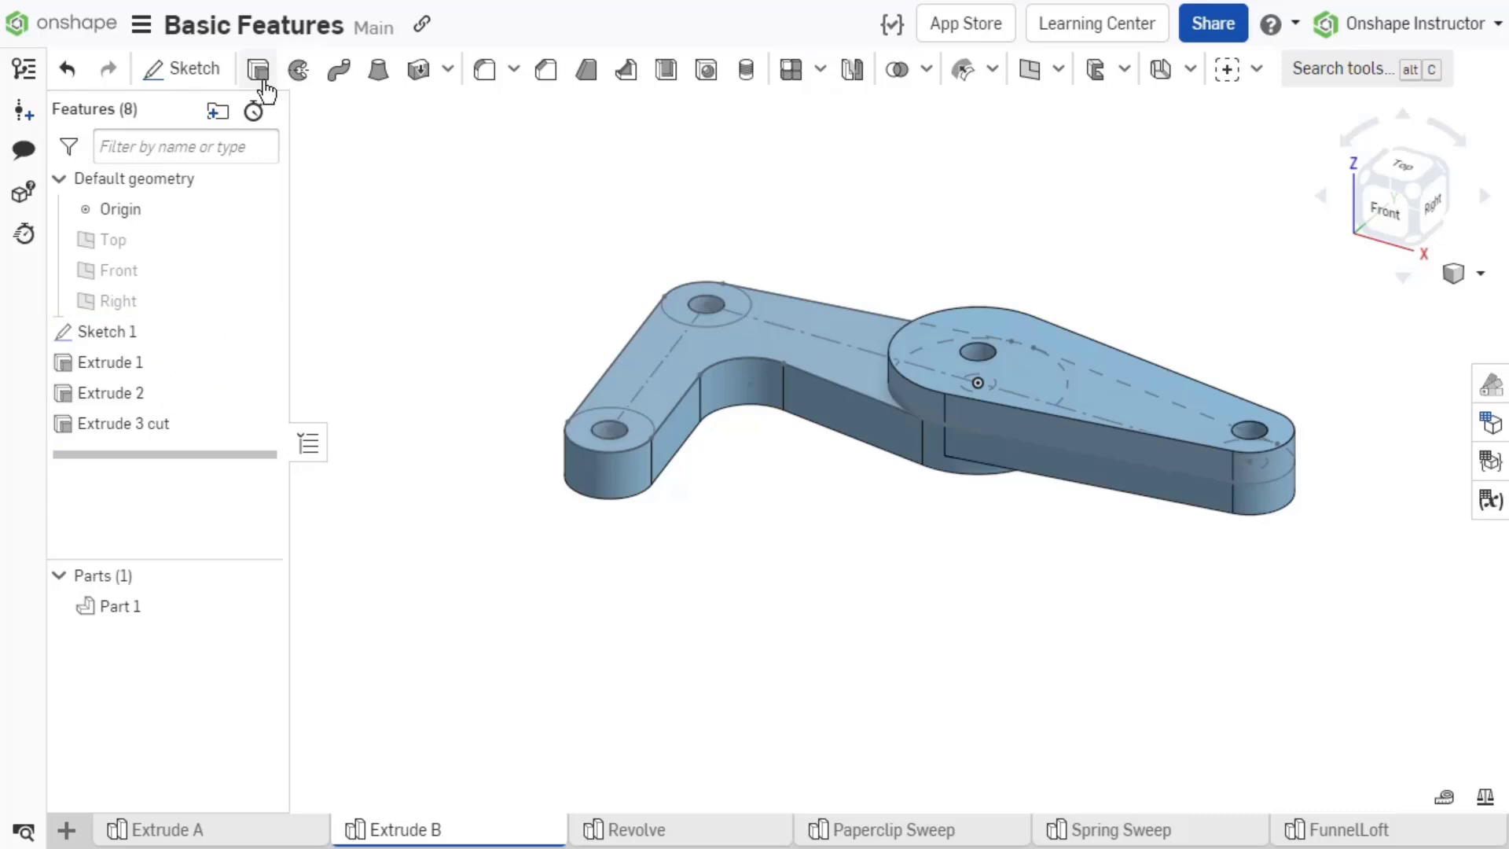
Extrude the ring face at the arm's upper end into a 10 mm boss.
left_click(257, 68)
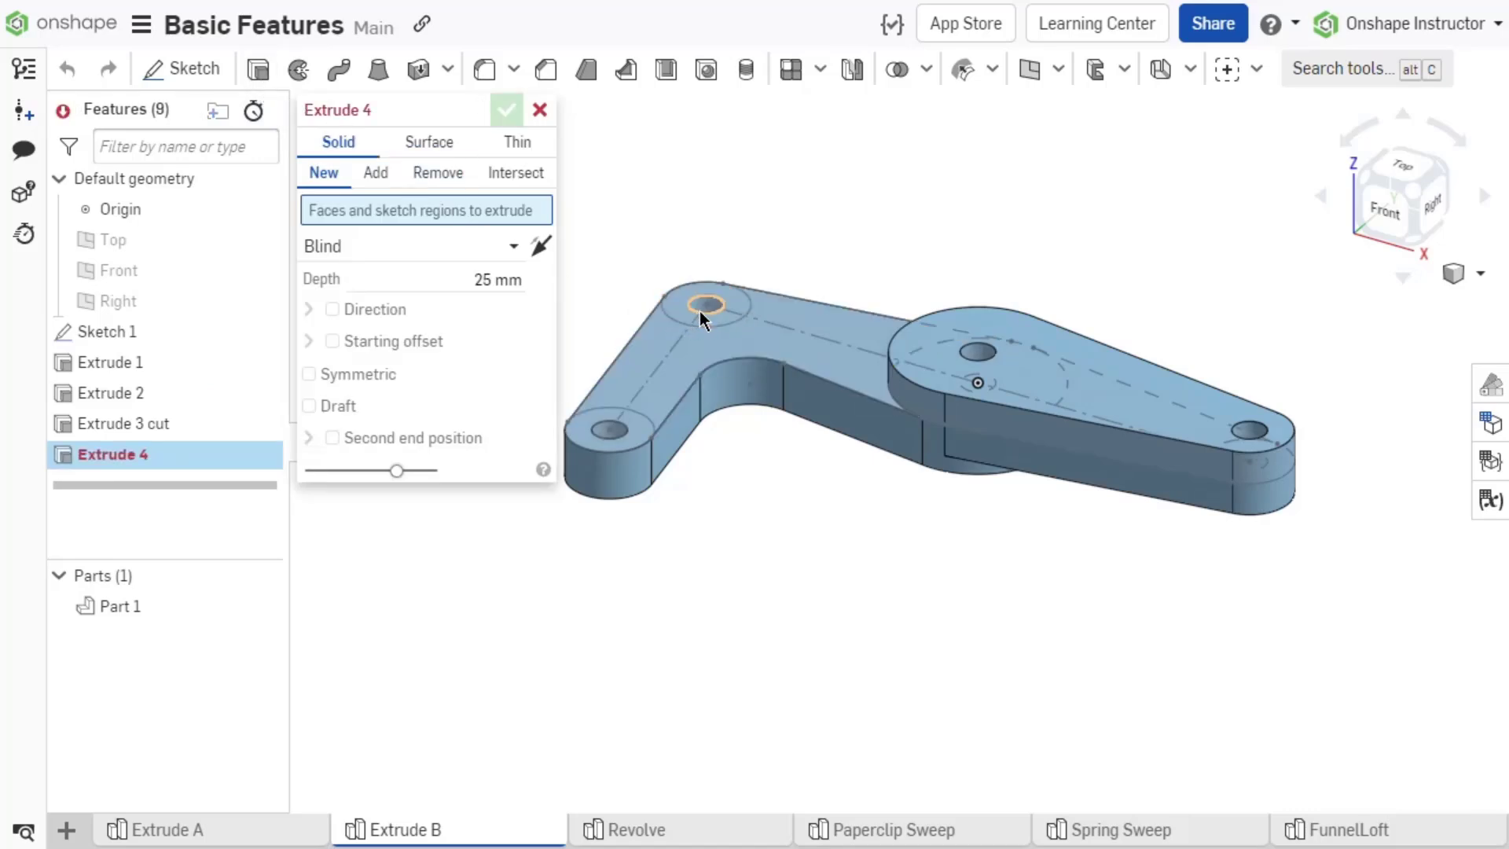
left_click(704, 305)
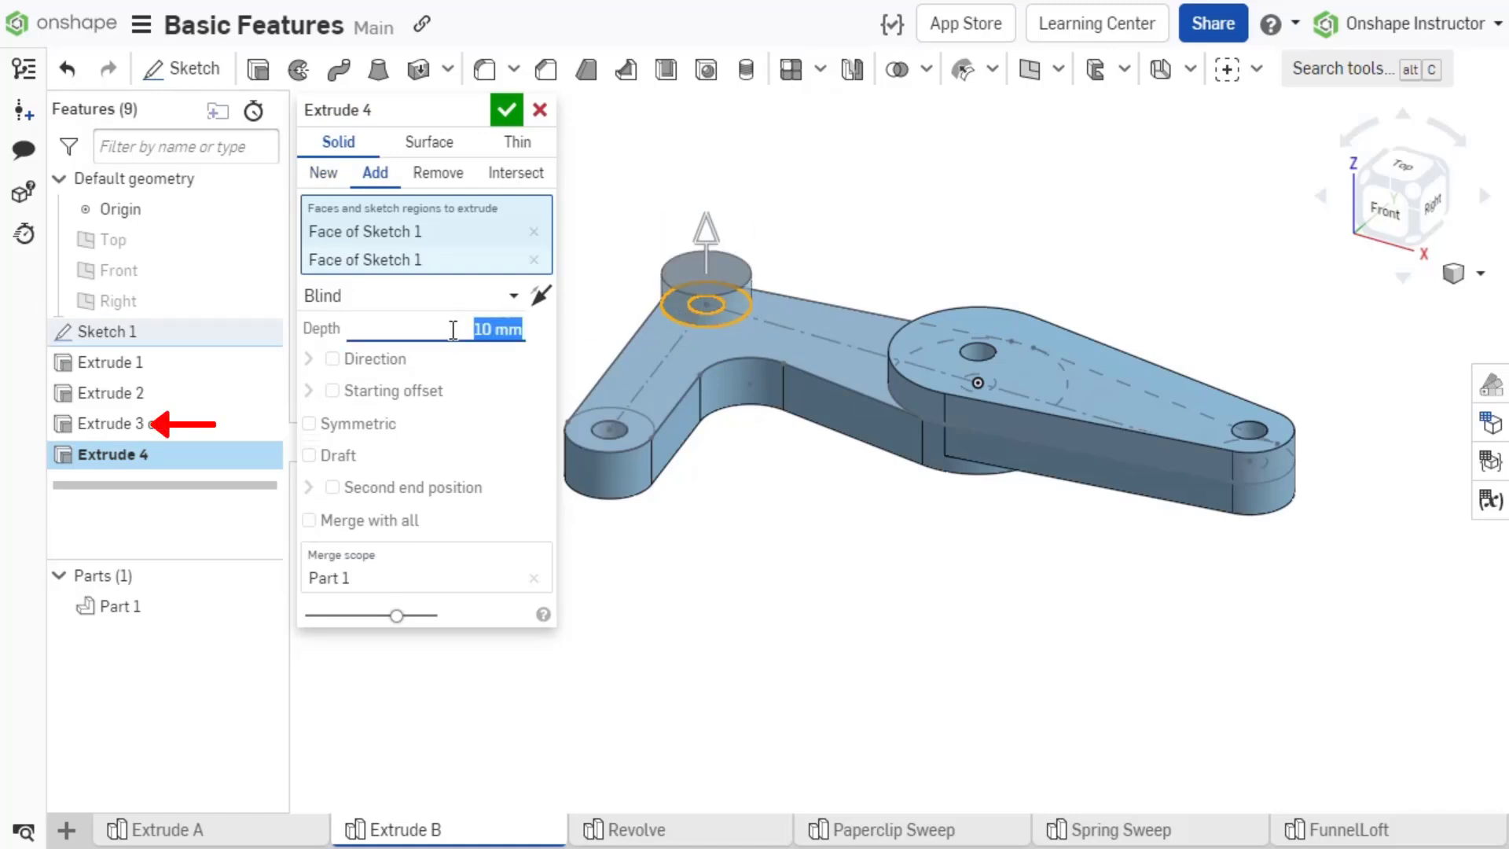
left_click(506, 110)
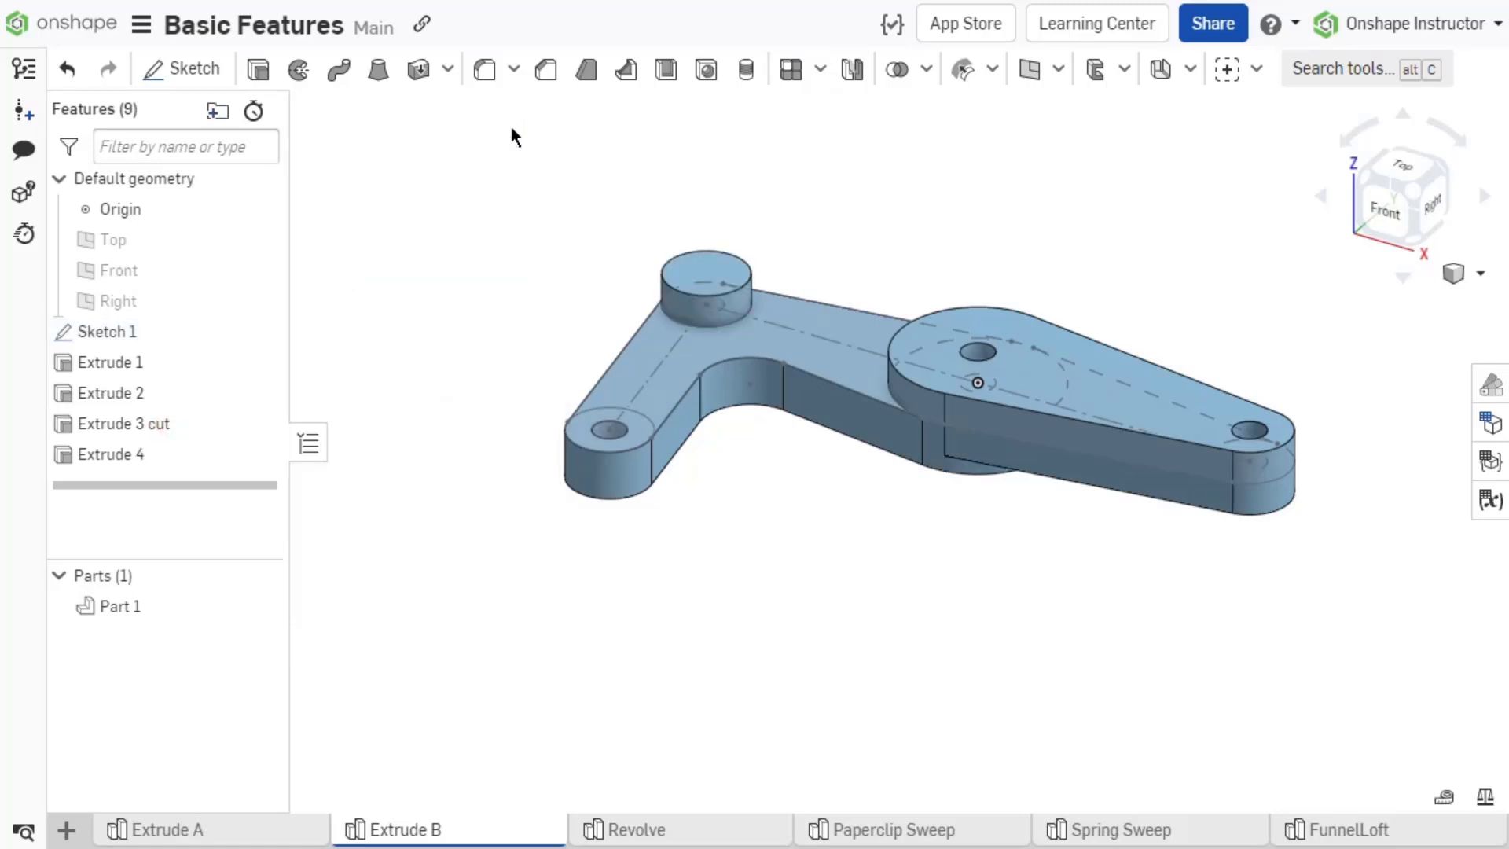
left_click(111, 453)
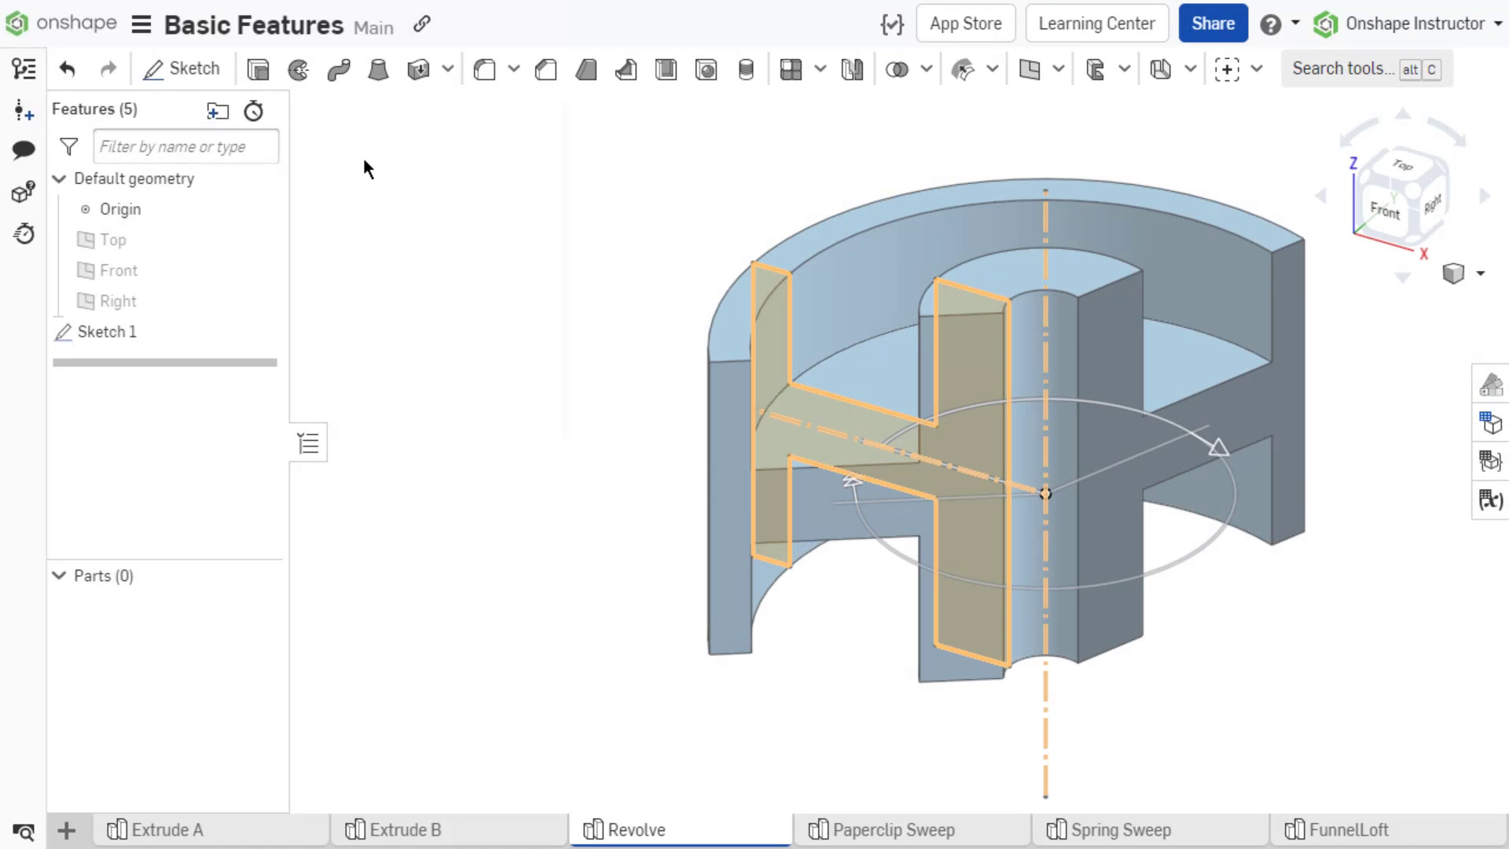
mouse_move(358, 160)
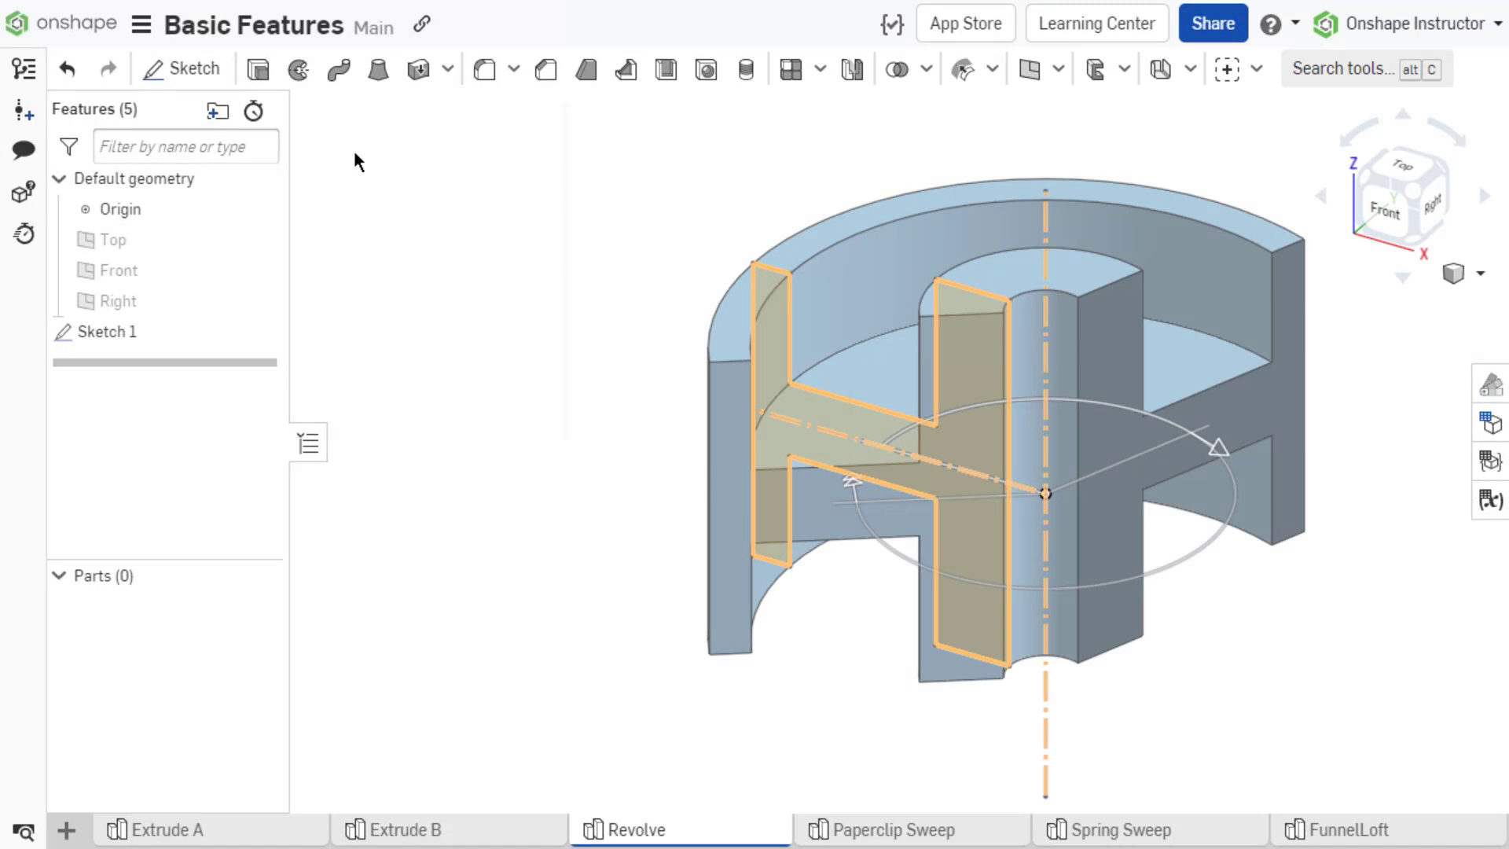
Start Revolve 1 on the H-shaped sketch face and begin picking its axis.
left_click(299, 68)
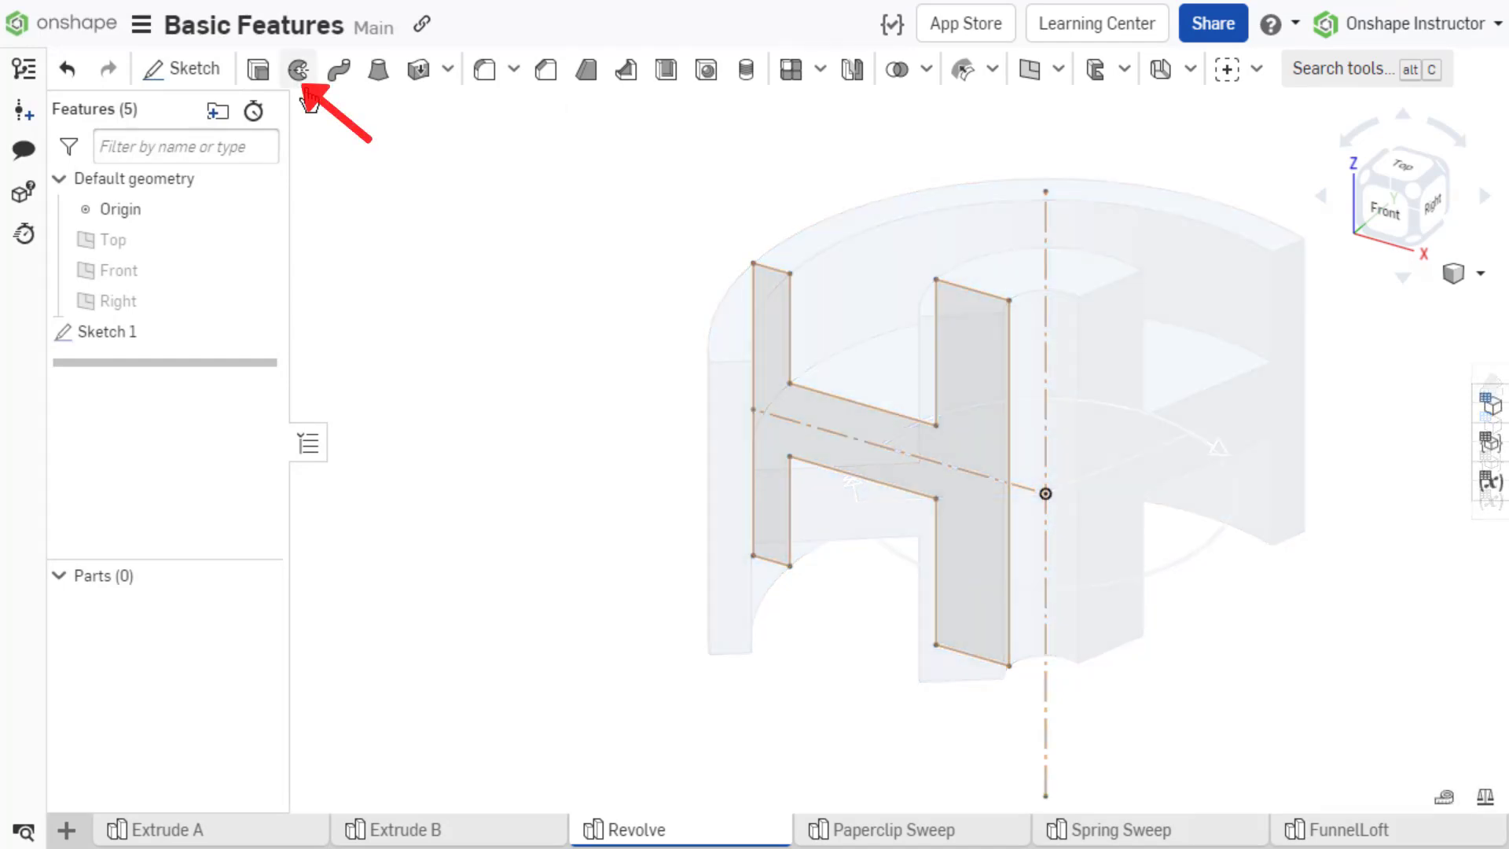
left_click(299, 68)
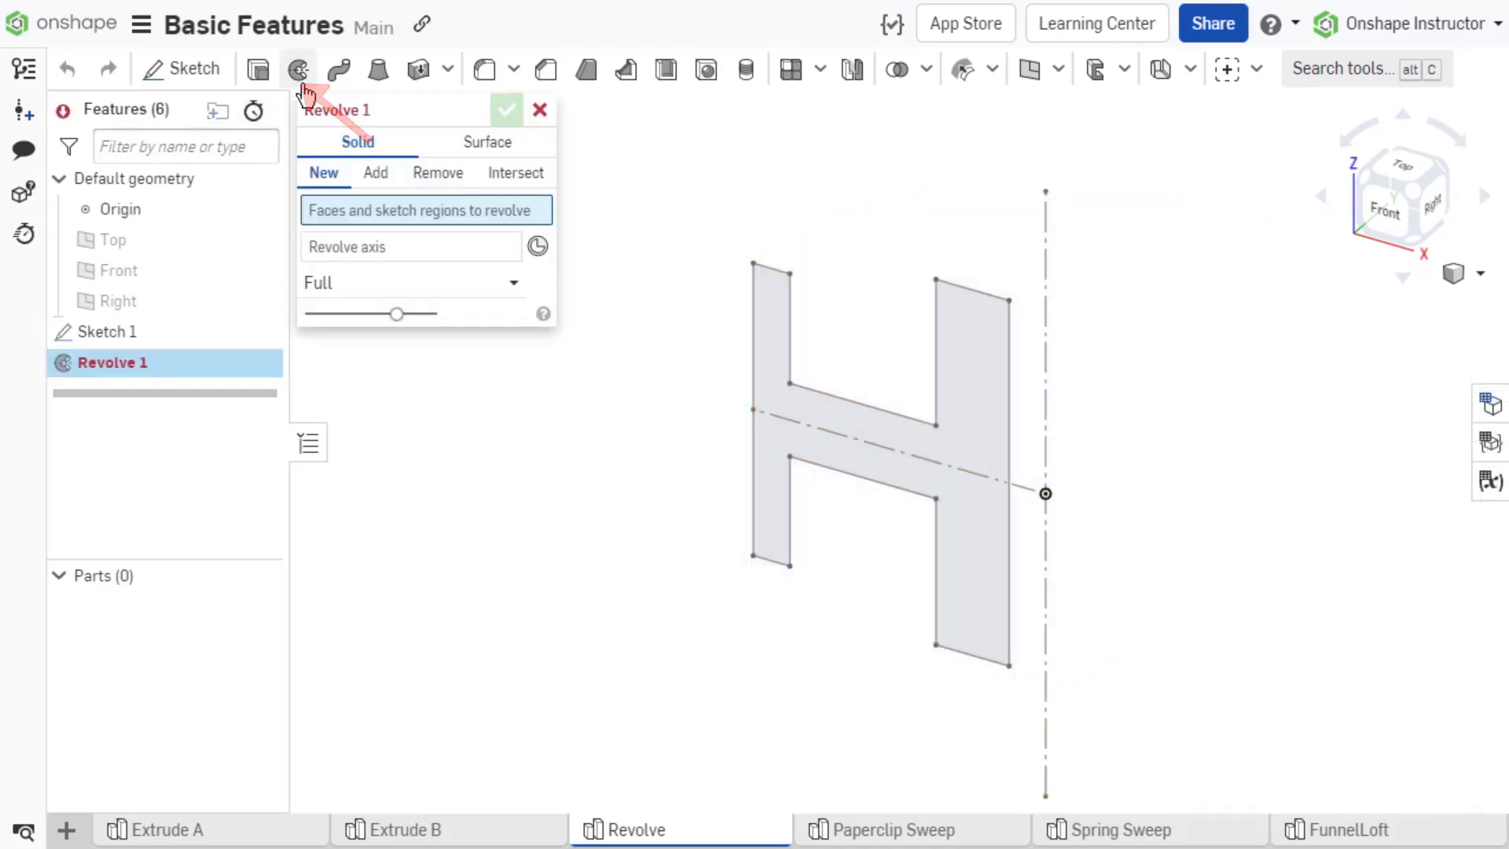
mouse_move(657, 338)
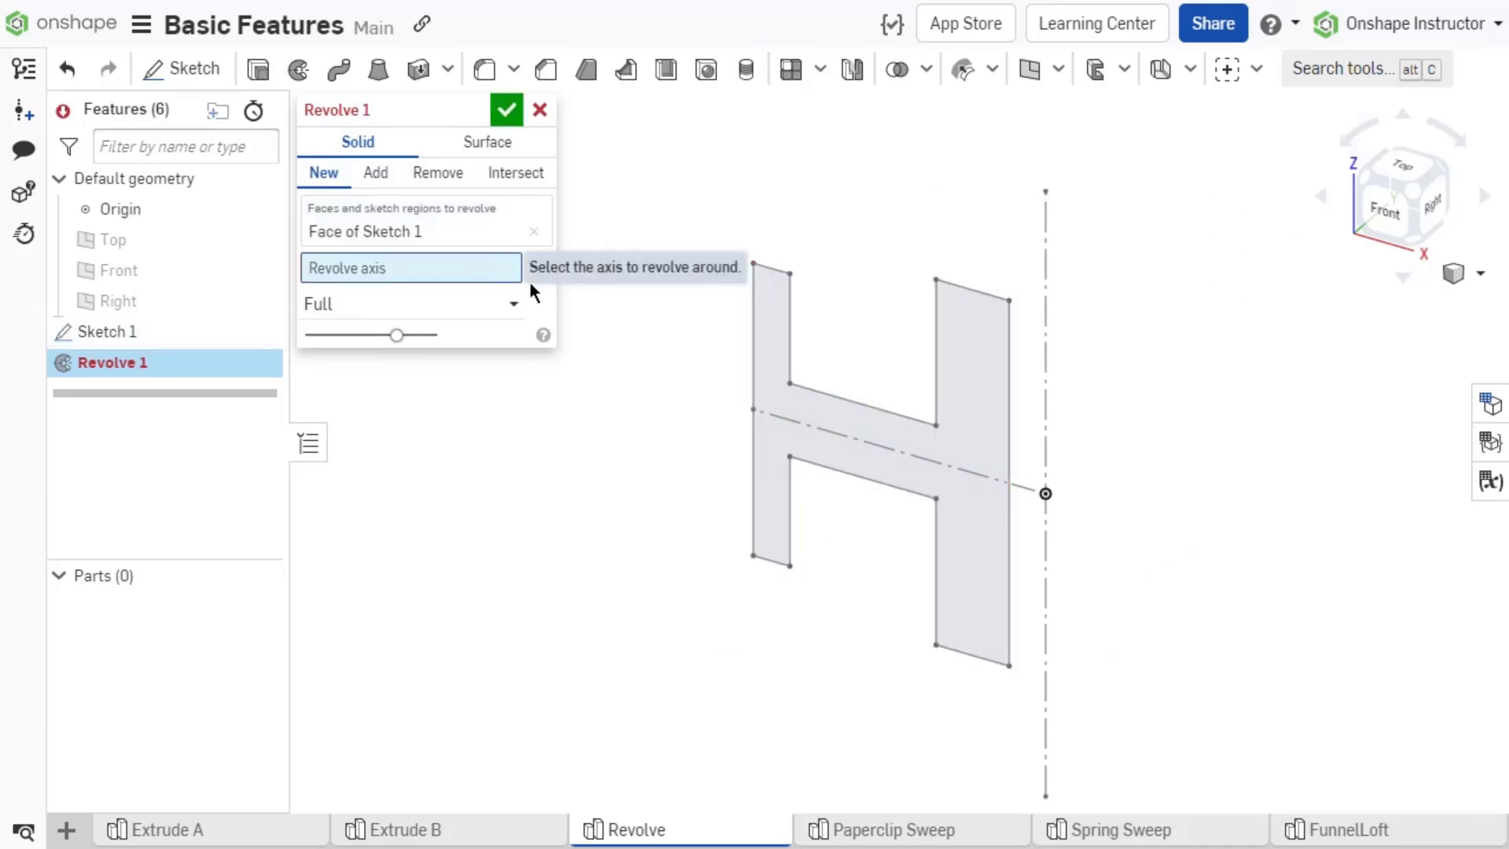
left_click(1046, 373)
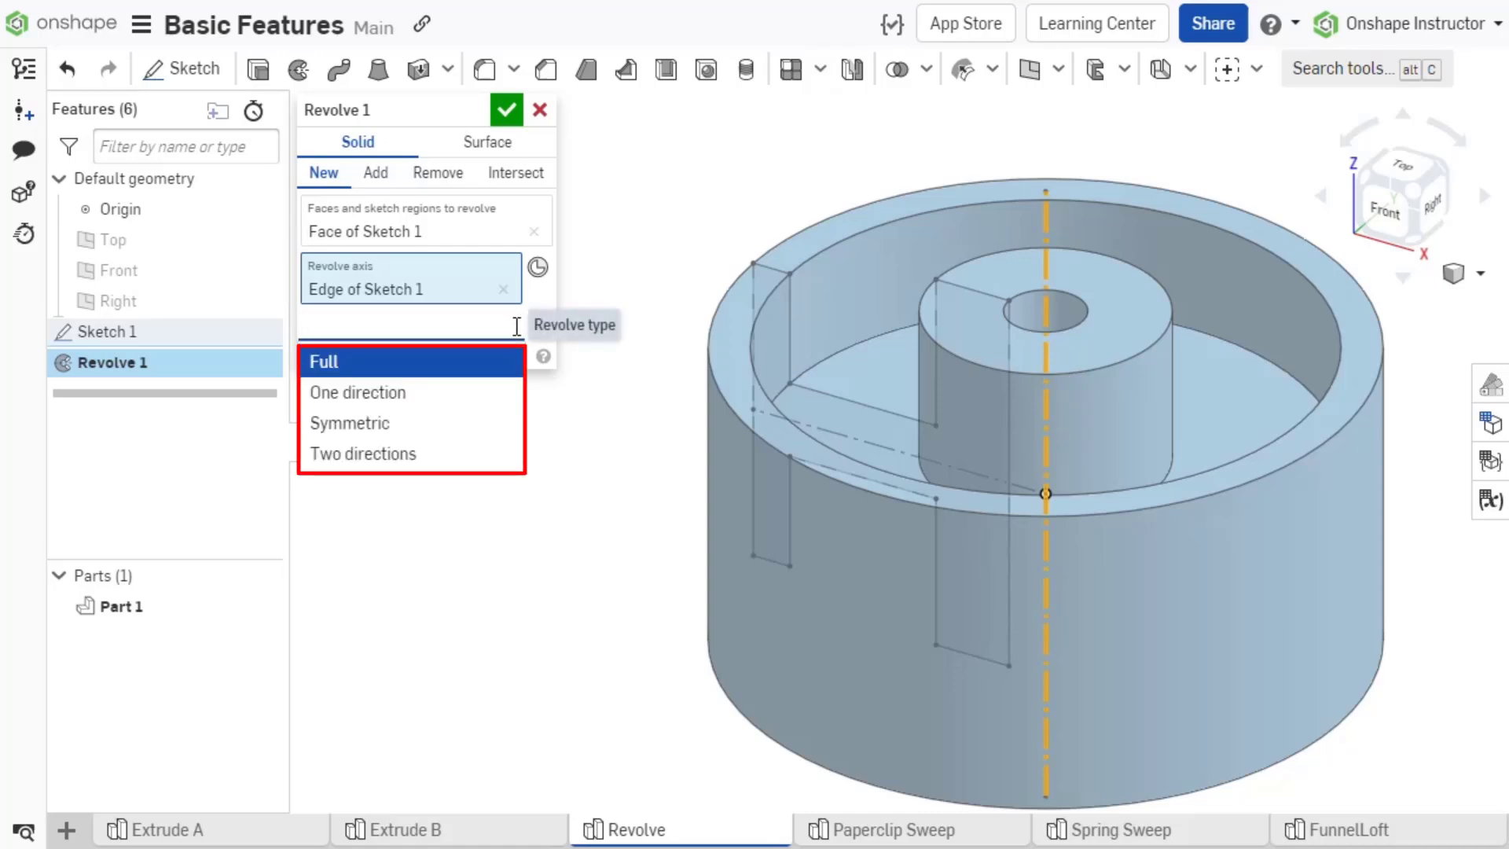
Use the vertical centreline as Revolve 1's axis and switch it to One direction.
left_click(404, 324)
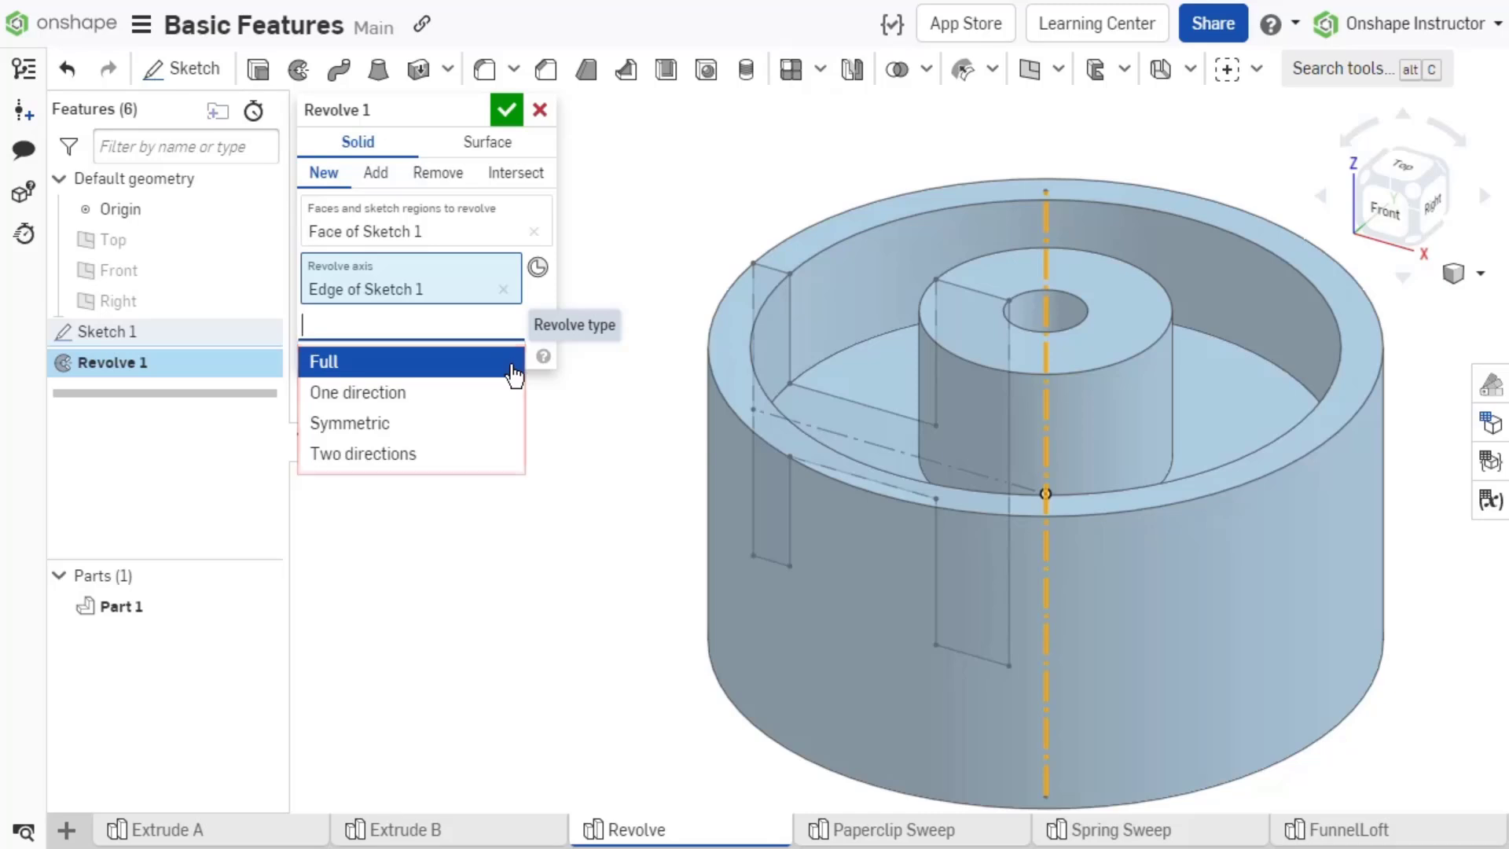
left_click(323, 360)
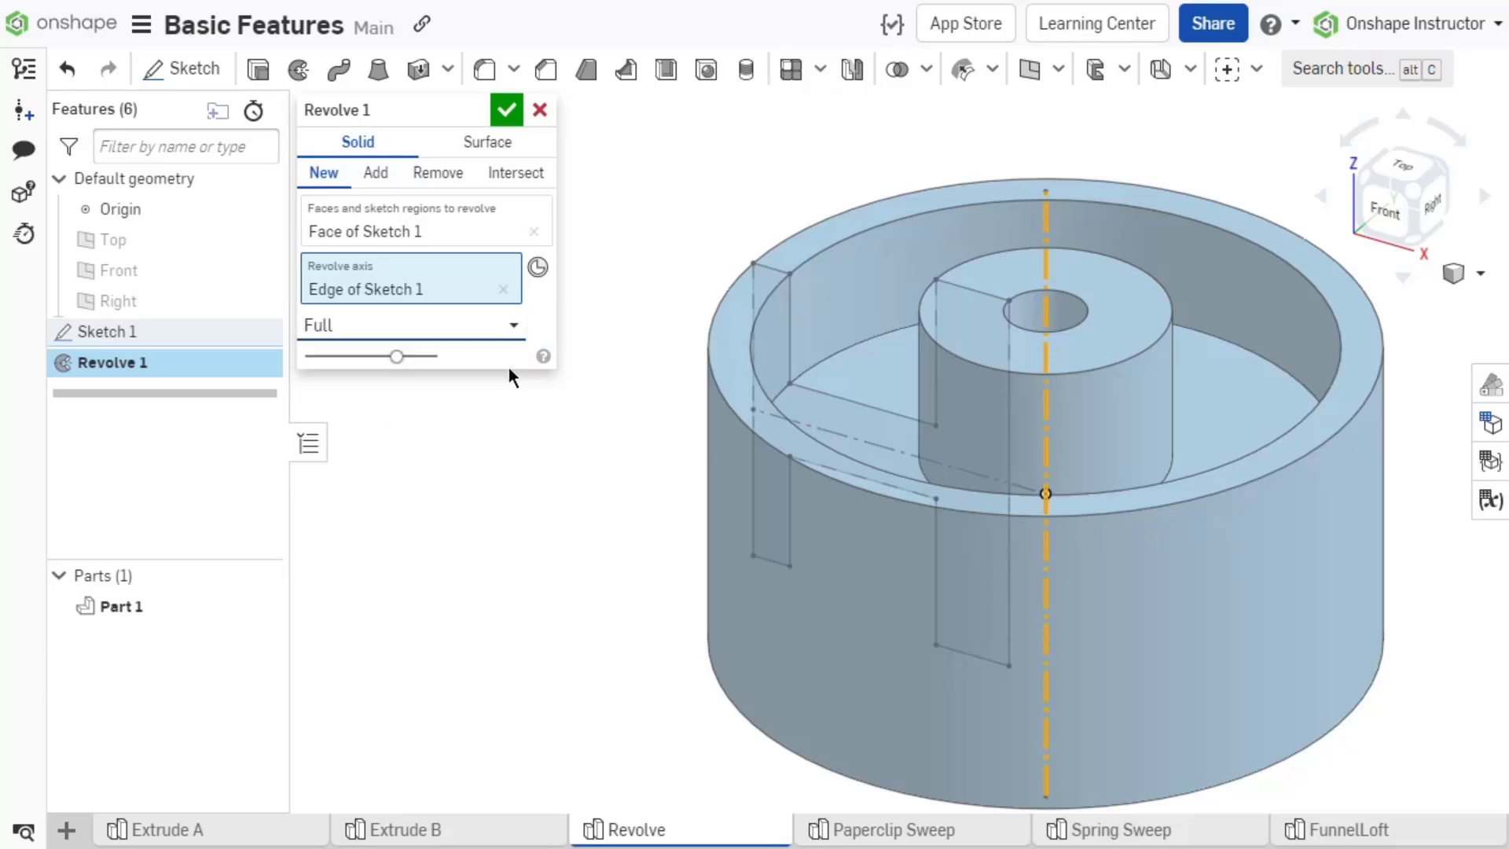
left_click(410, 325)
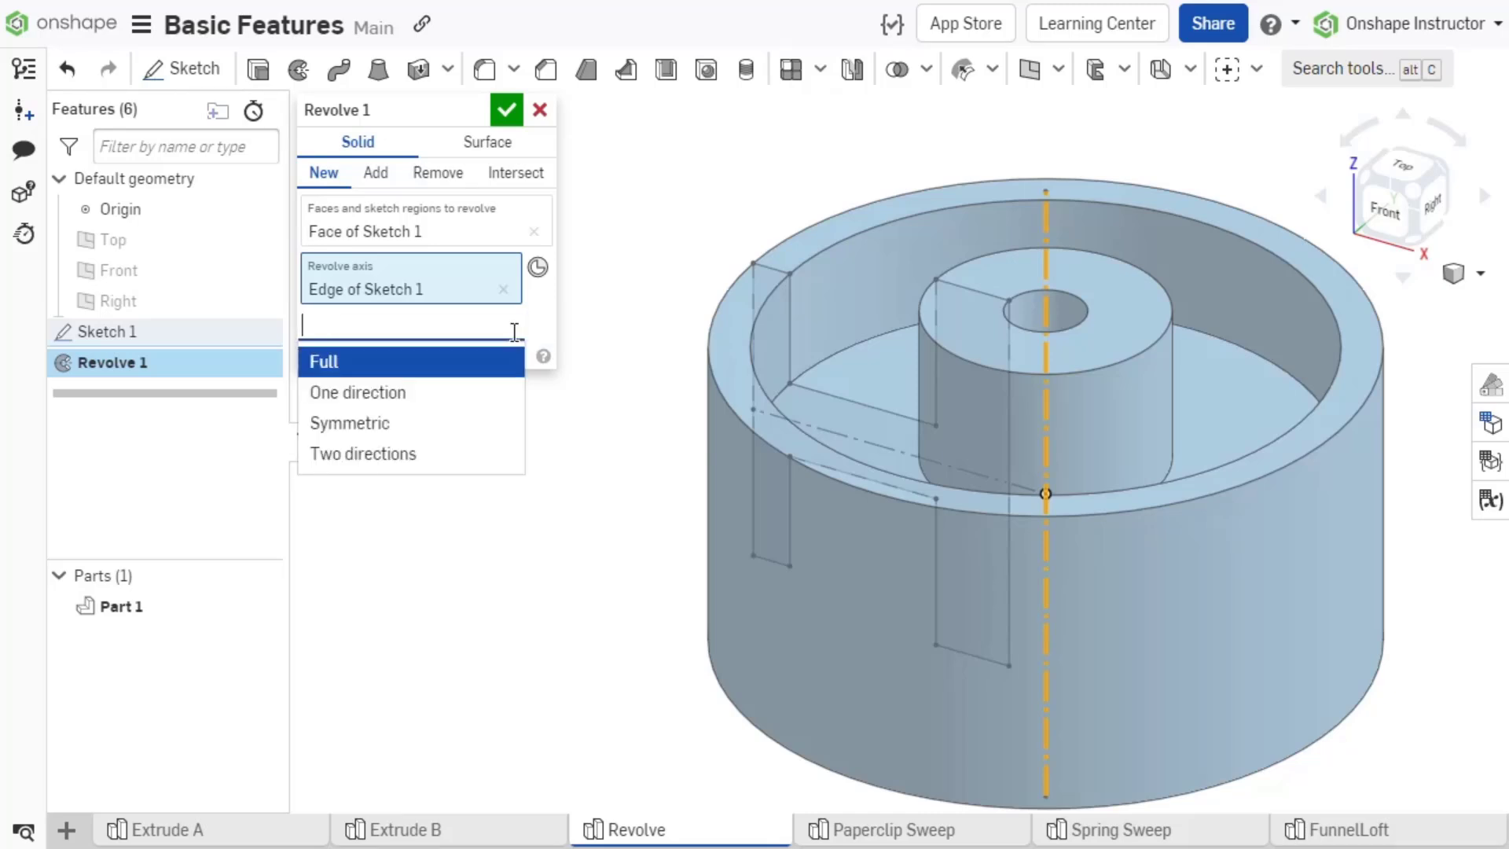
left_click(357, 392)
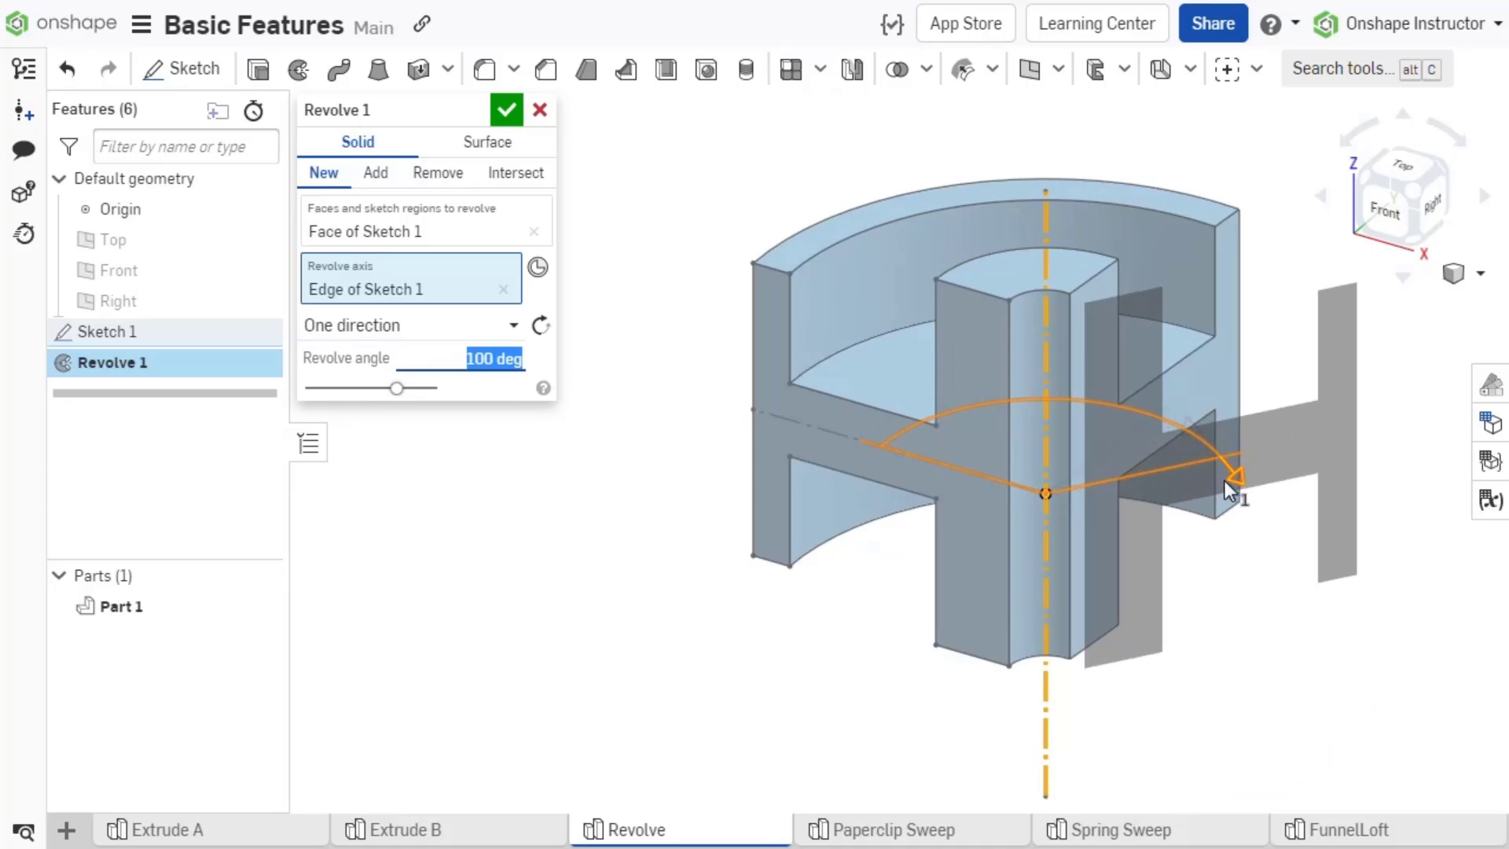
After trying symmetric angles, revolve two directions at 110 and 325 degrees.
left_click_drag(1236, 472, 1078, 394)
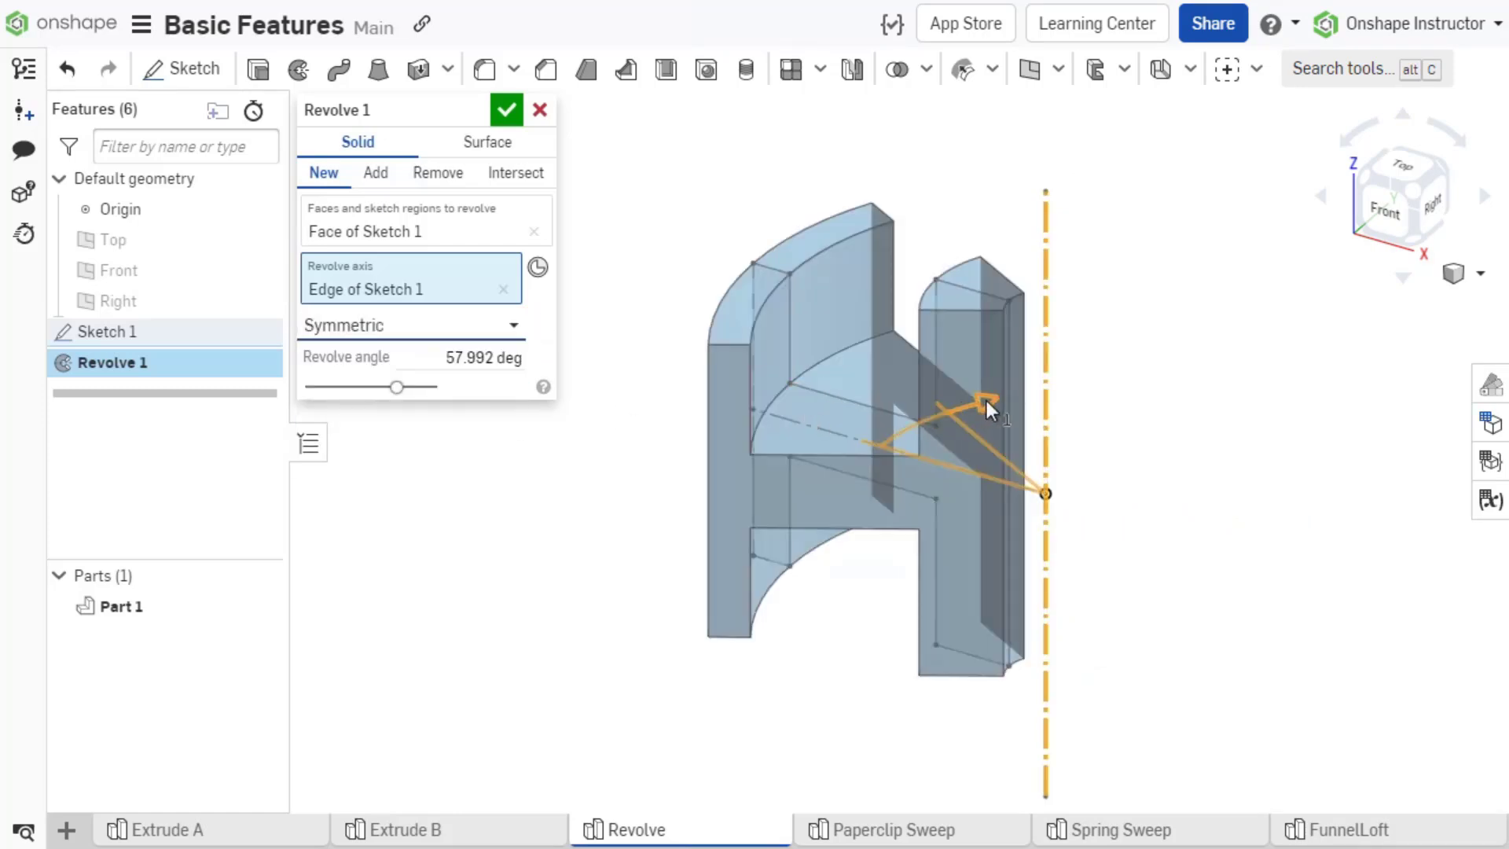
left_click_drag(991, 404, 1073, 400)
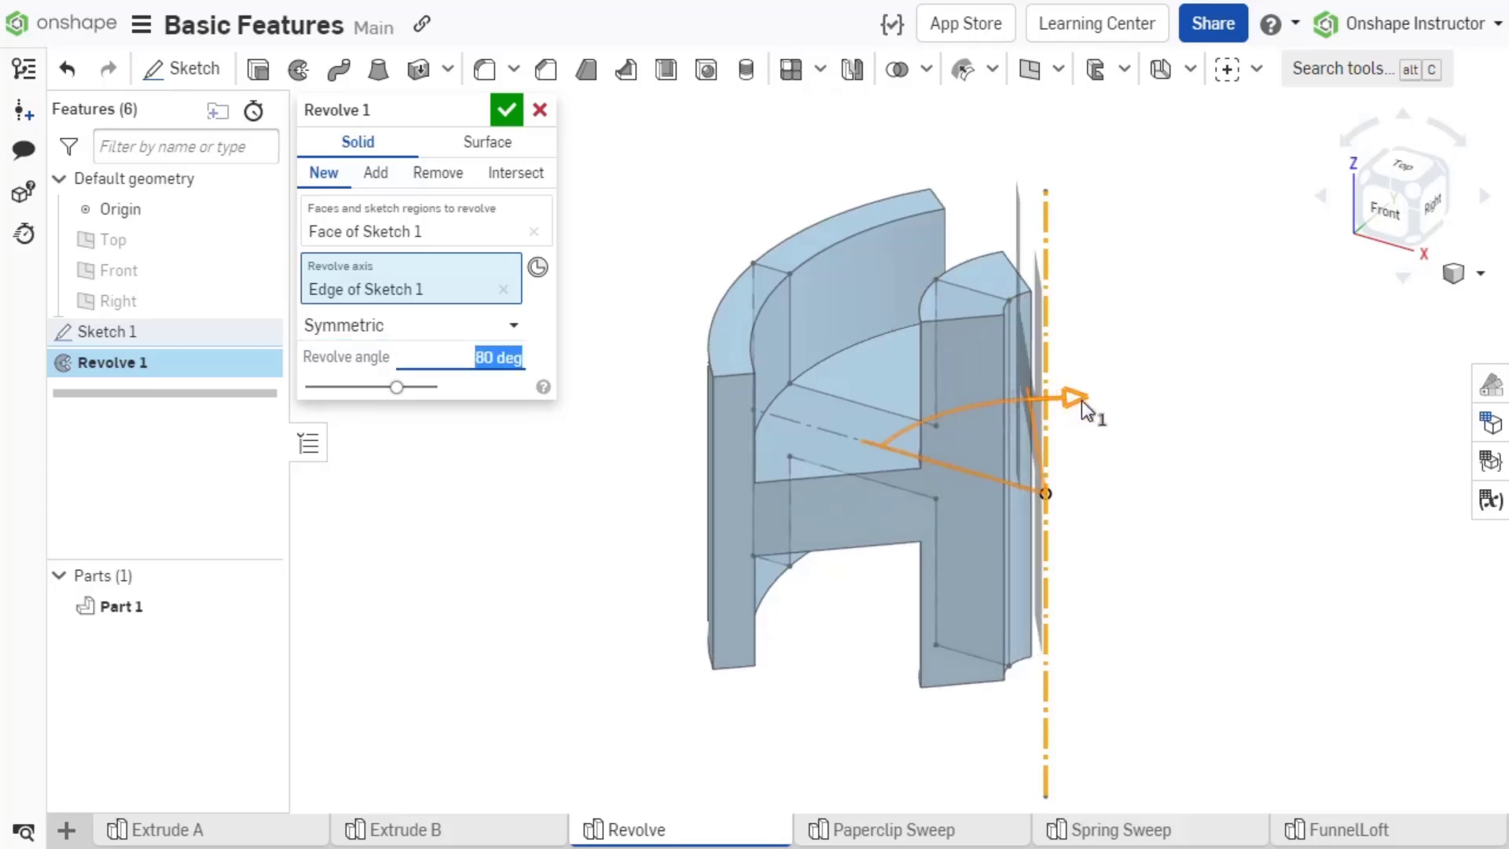
left_click_drag(1071, 399, 1140, 415)
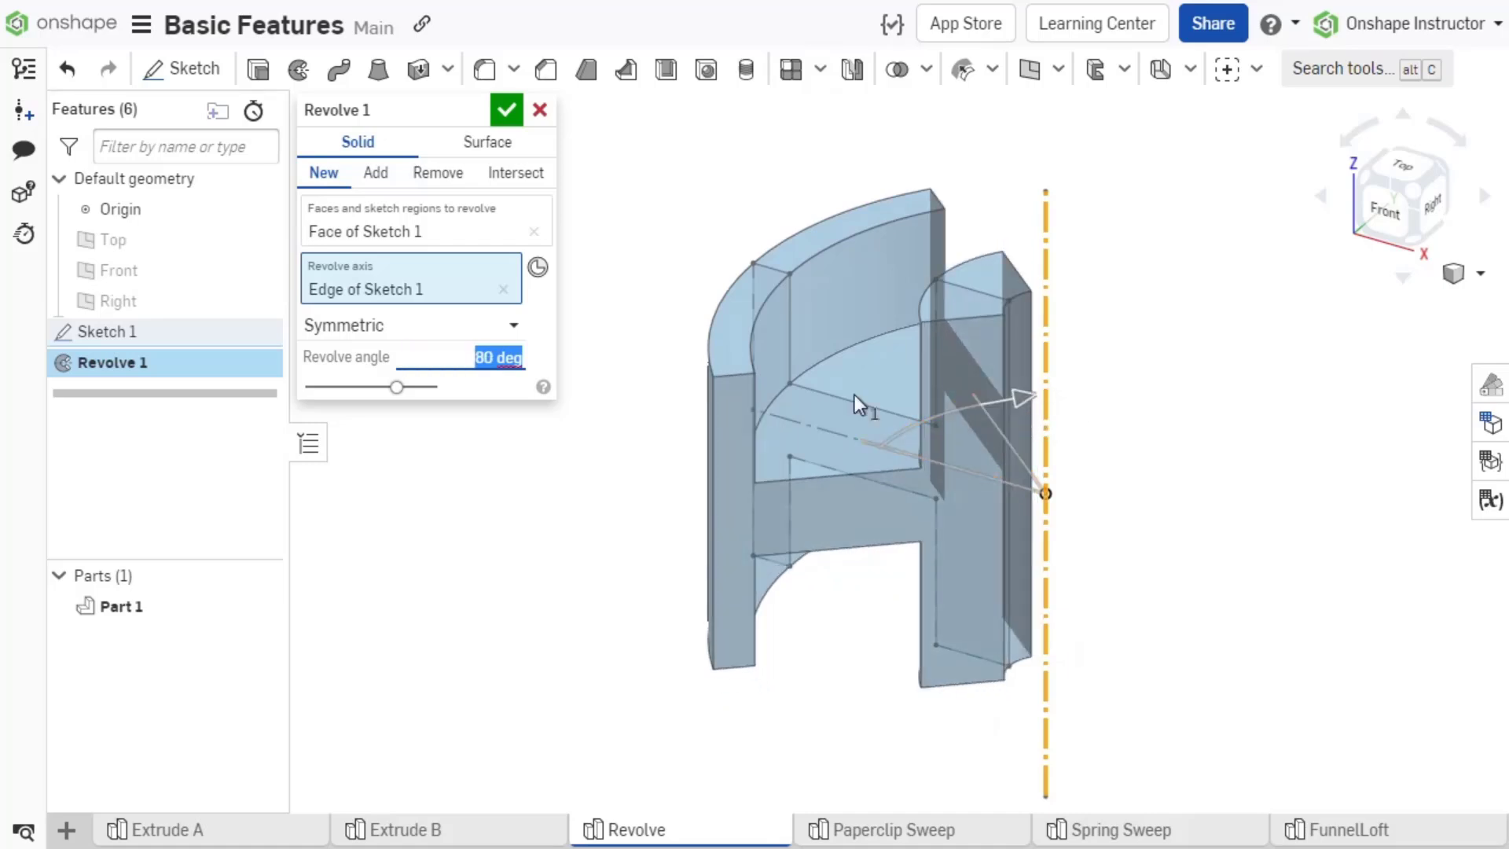
left_click(411, 325)
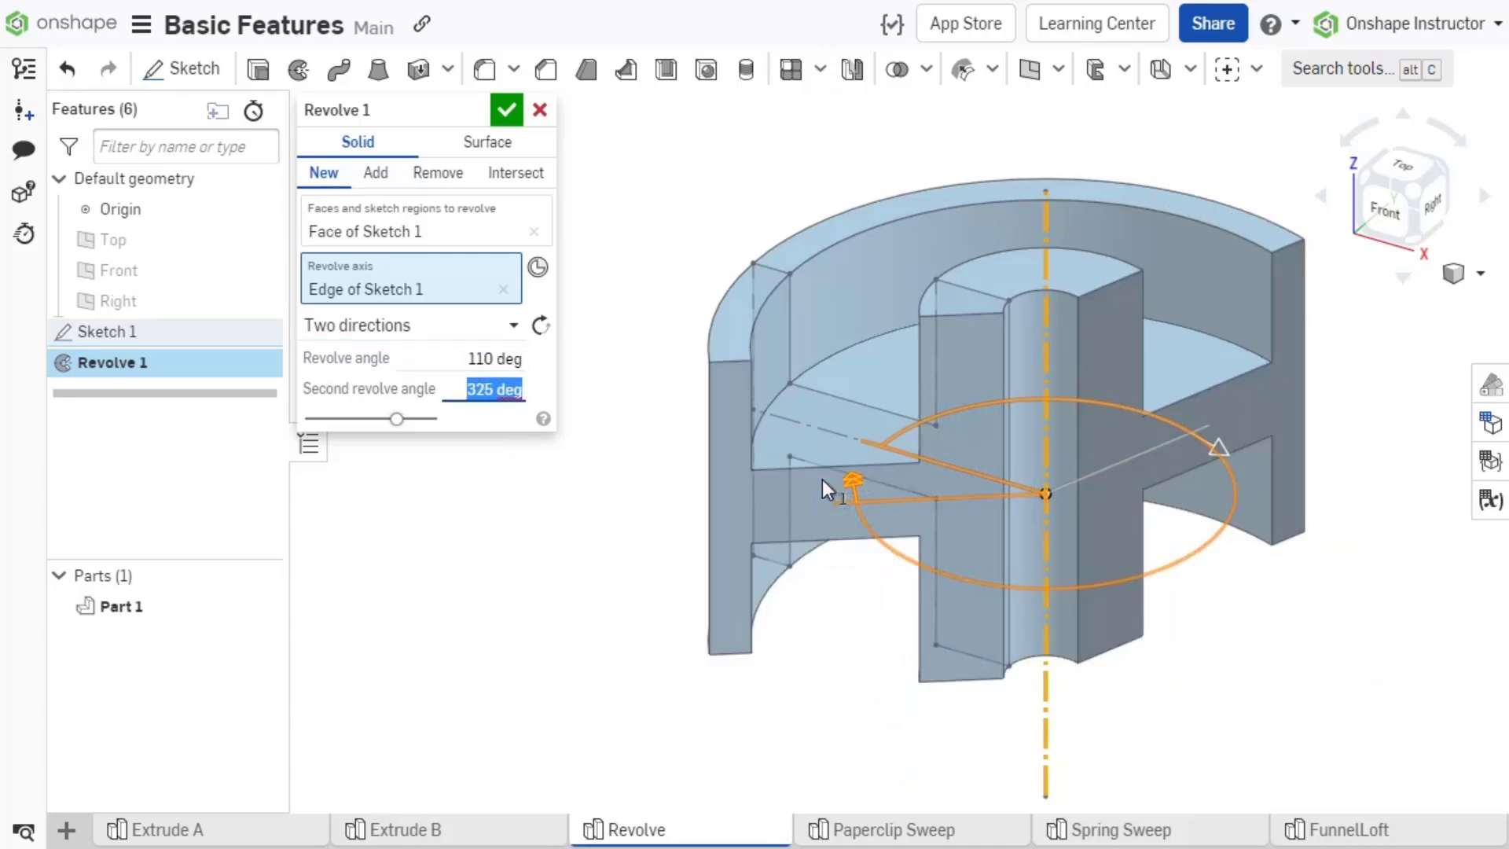
left_click(506, 108)
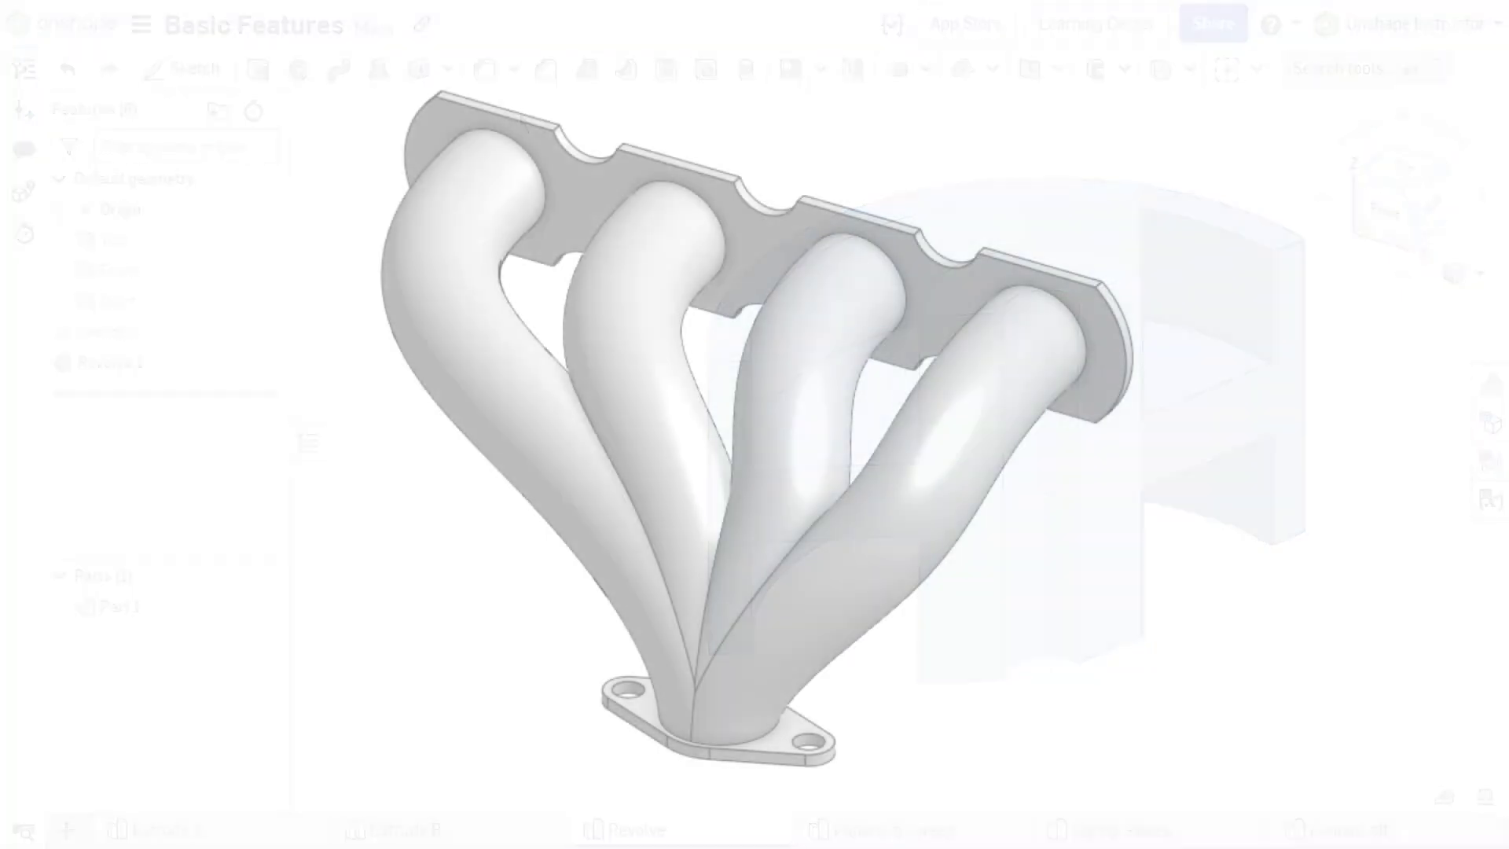
On Paperclip Sweep, sweep the Sweep Region circle along the Path edges.
left_click(891, 830)
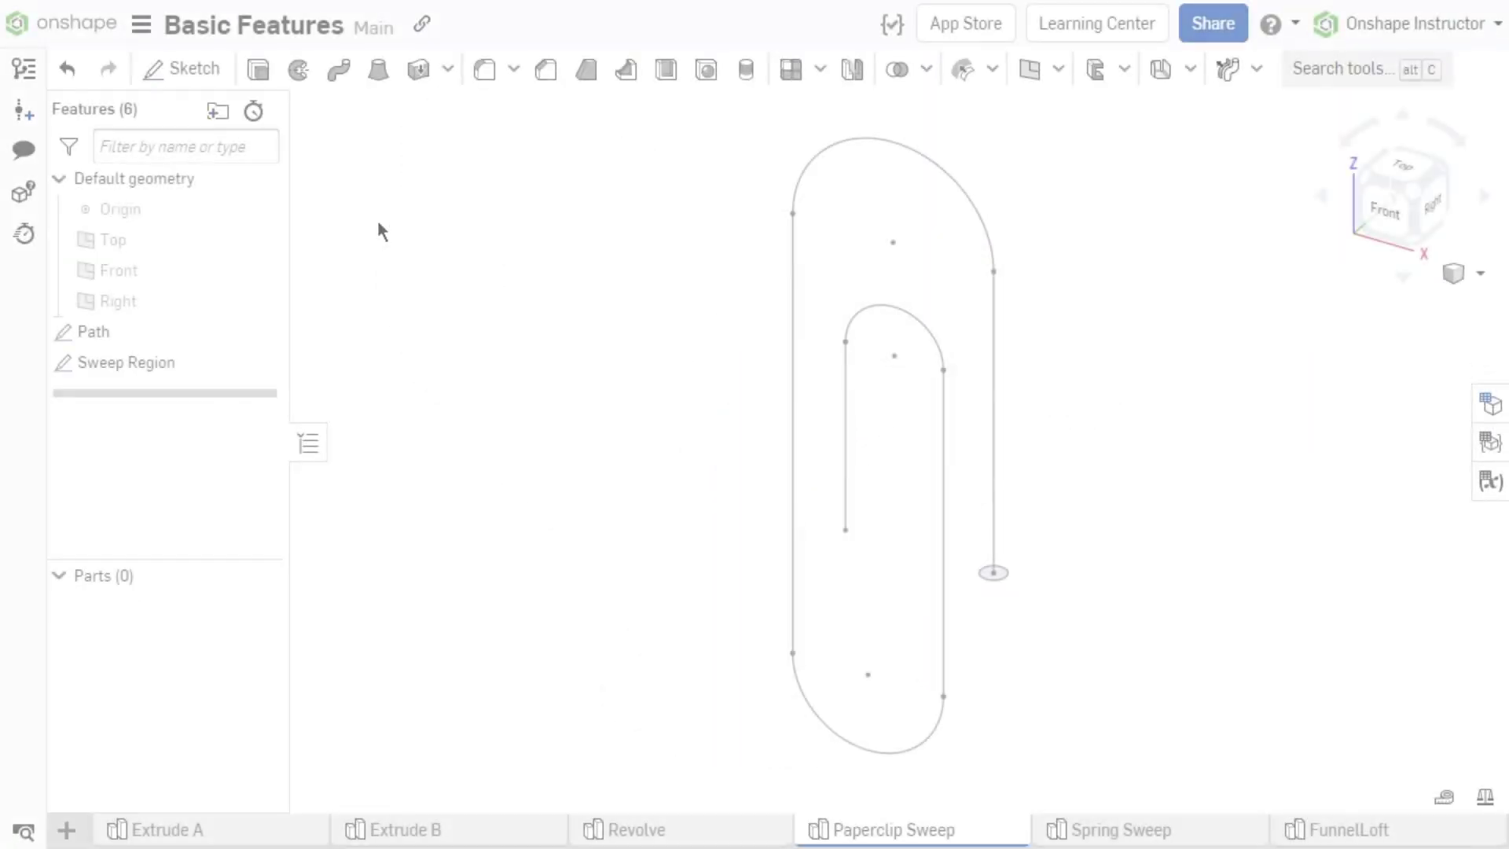
left_click(338, 70)
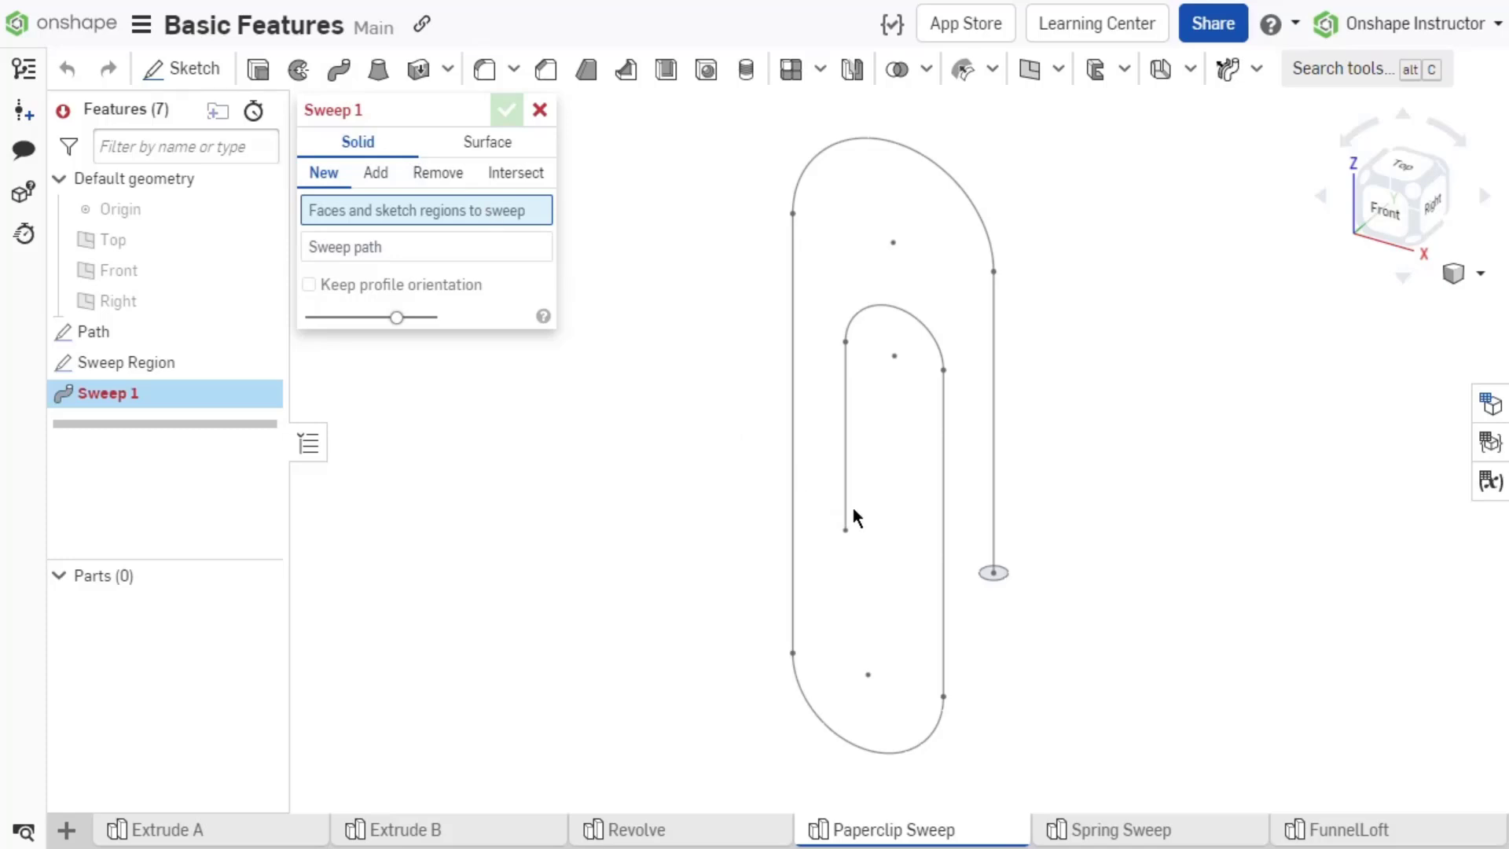
left_click(992, 573)
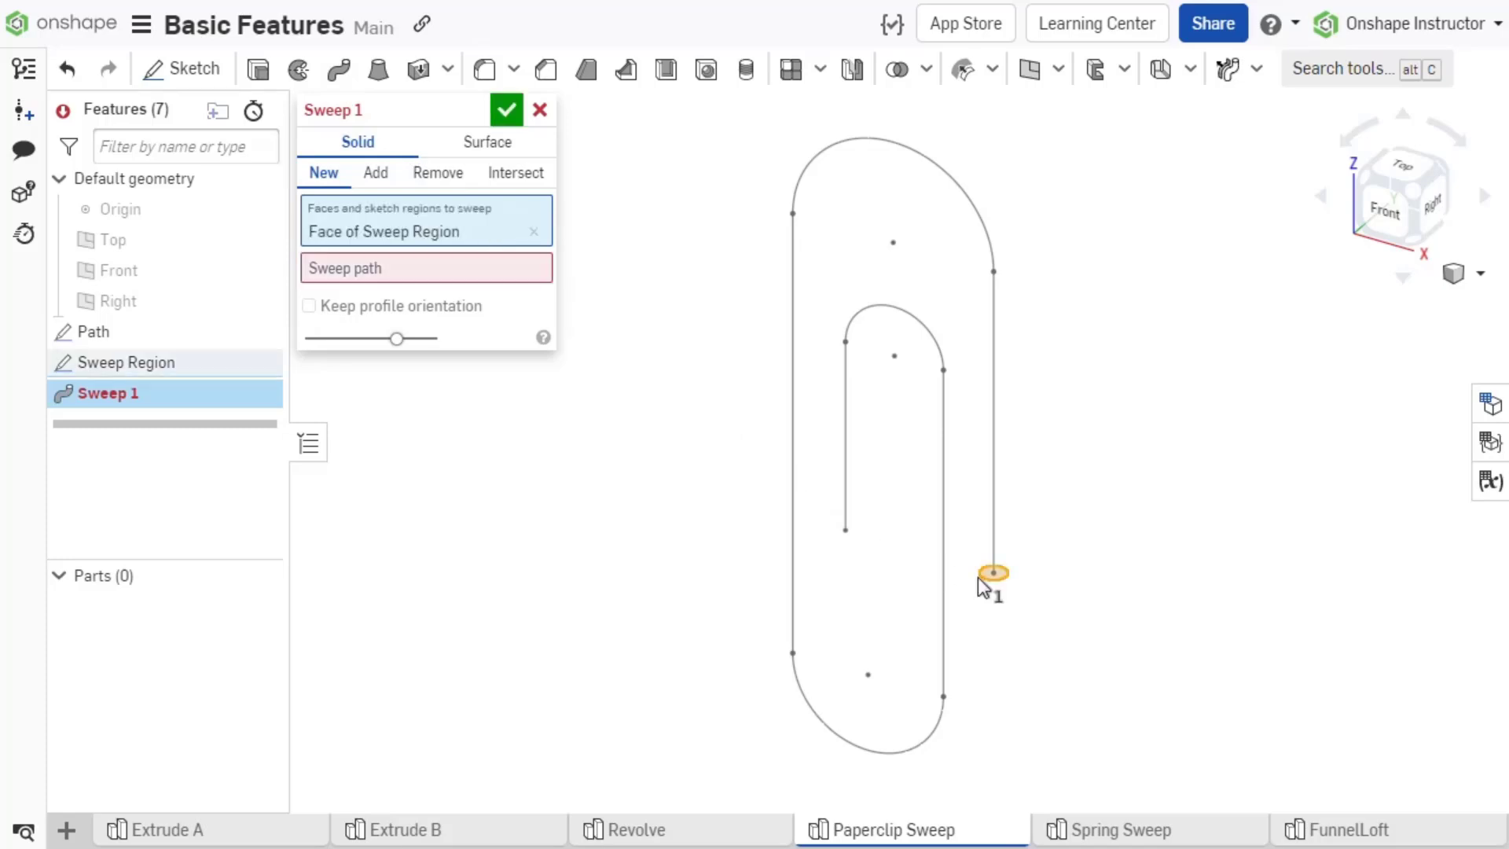
mouse_move(543, 292)
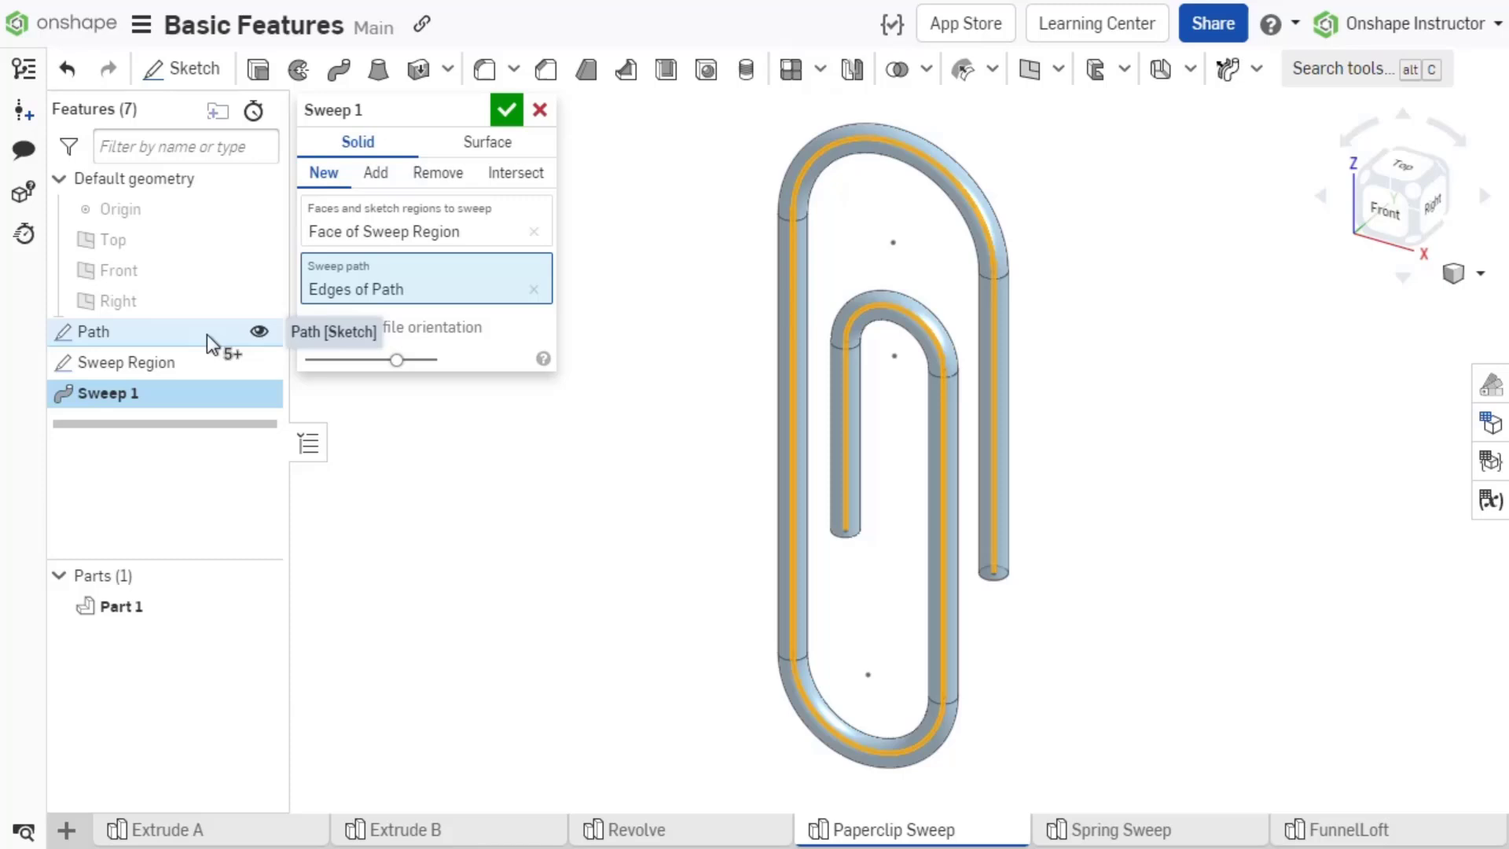
mouse_move(395, 219)
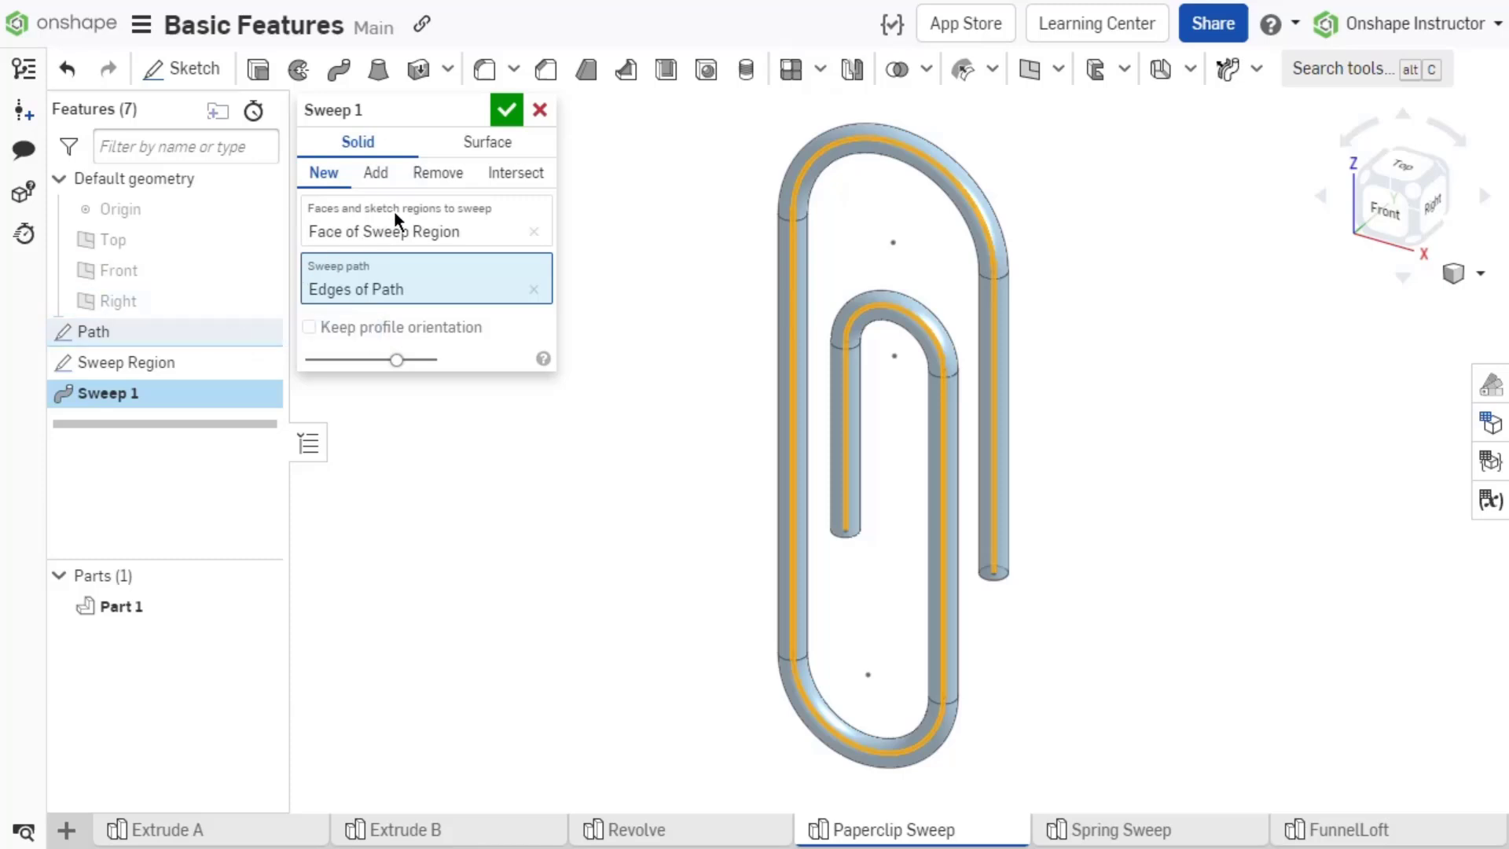
left_click(507, 108)
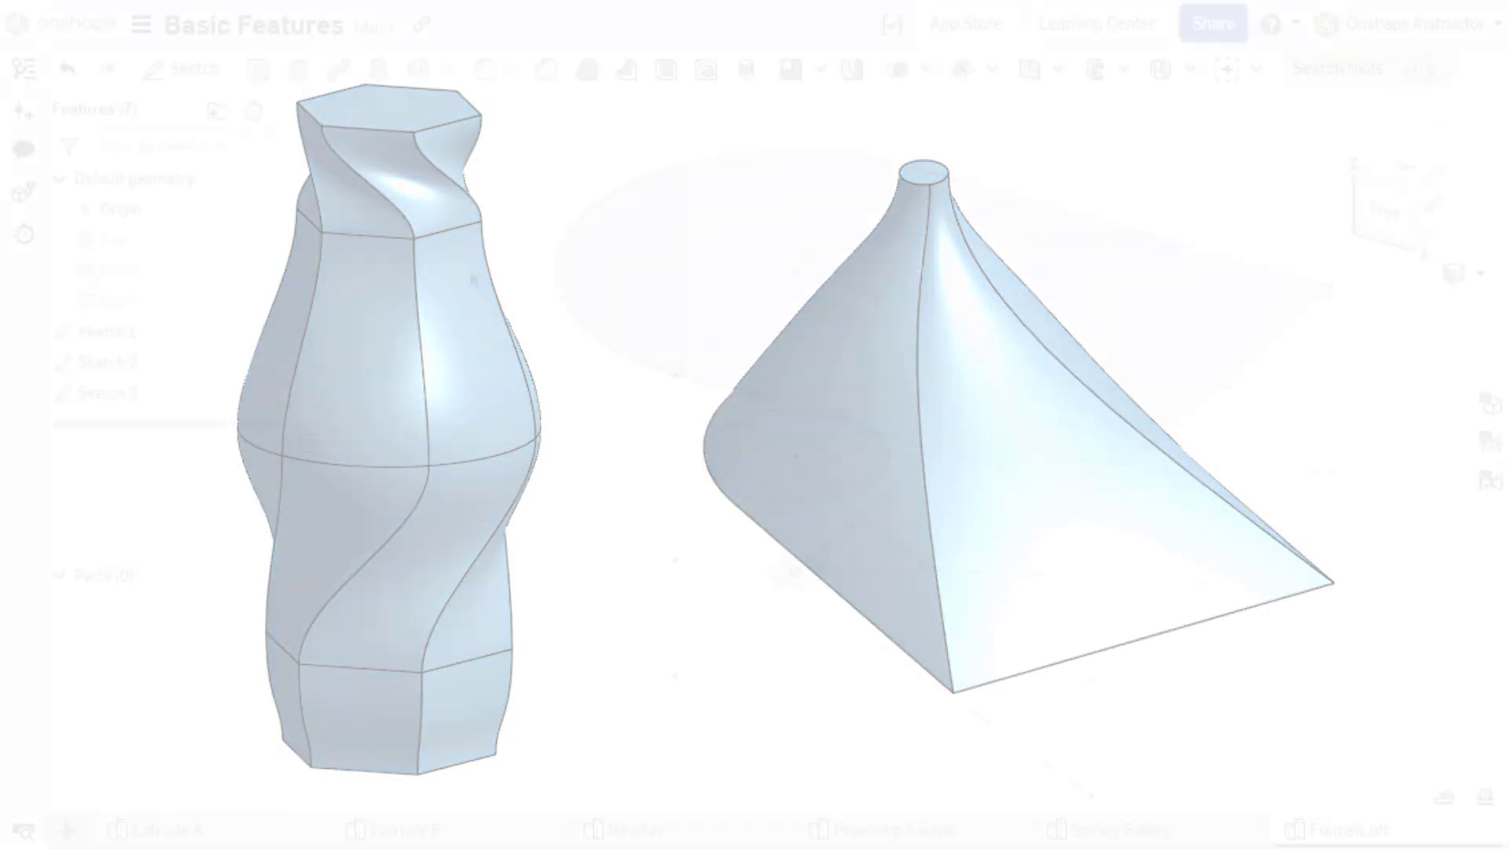
On FunnelLoft, loft the Sketch 1 circle, three Sketch 3 regions and Sketch 2 circle.
left_click(378, 68)
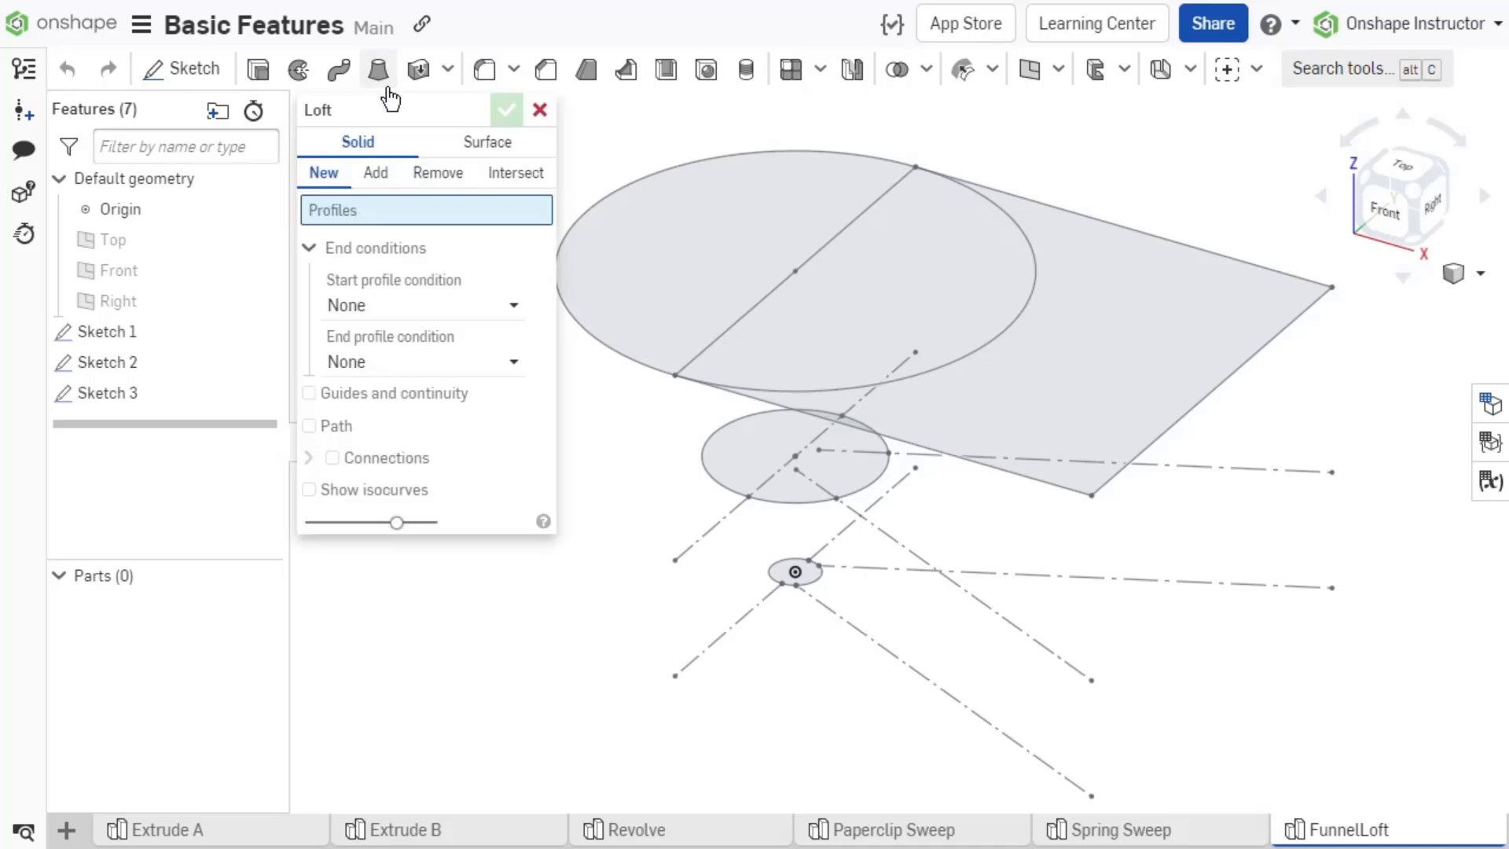
left_click(377, 69)
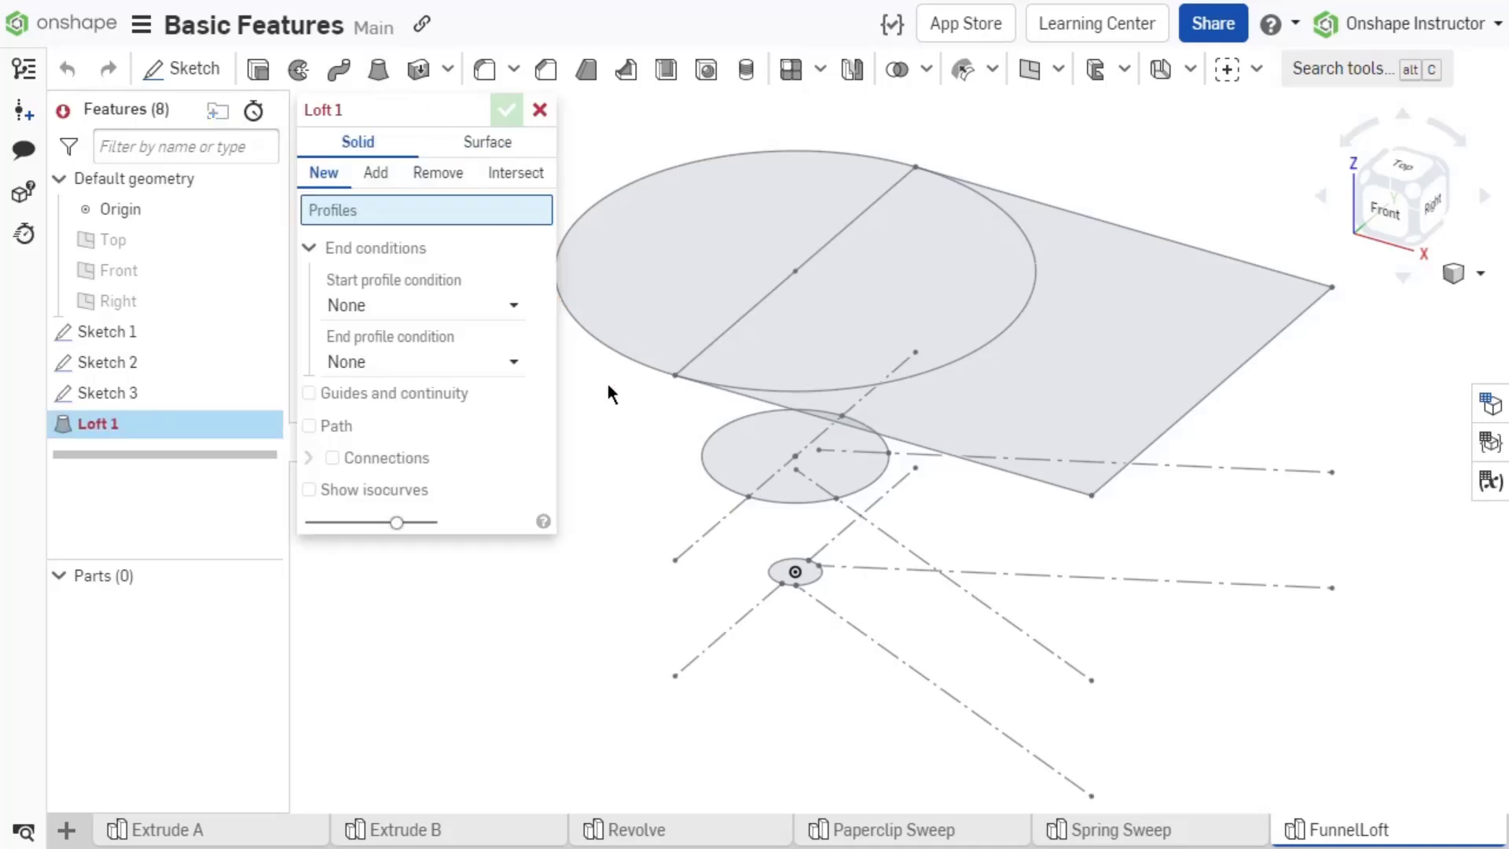
left_click(795, 572)
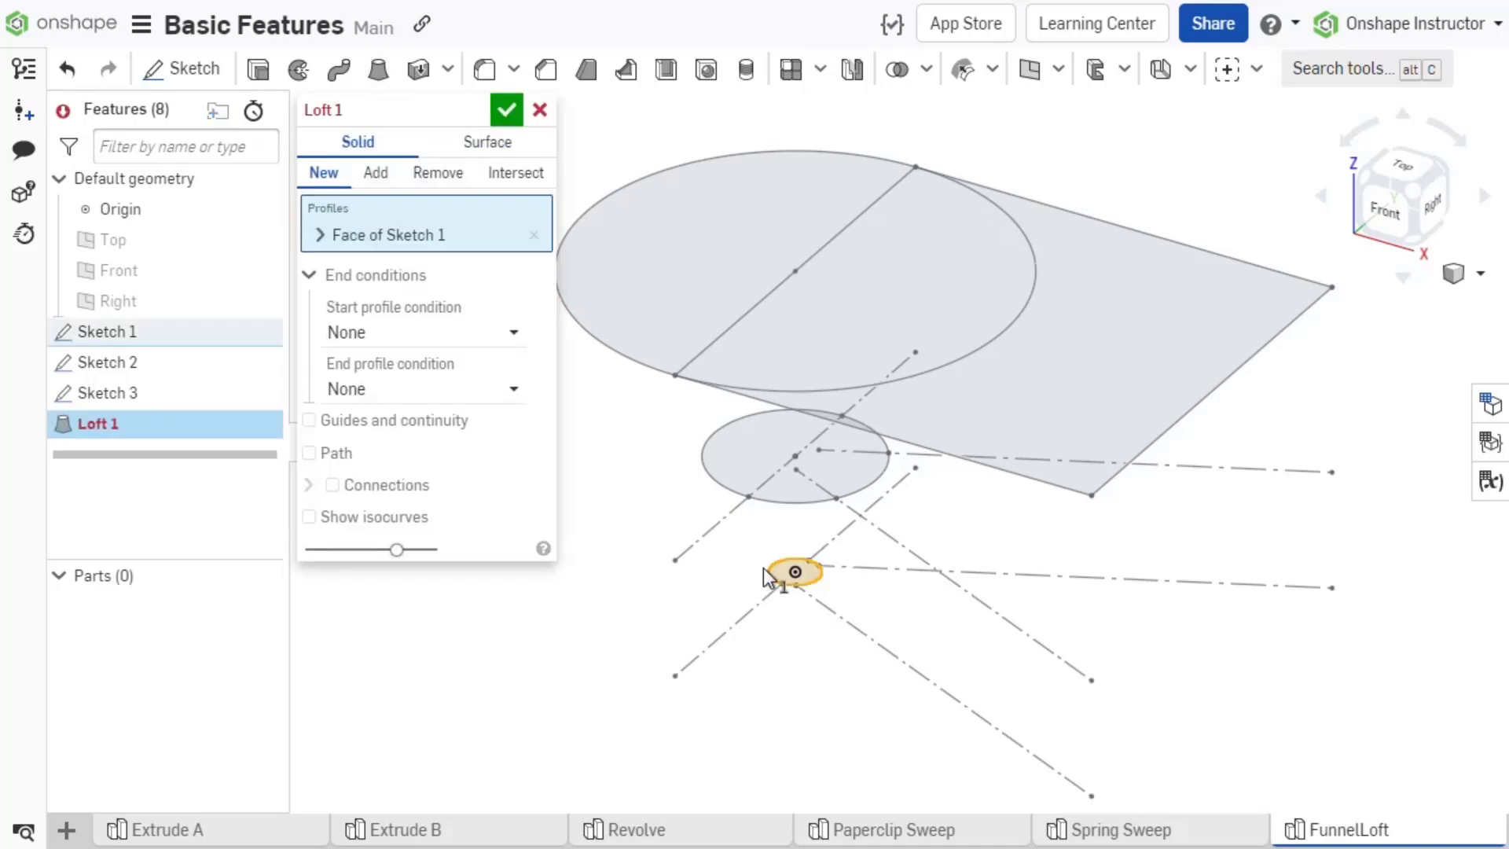
left_click(794, 571)
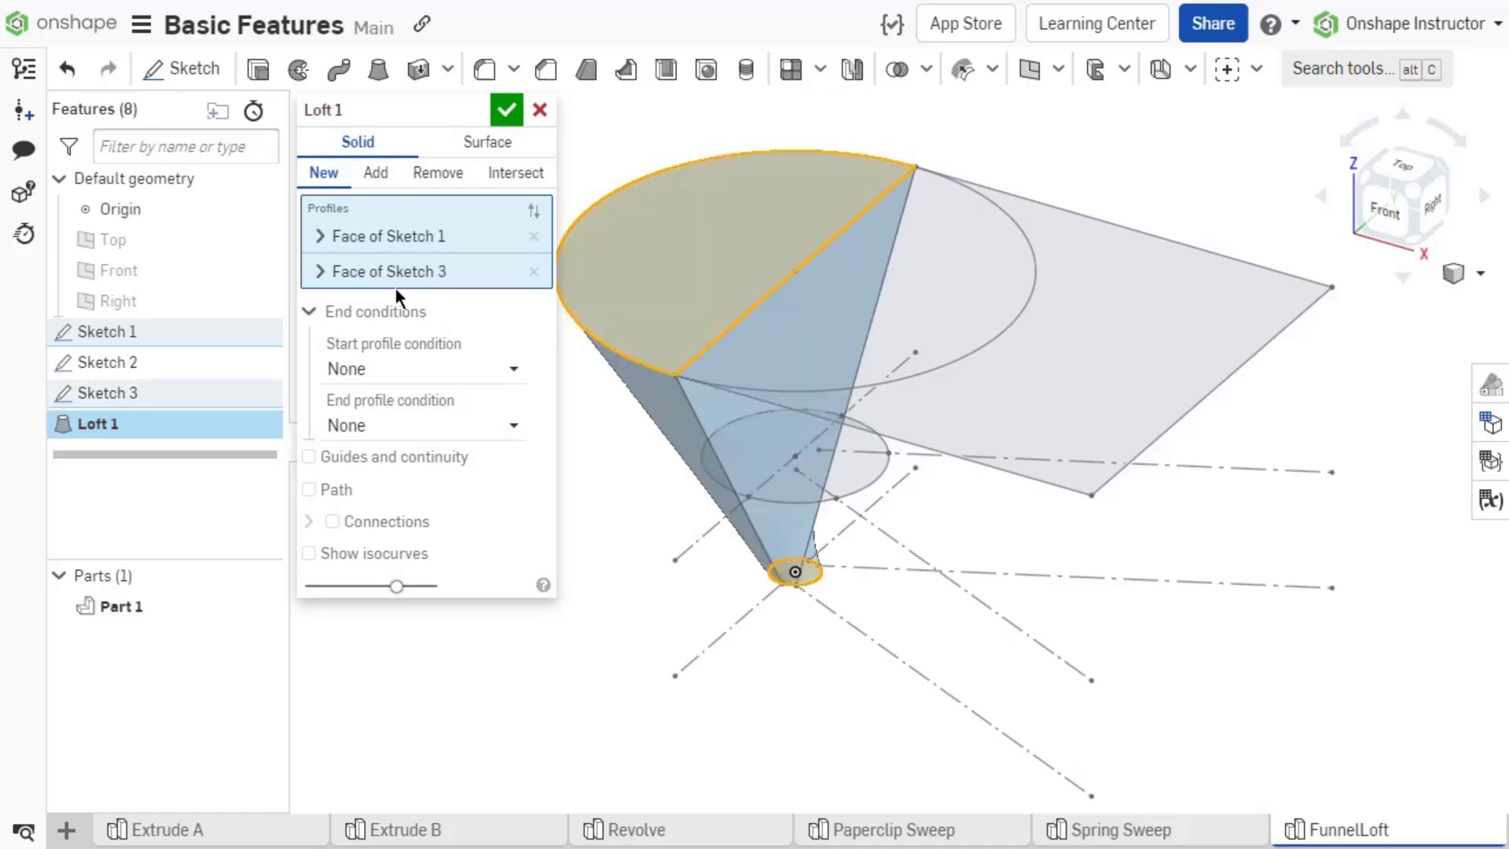
left_click(320, 270)
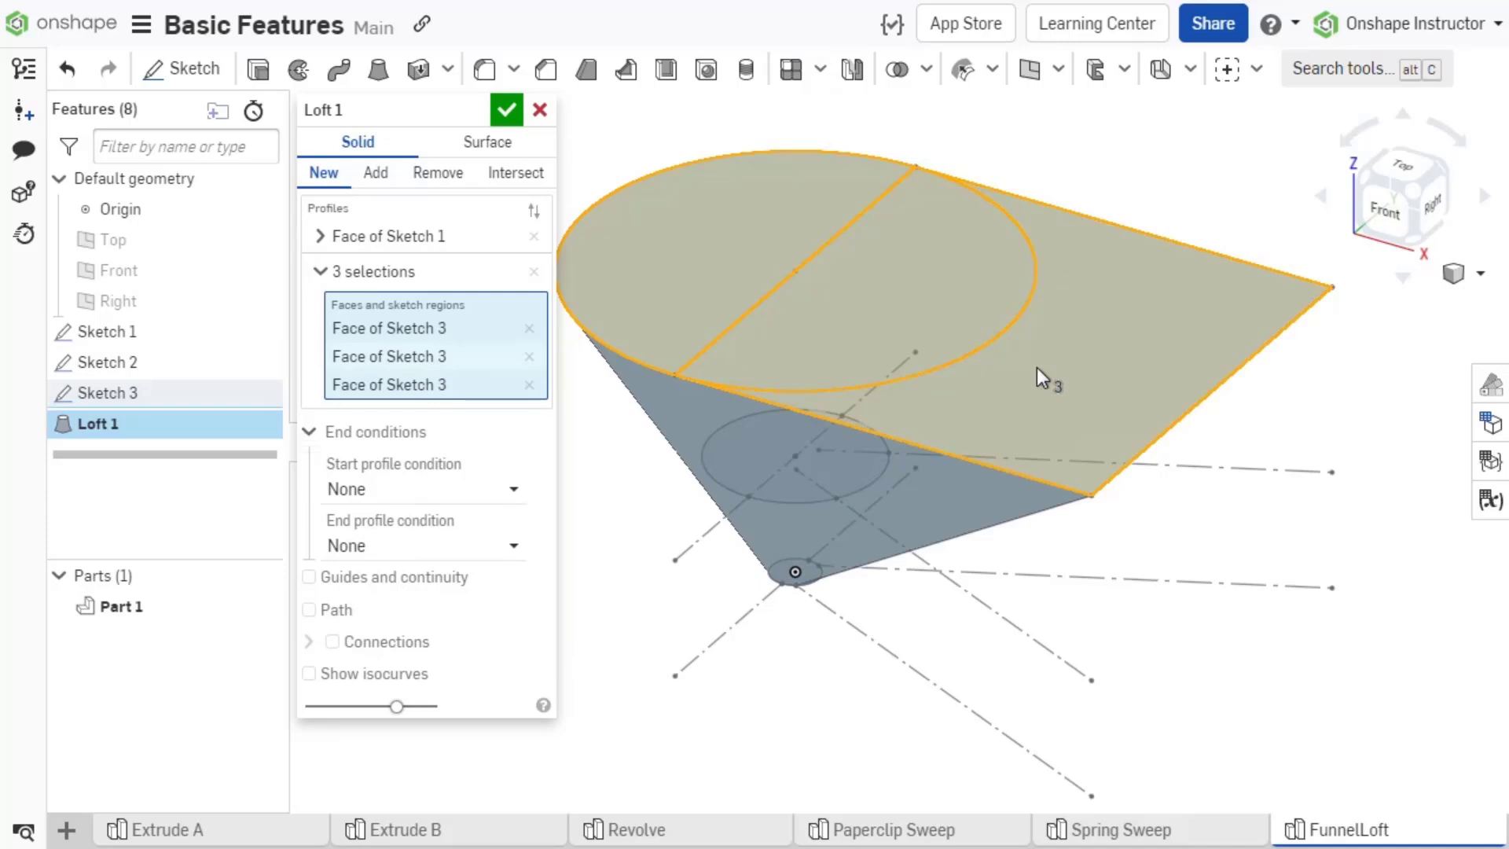
left_click(332, 271)
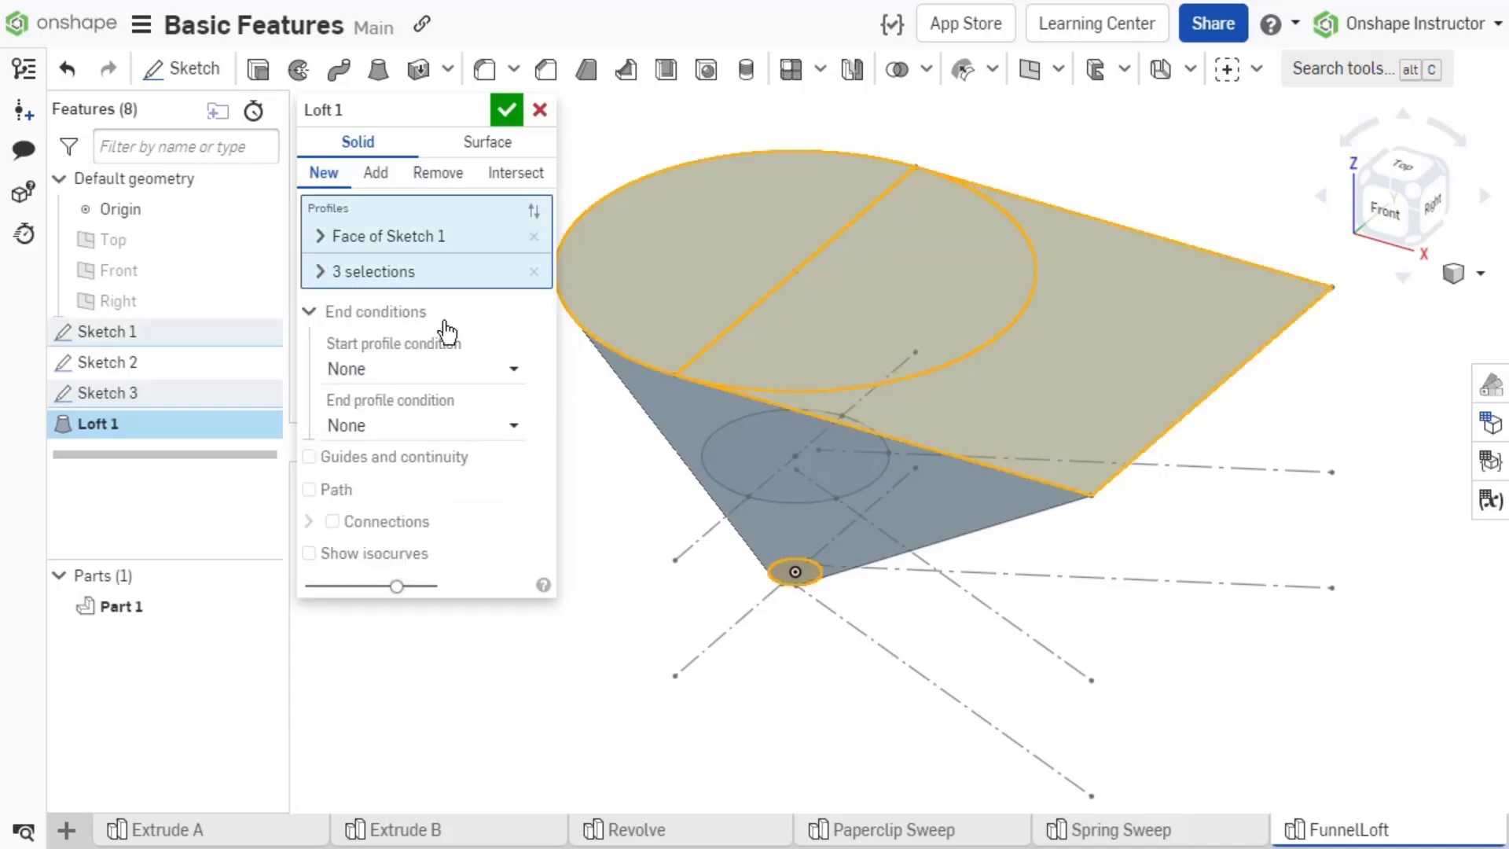
left_click(751, 462)
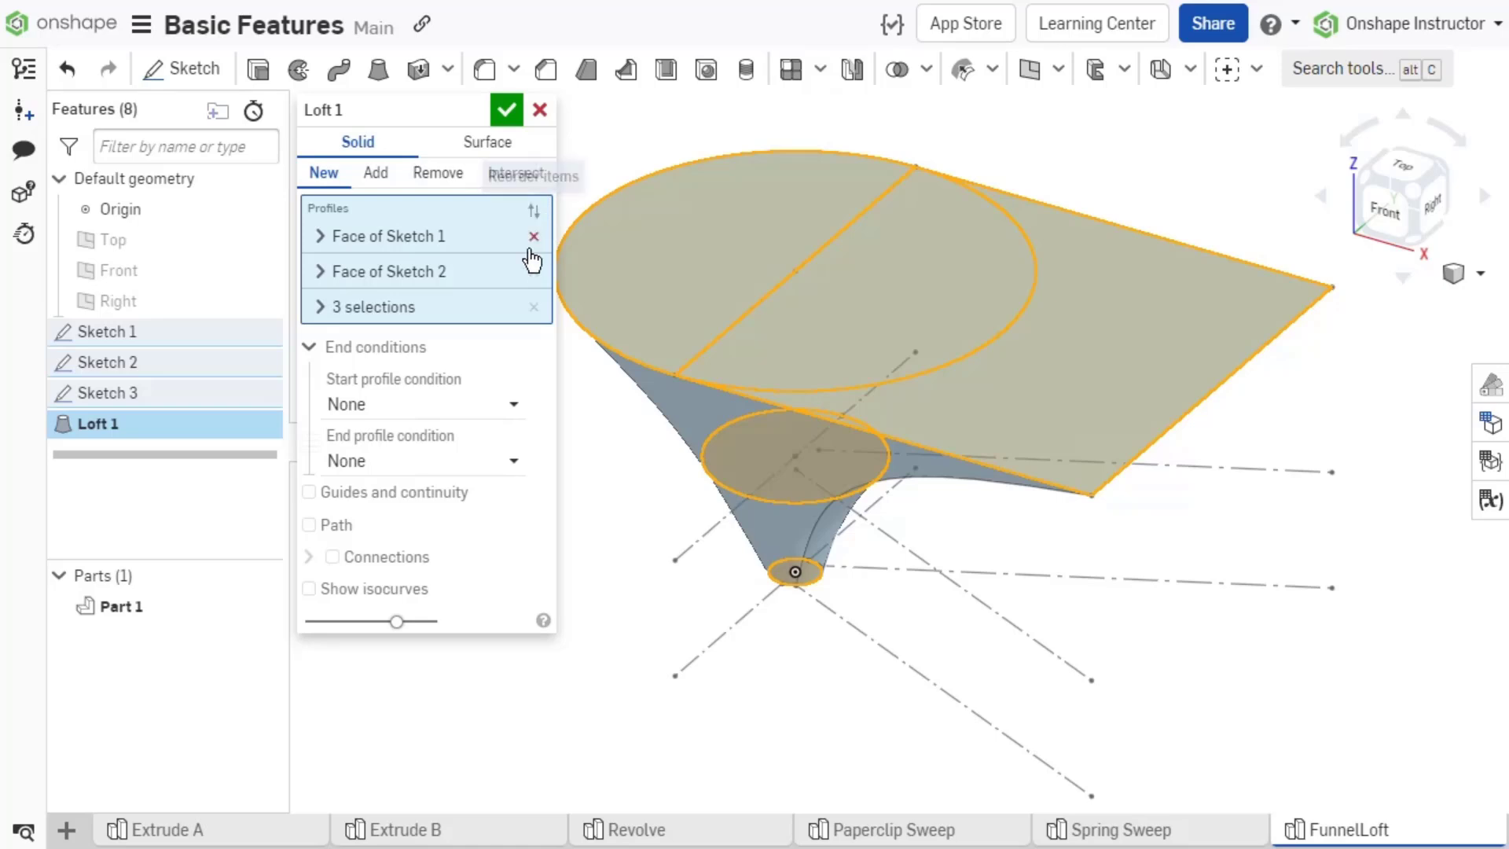
mouse_move(364, 541)
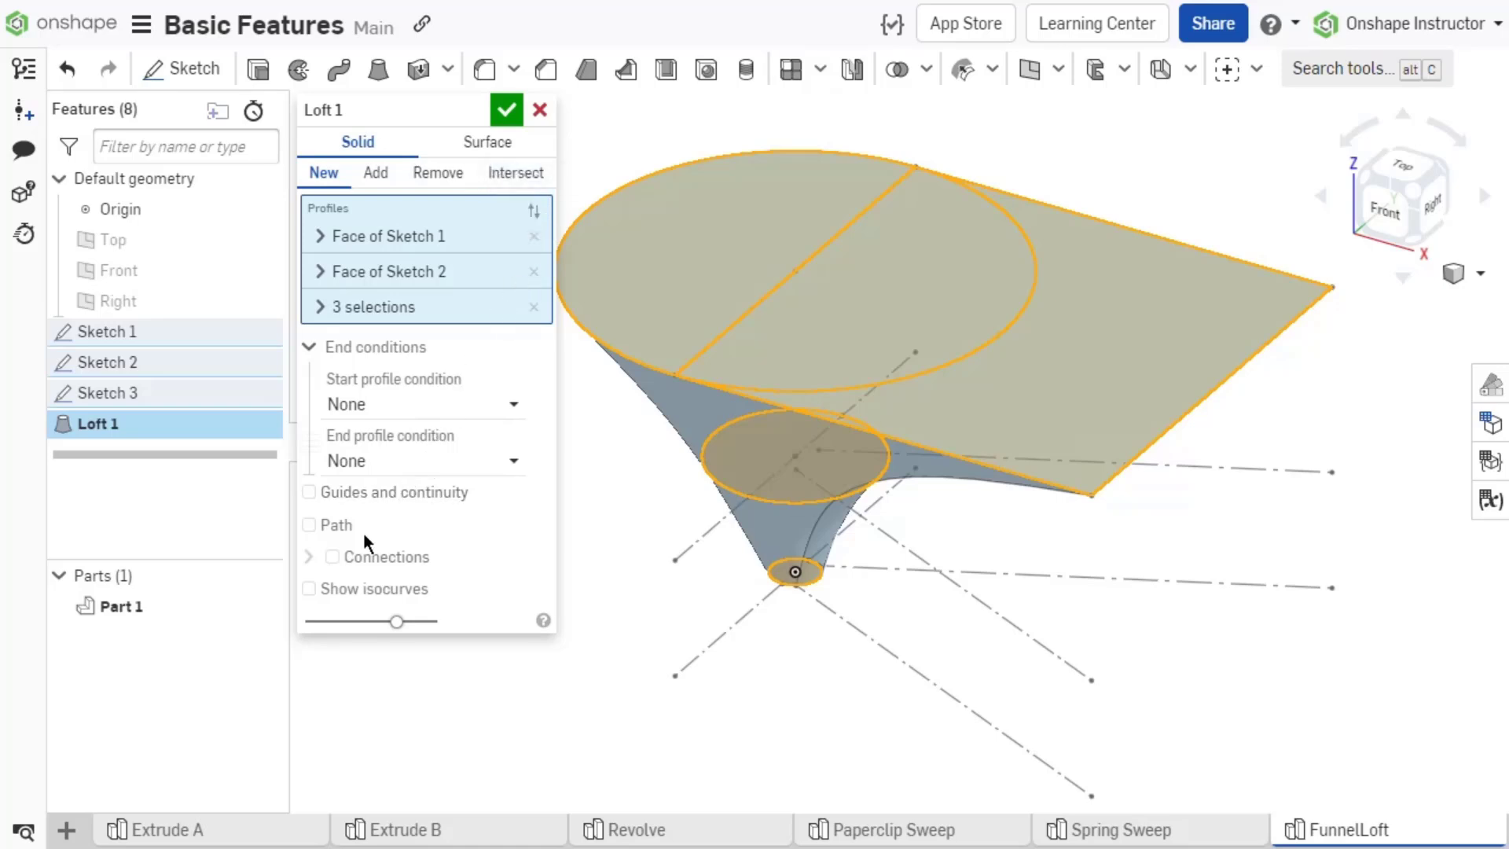
Enable loft Connections and match vertices across Sketches 1, 2 and 3.
left_click(332, 556)
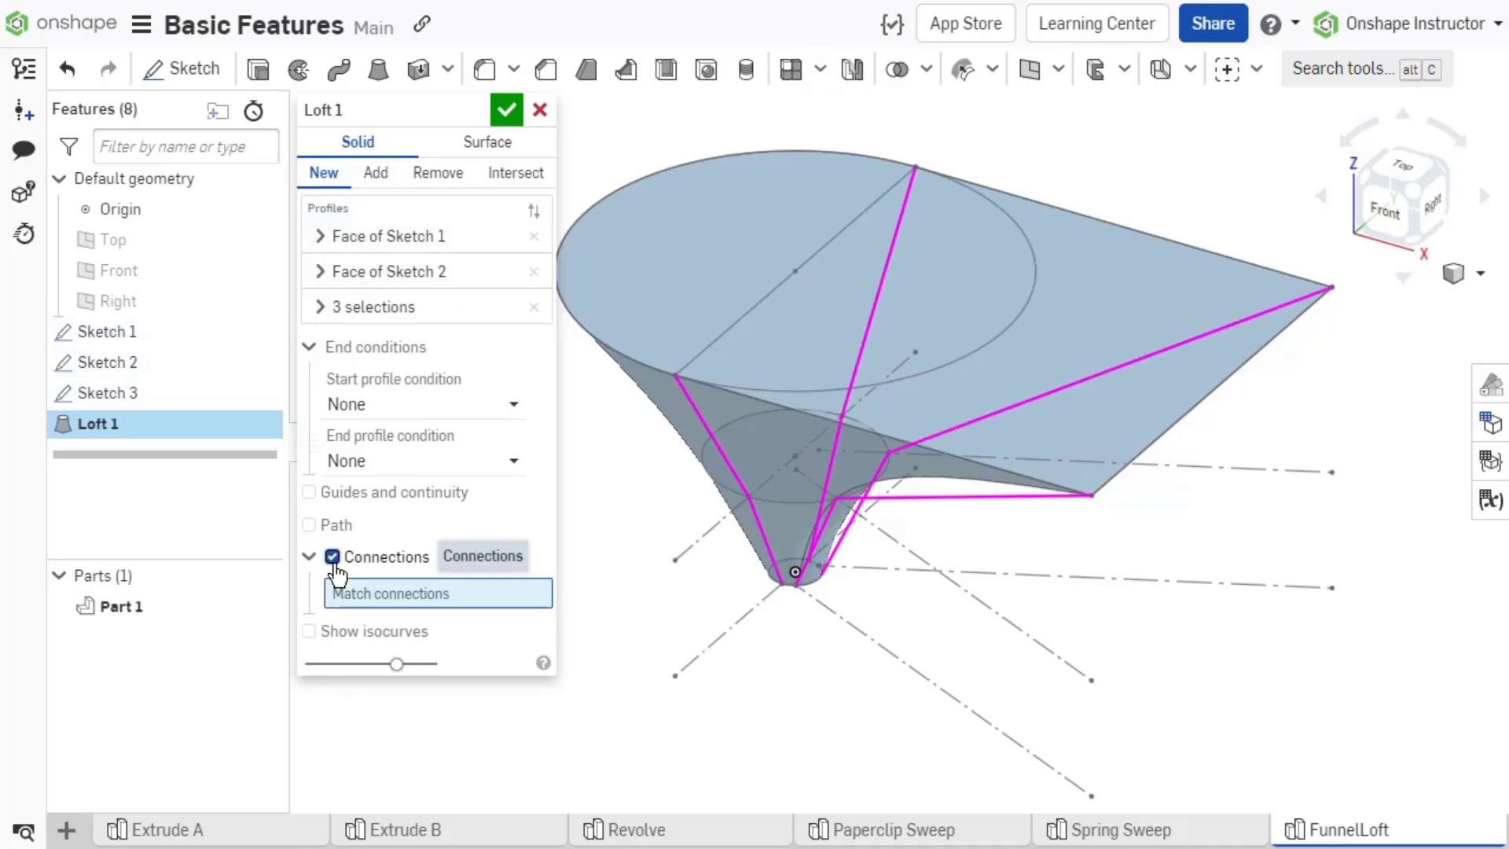
mouse_move(756, 606)
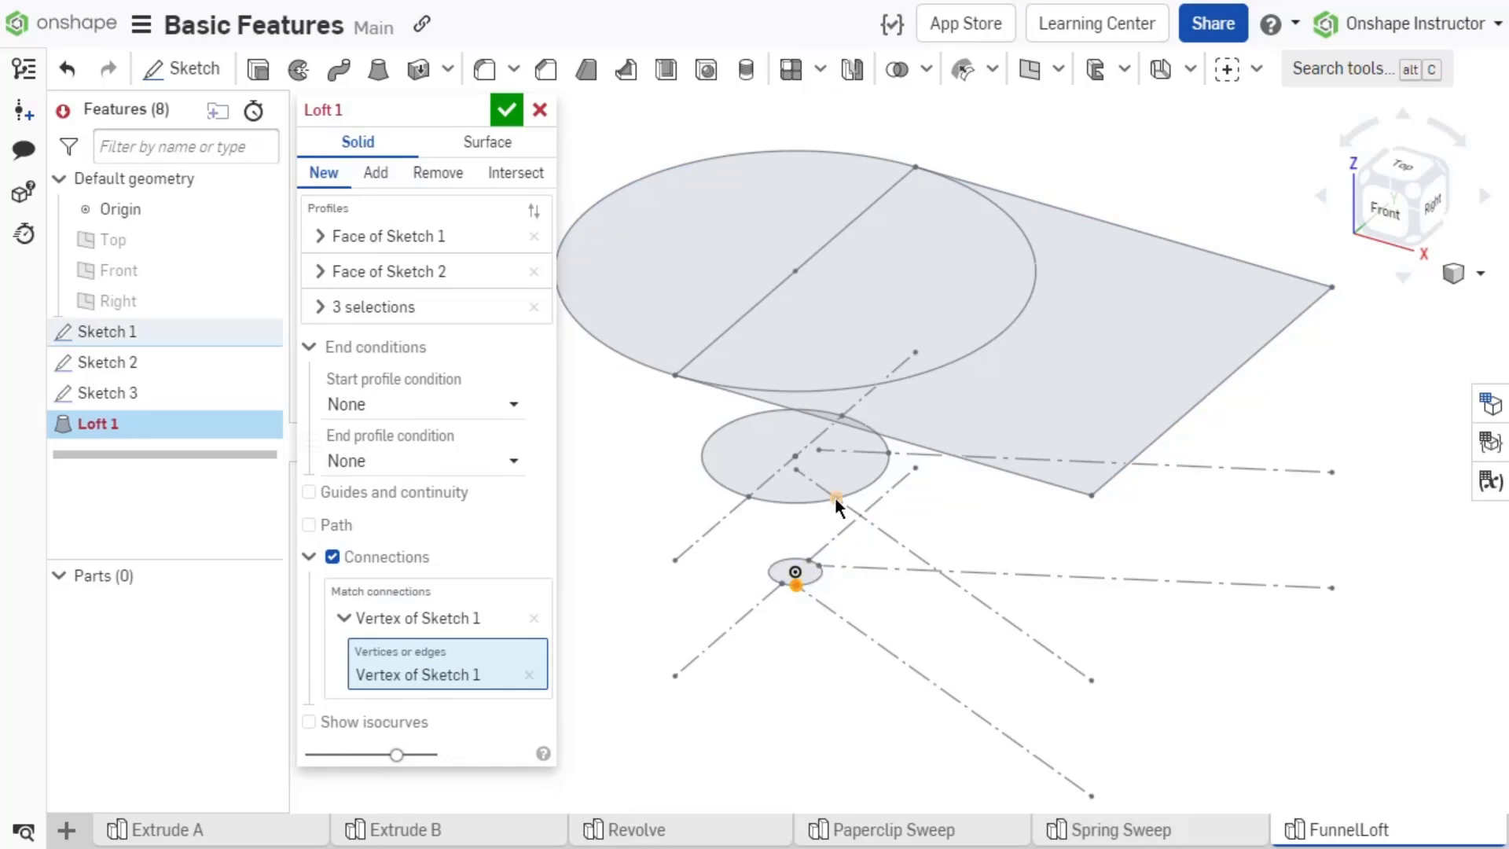
left_click(1090, 496)
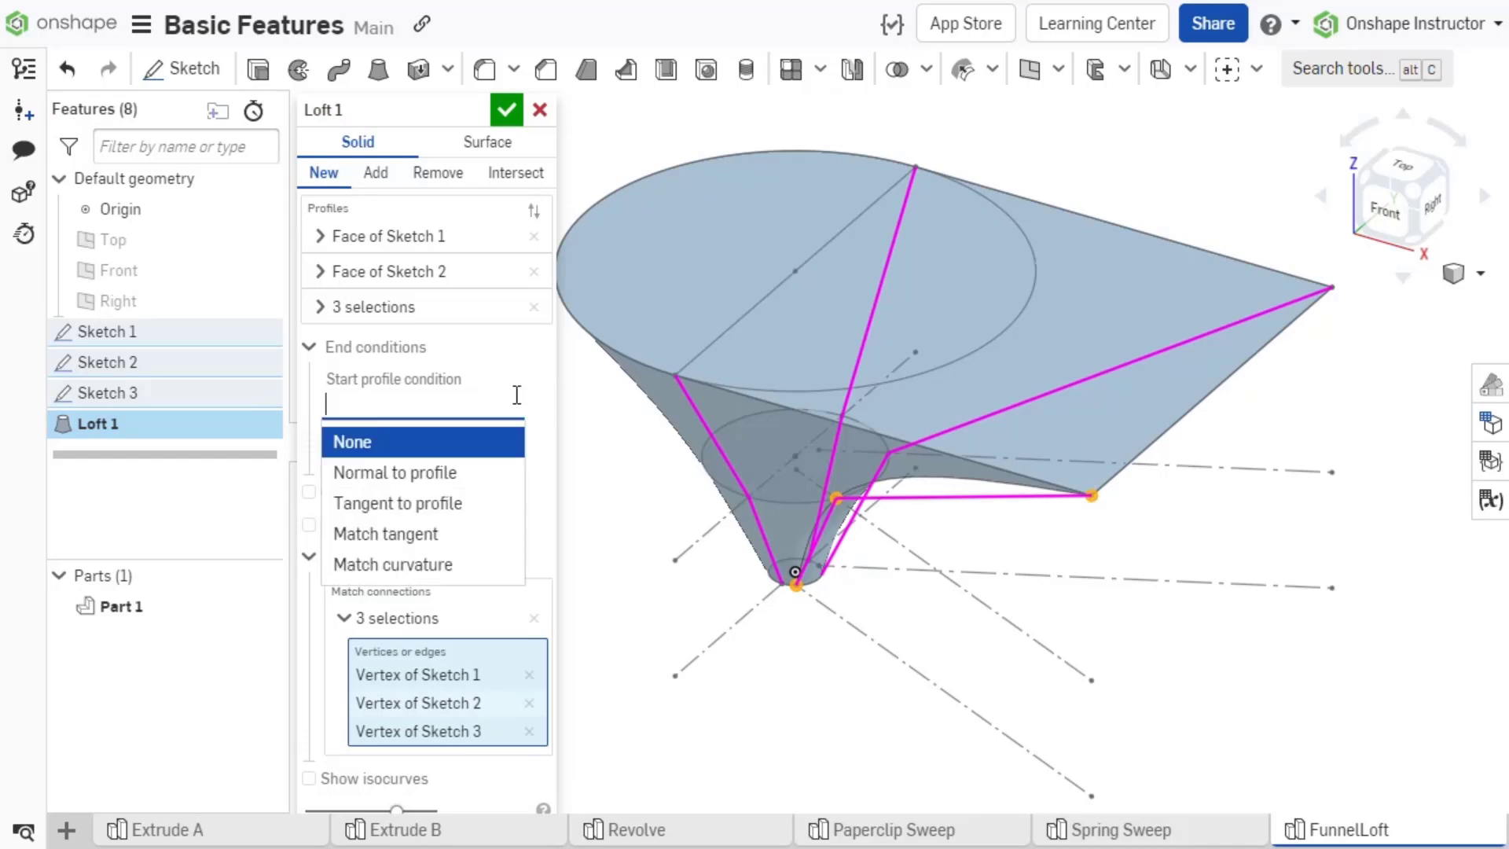
left_click(506, 109)
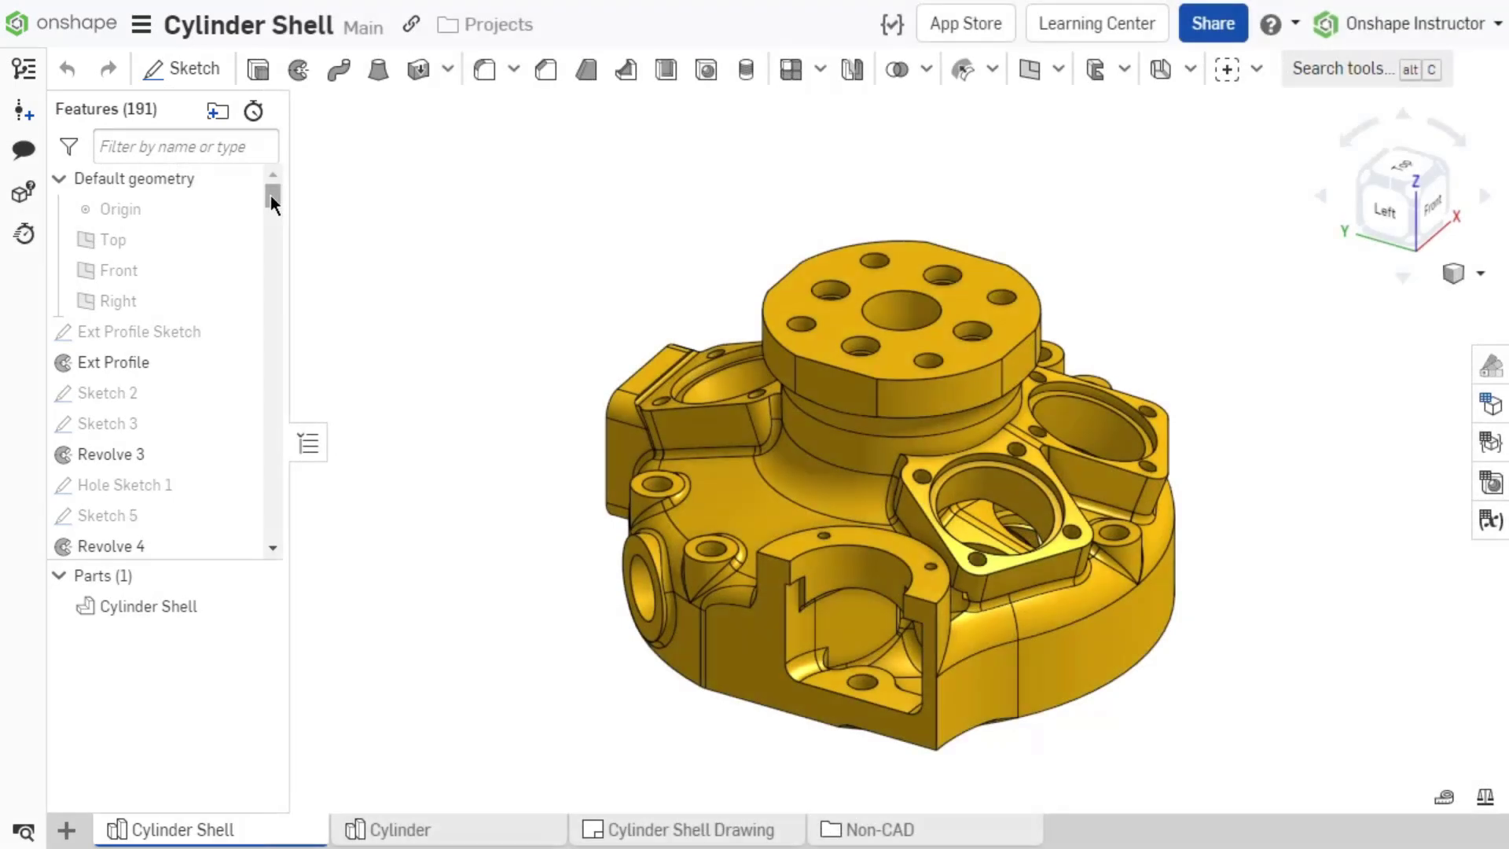
Scroll the Cylinder Shell feature list down to Revolve 7 and Boolean 2.
scroll("down", 3)
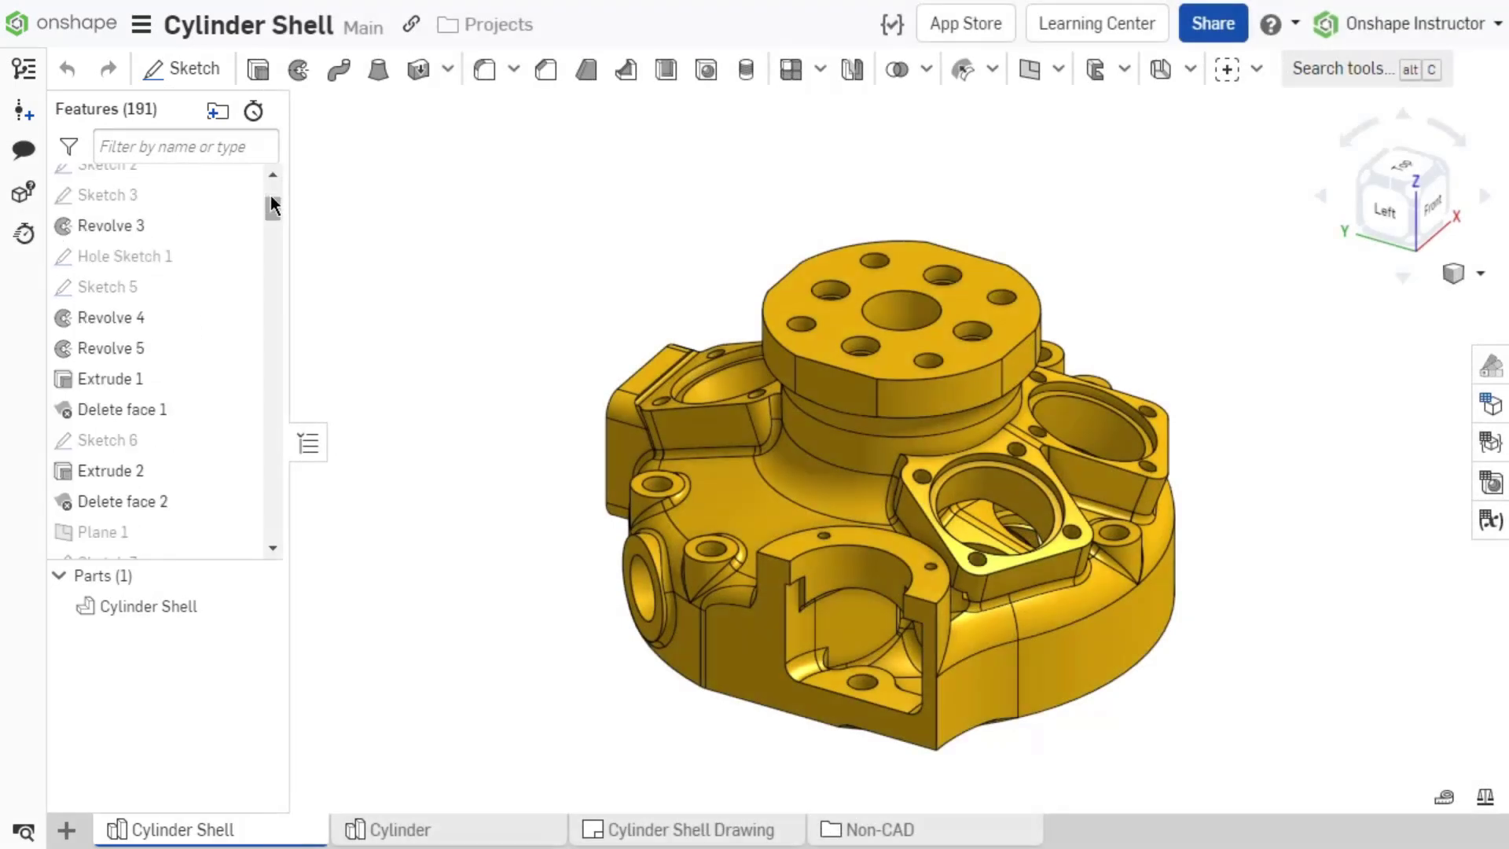
scroll("down", 3)
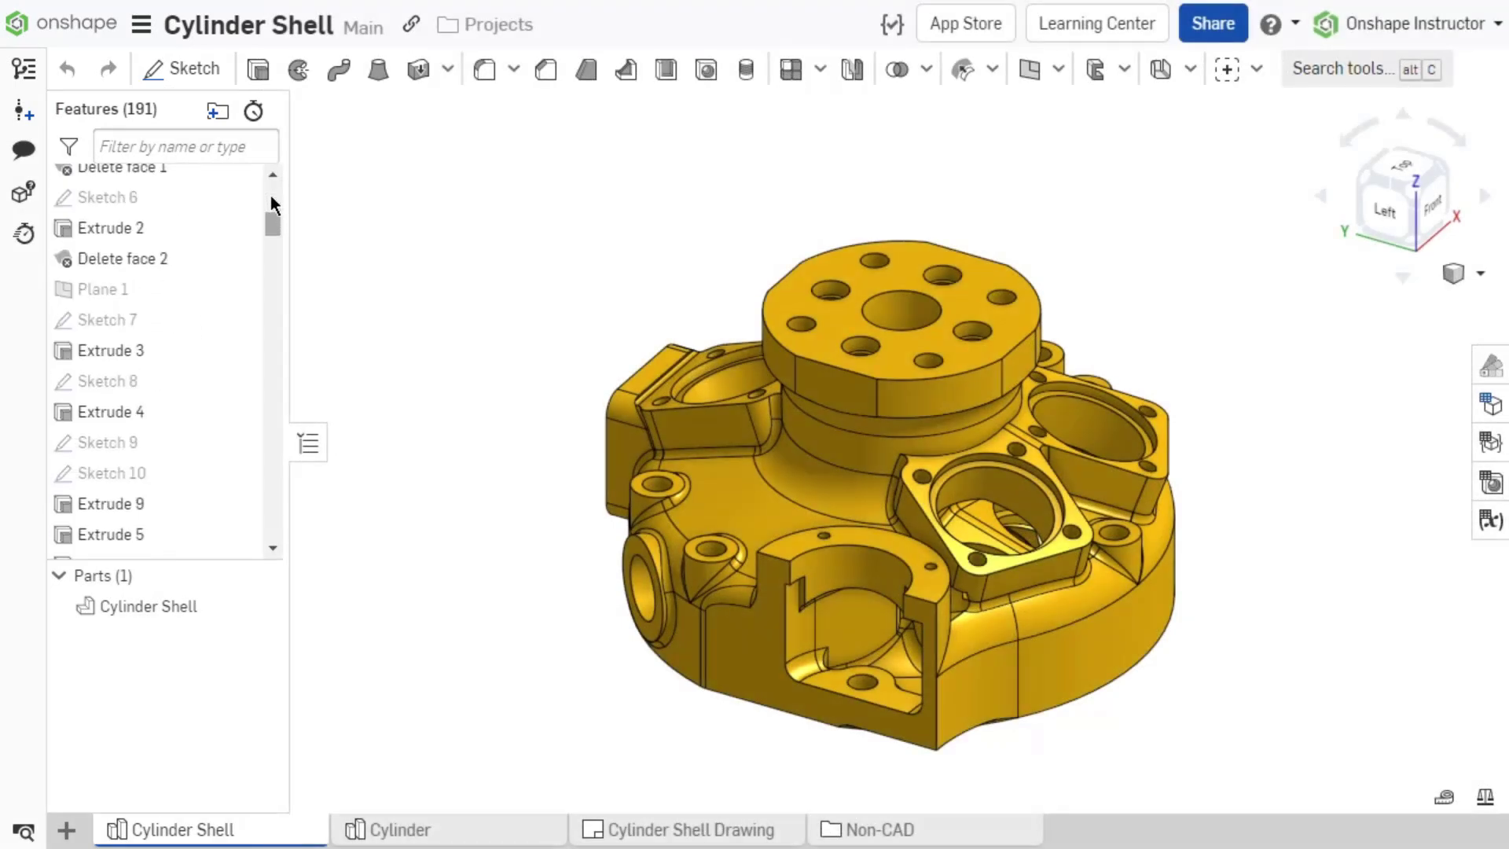
scroll("down", 3)
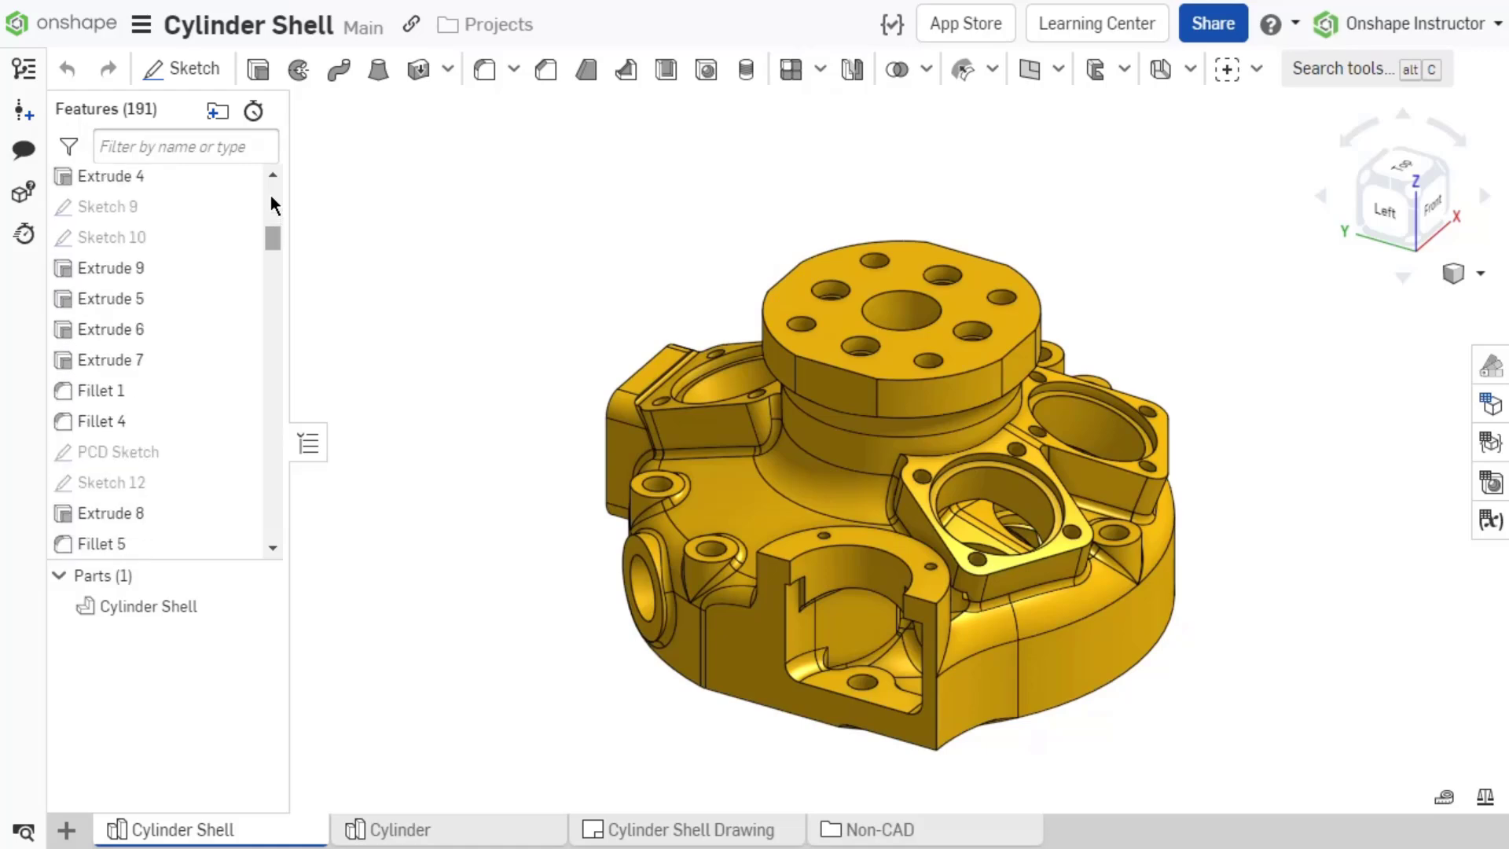
scroll("down", 3)
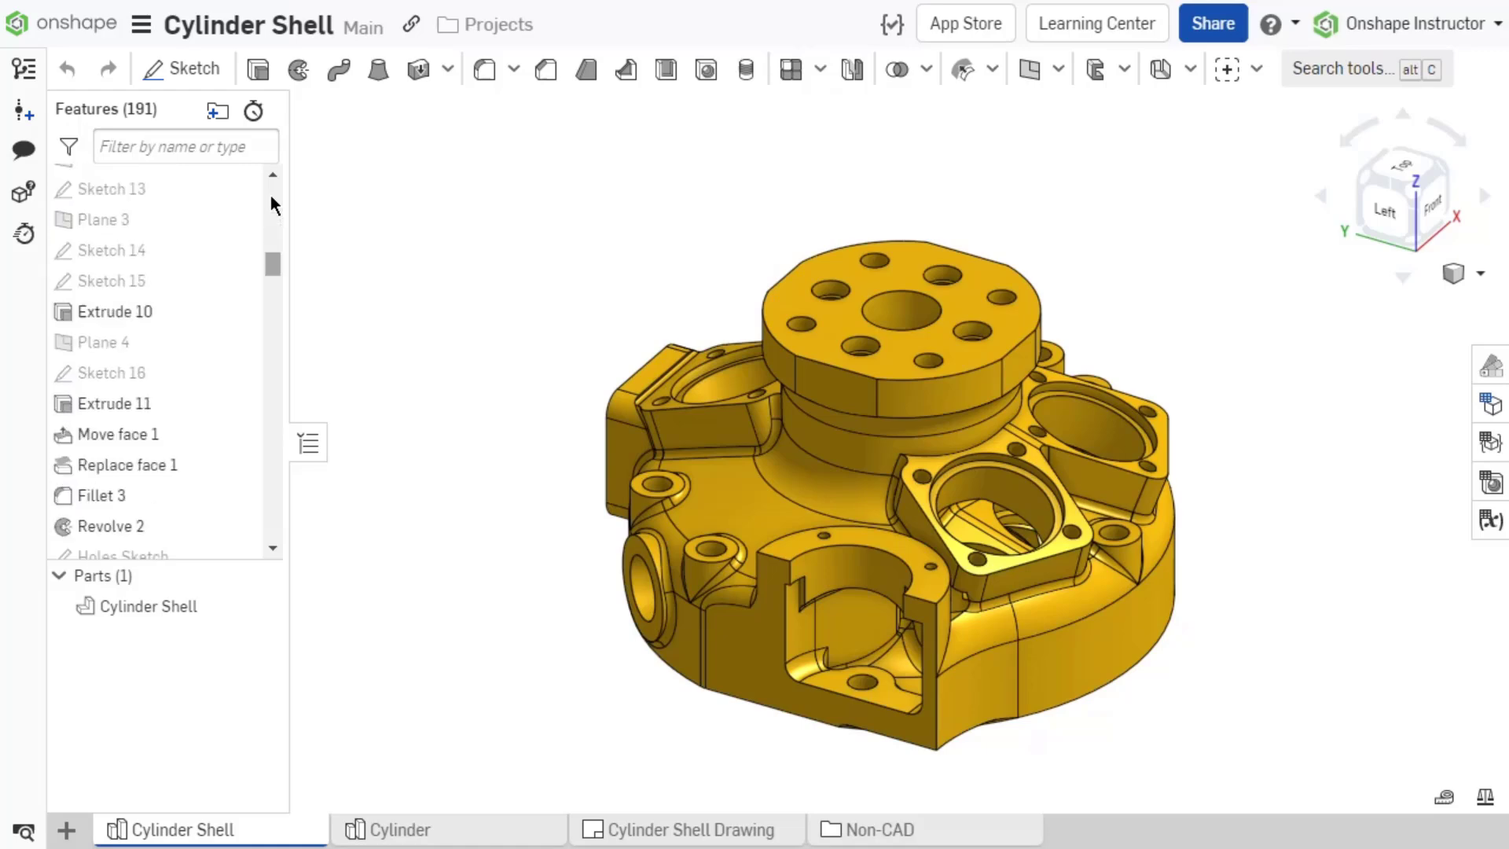
scroll("down", 3)
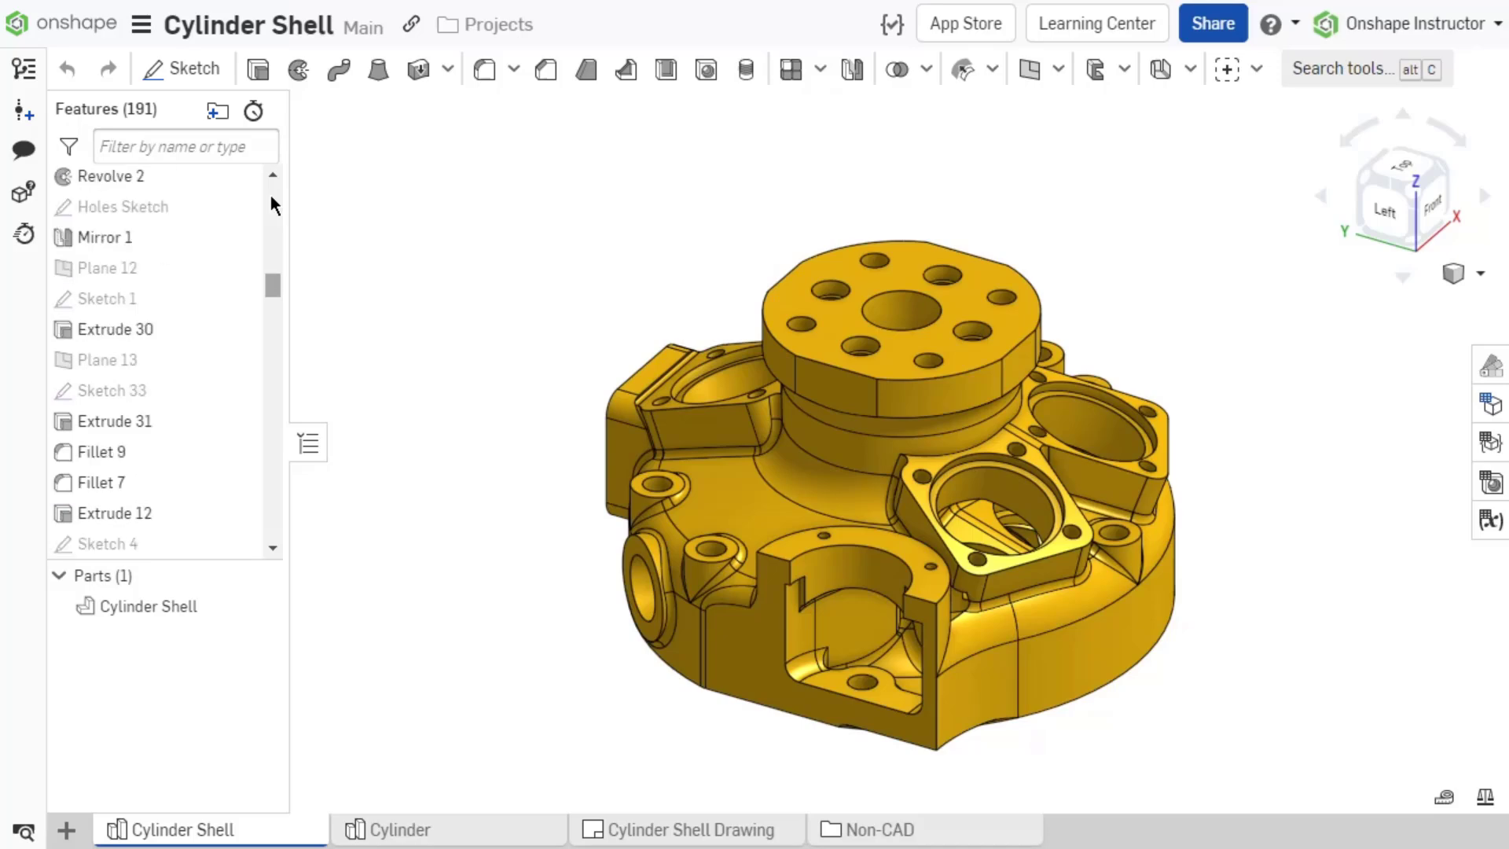
scroll("down", 3)
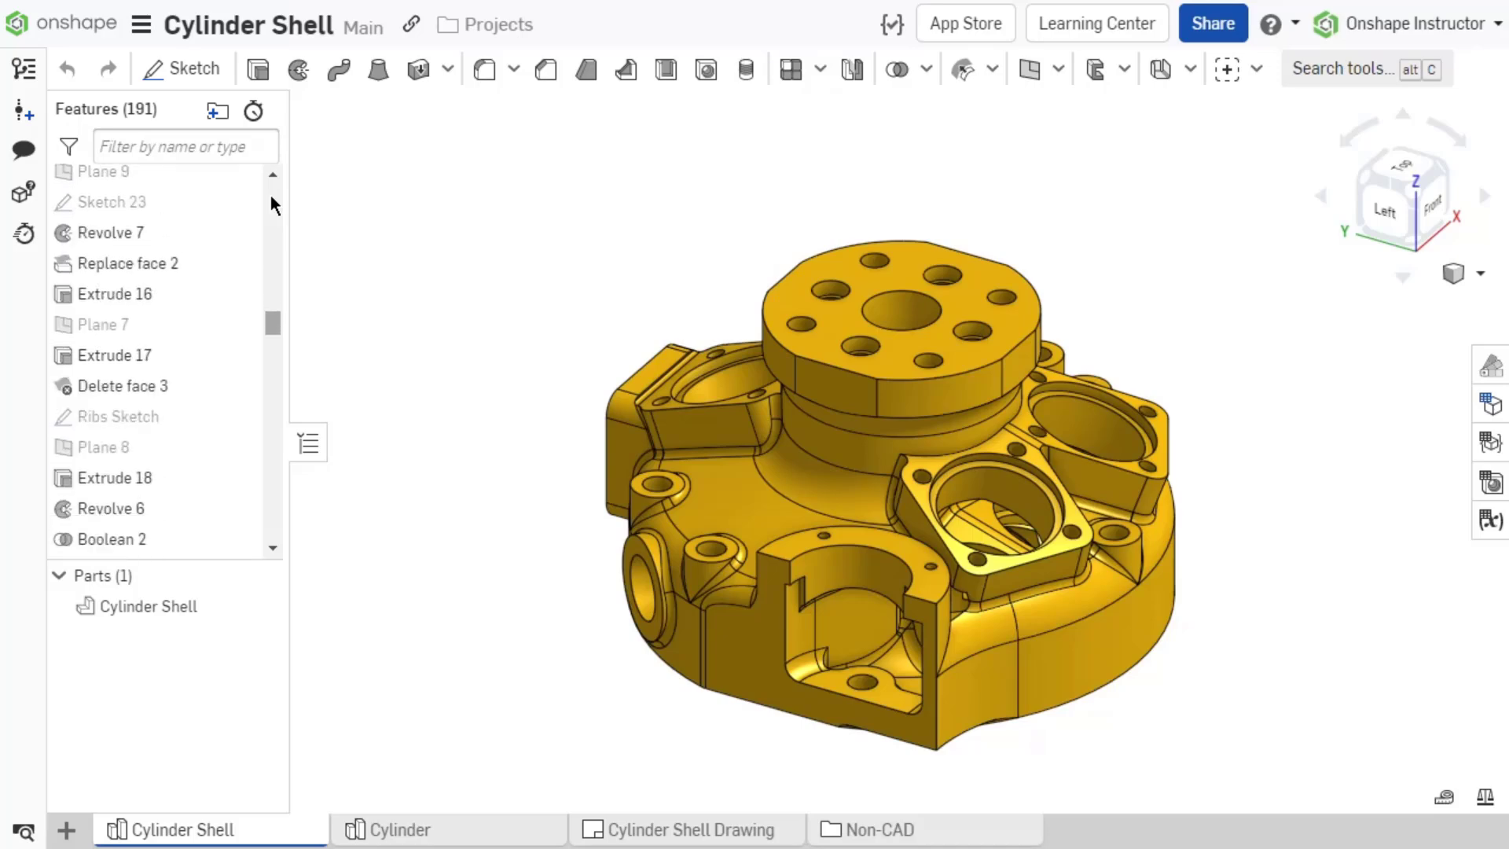